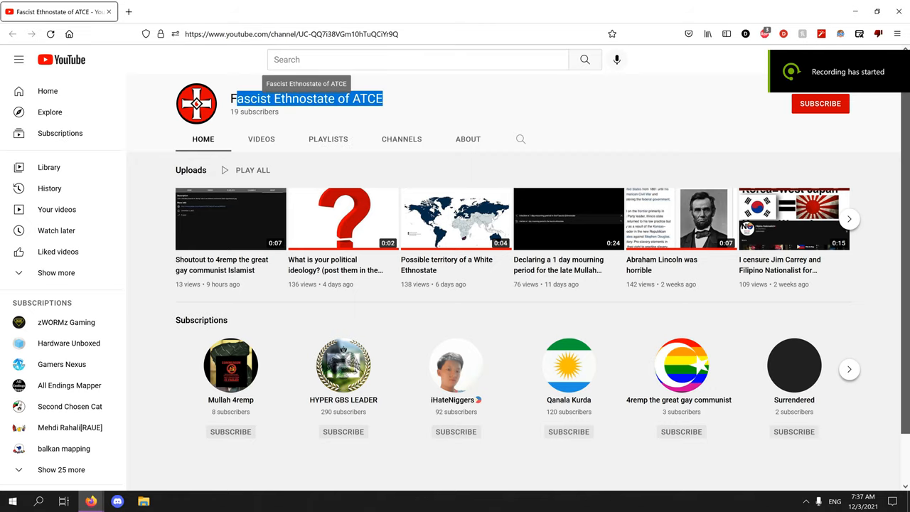
# - Read the channel's About description, selecting its text, then return to the Videos grid
pyautogui.click(468, 139)
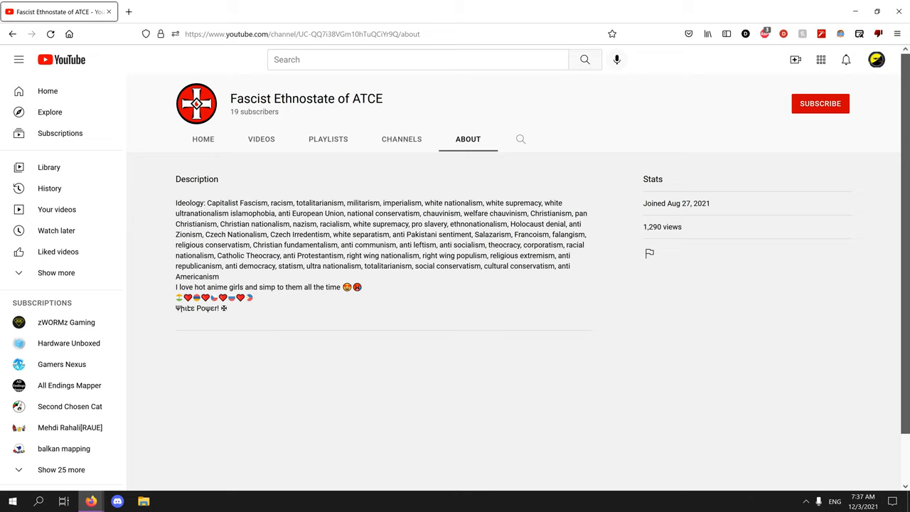
pyautogui.press('alt+z')
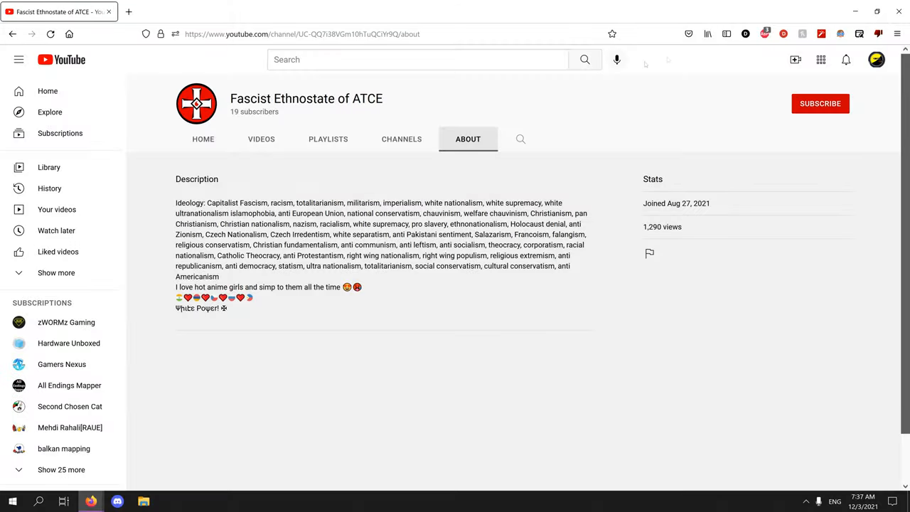
pyautogui.doubleClick(306, 98)
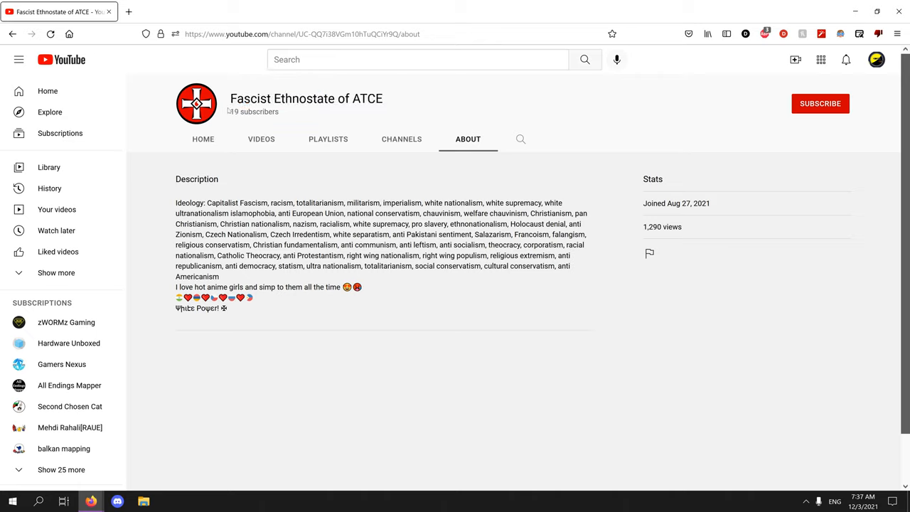
pyautogui.moveTo(306, 98)
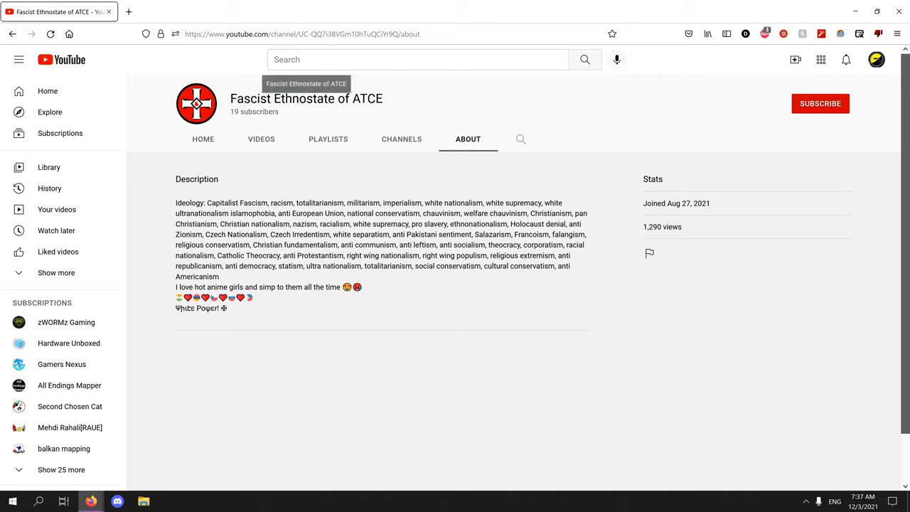
pyautogui.moveTo(387, 100)
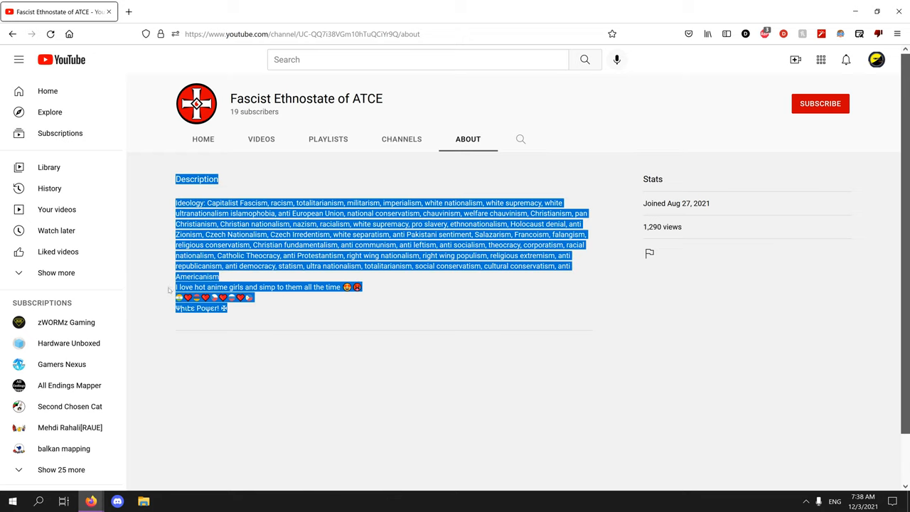
pyautogui.click(262, 139)
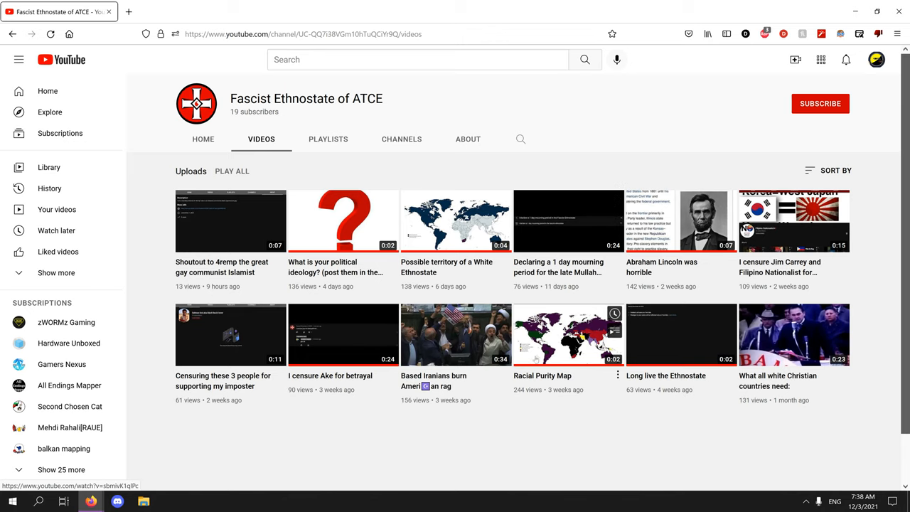
# - Watch the Racial Purity Map upload and scroll down to its comments section
pyautogui.click(569, 335)
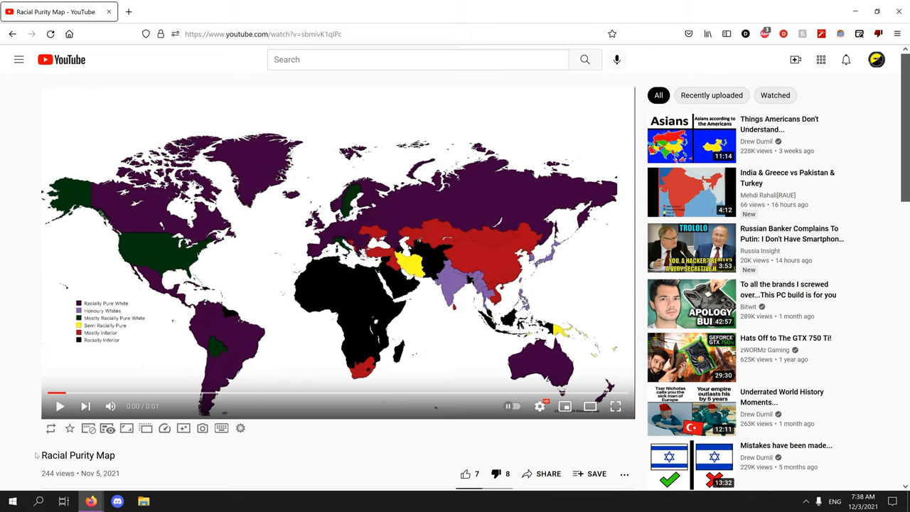
pyautogui.moveTo(378, 217)
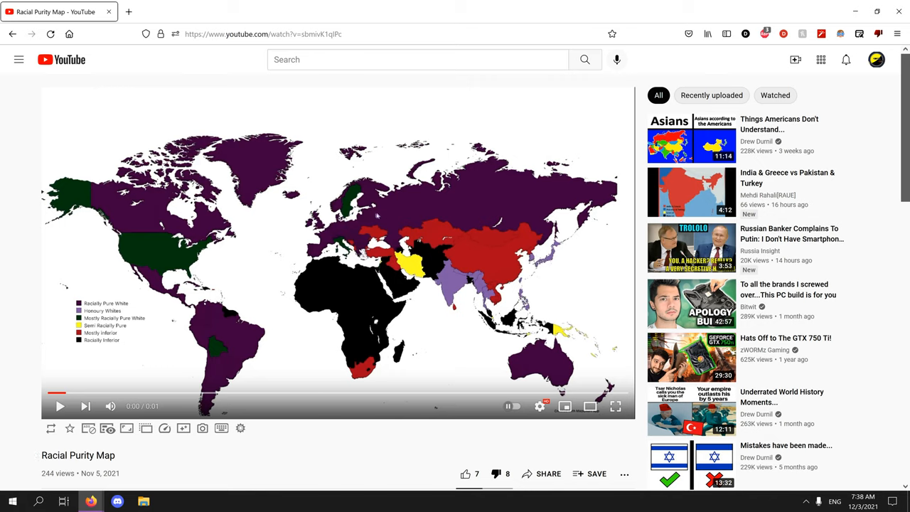
pyautogui.moveTo(369, 234)
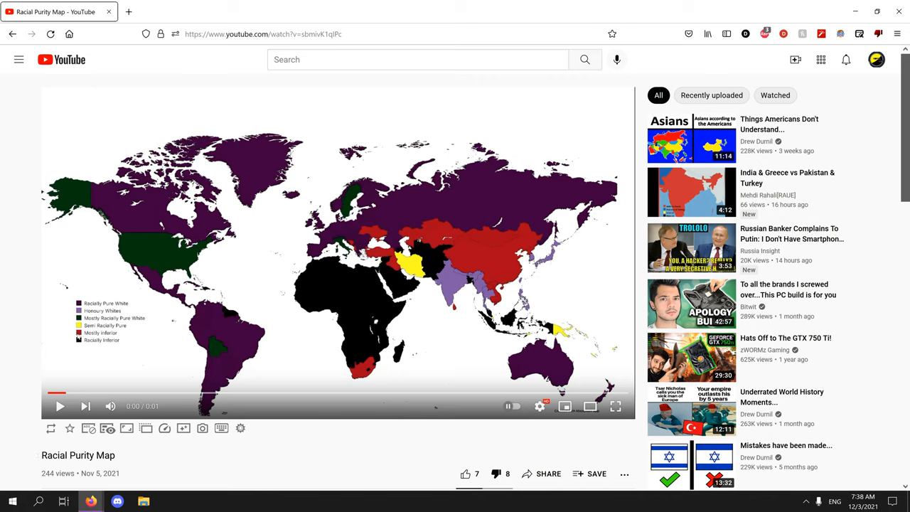
pyautogui.moveTo(353, 229)
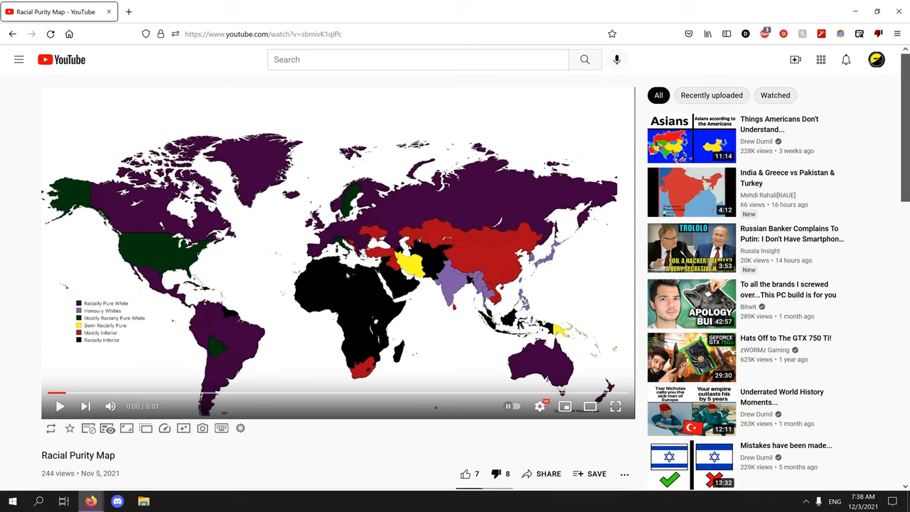
pyautogui.scroll(-3)
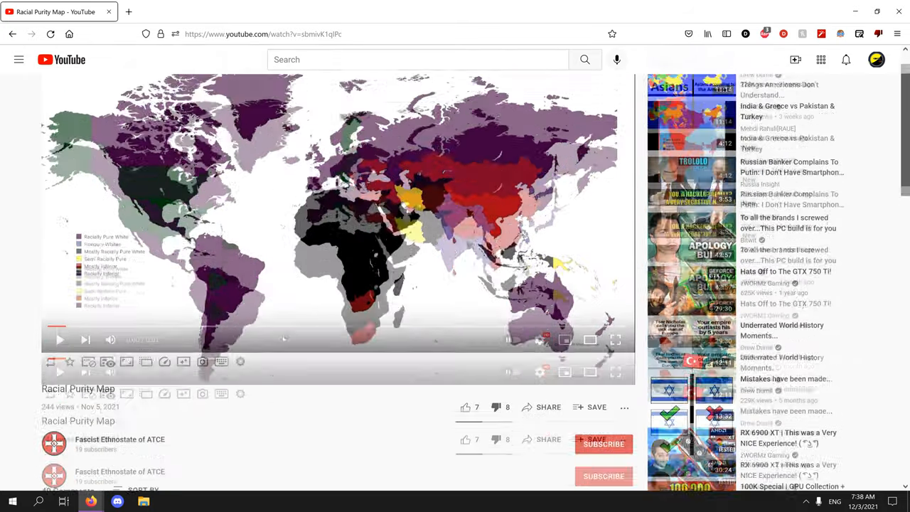
pyautogui.scroll(-3)
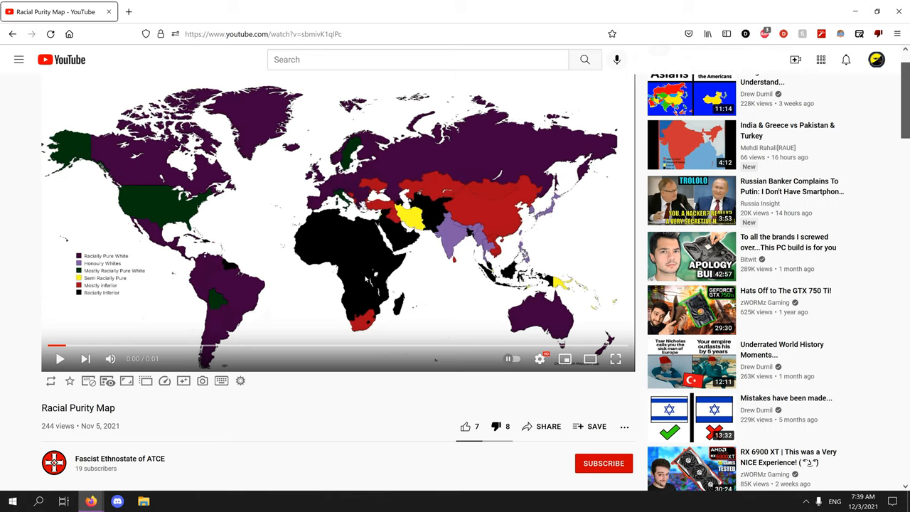
pyautogui.moveTo(407, 284)
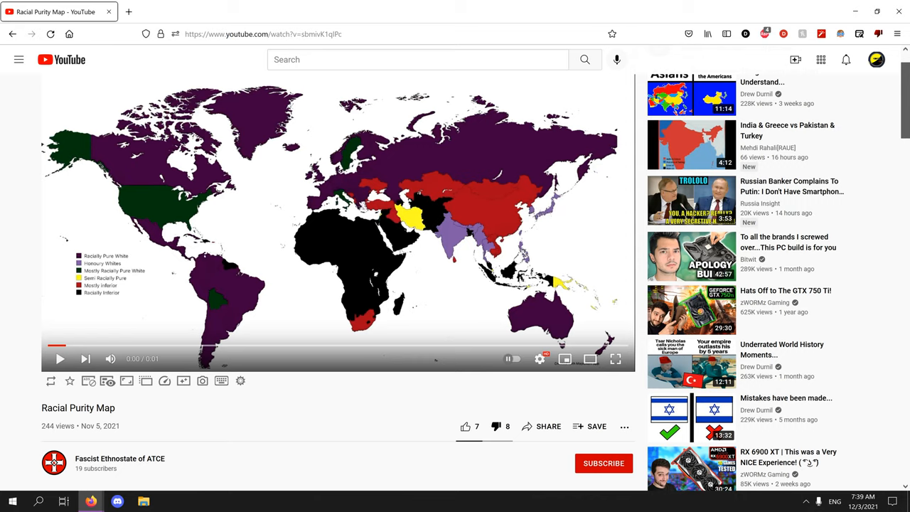
pyautogui.moveTo(339, 341)
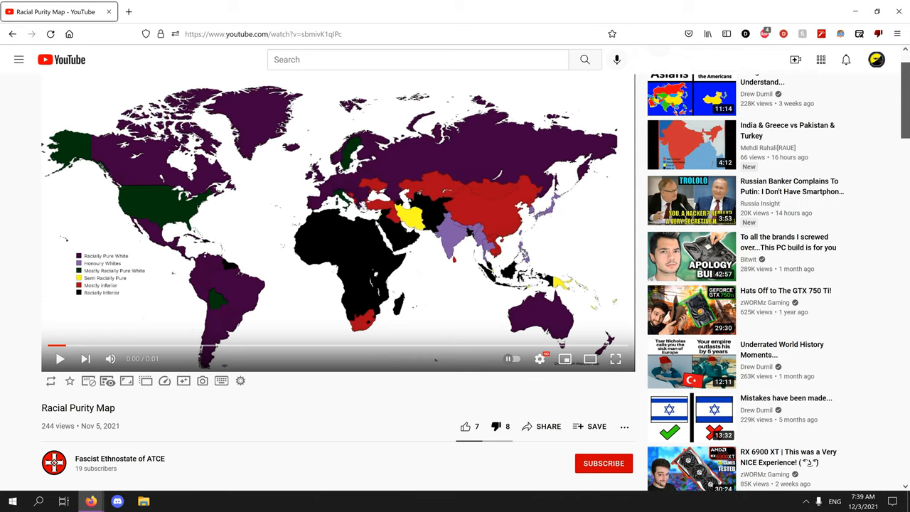
pyautogui.moveTo(395, 239)
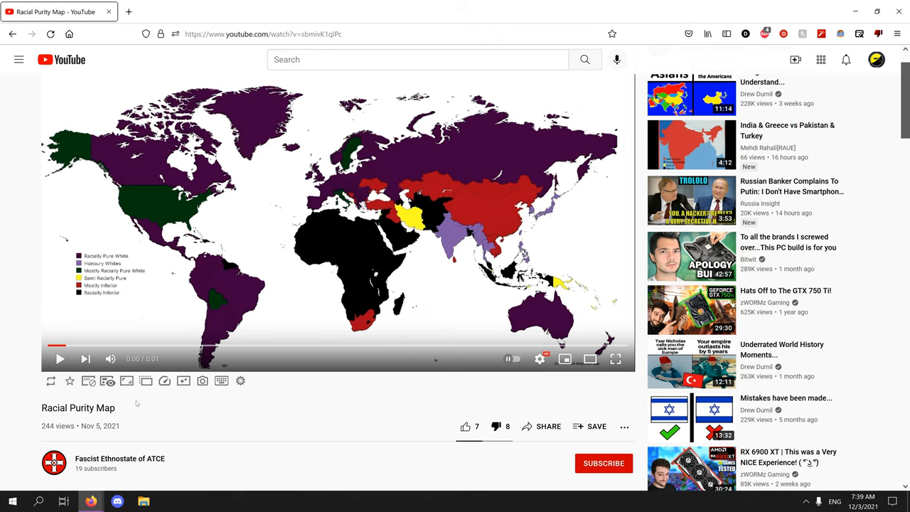
pyautogui.scroll(-3)
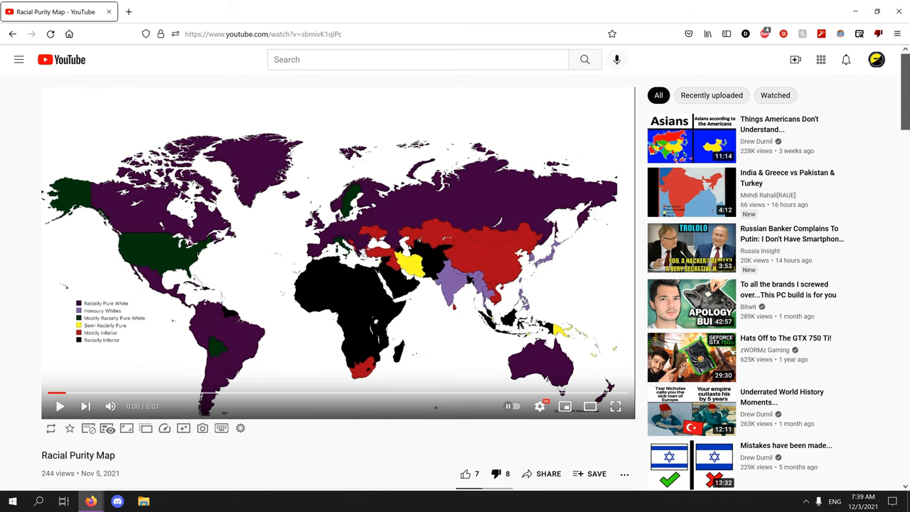
pyautogui.scroll(-3)
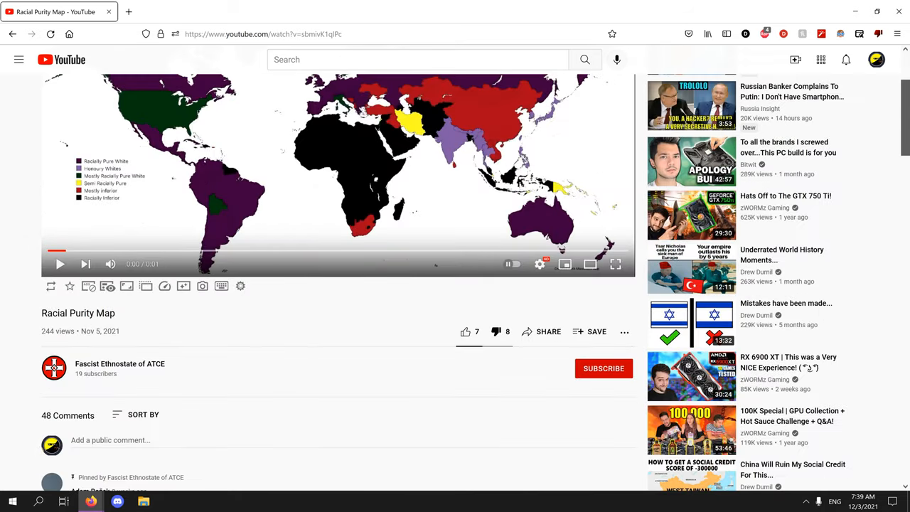
# - Return to the channel's About page and highlight the opening of its description
pyautogui.click(119, 364)
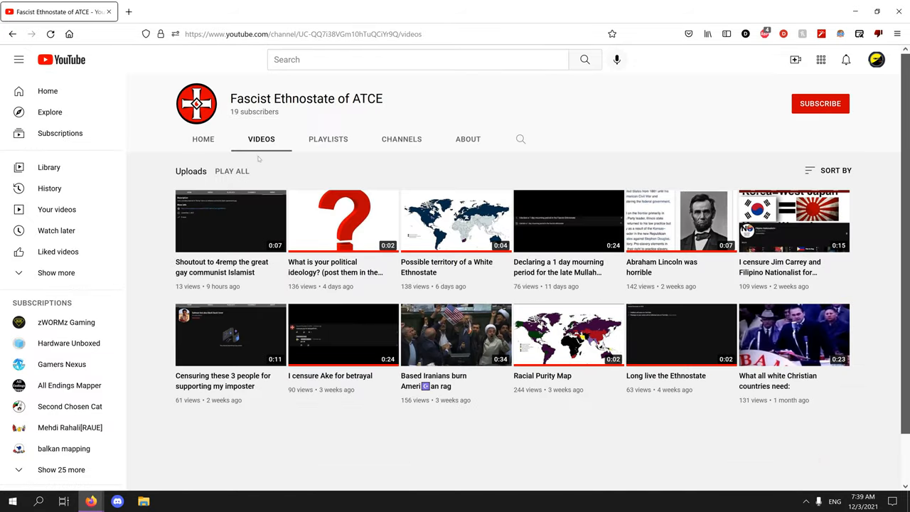
pyautogui.click(468, 140)
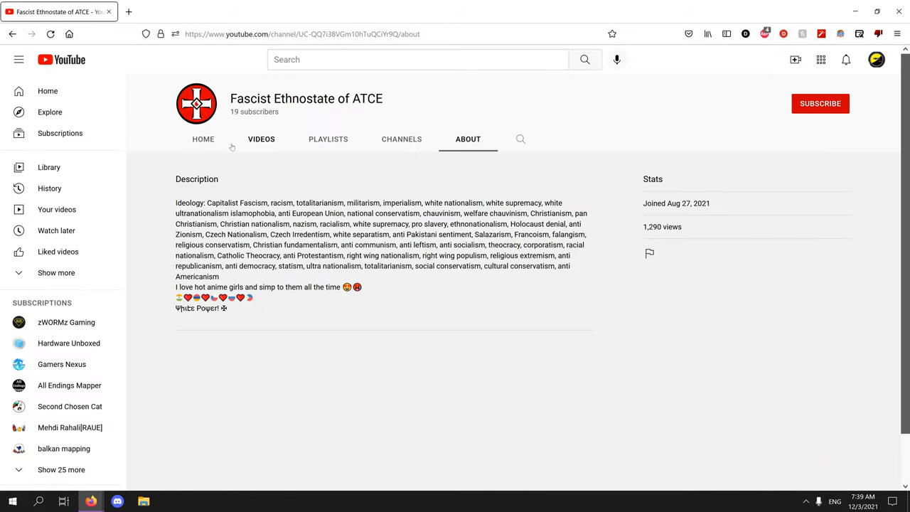
pyautogui.moveTo(226, 171)
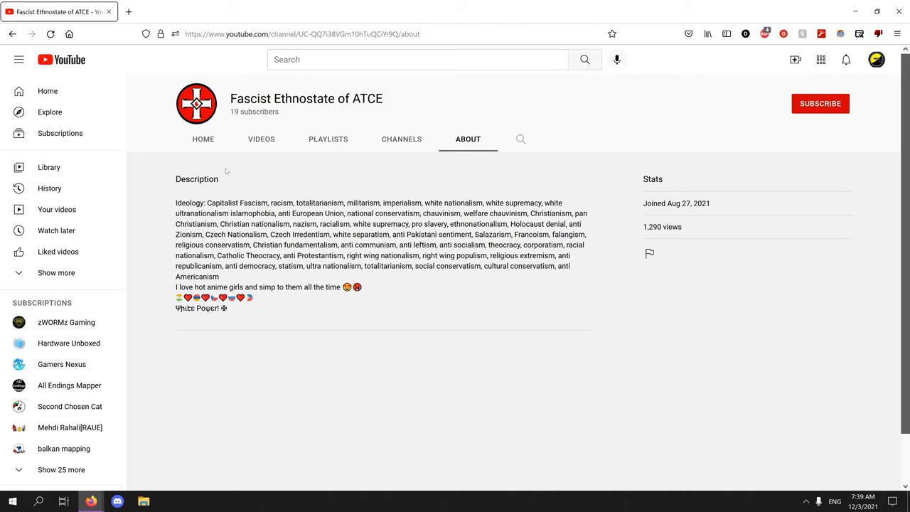
pyautogui.moveTo(165, 297)
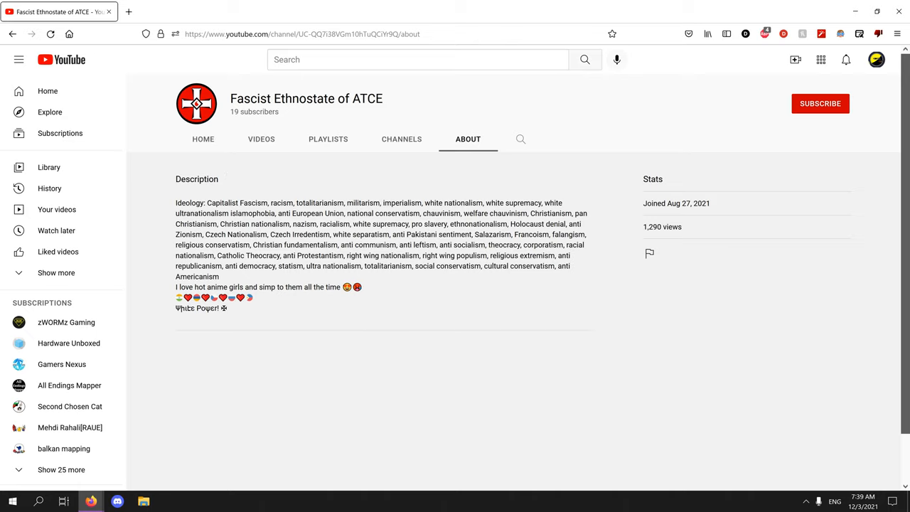
pyautogui.moveTo(200, 233); pyautogui.dragTo(438, 233)
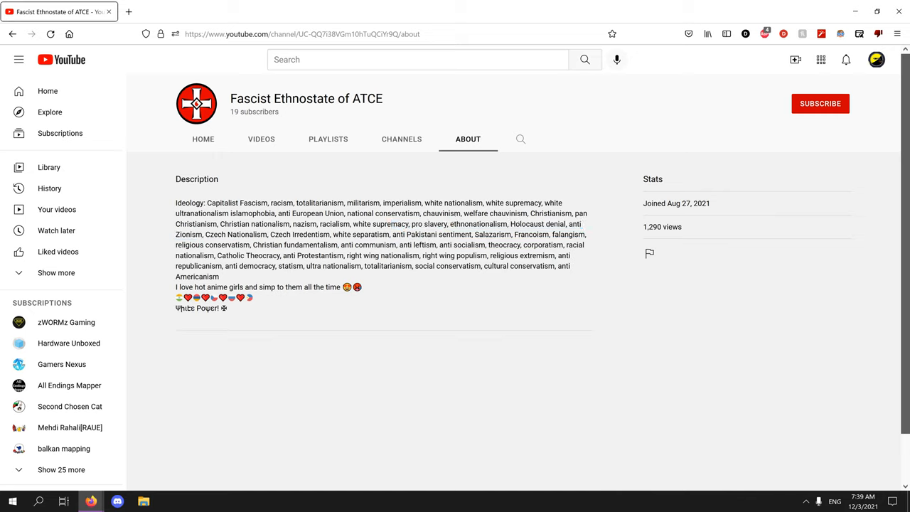
pyautogui.doubleClick(432, 234)
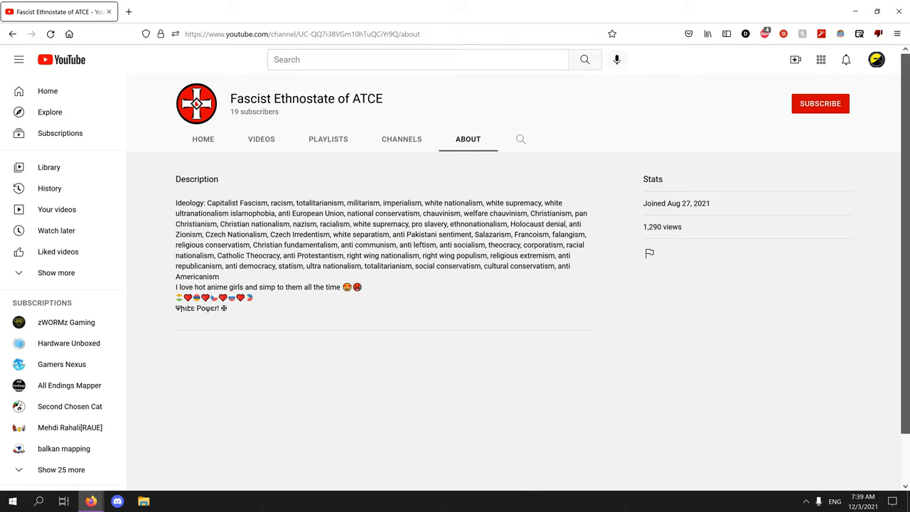
# - Highlight the phrases 'Capitalist Fascism' and 'right wing nationalism' in the description
pyautogui.doubleClick(237, 202)
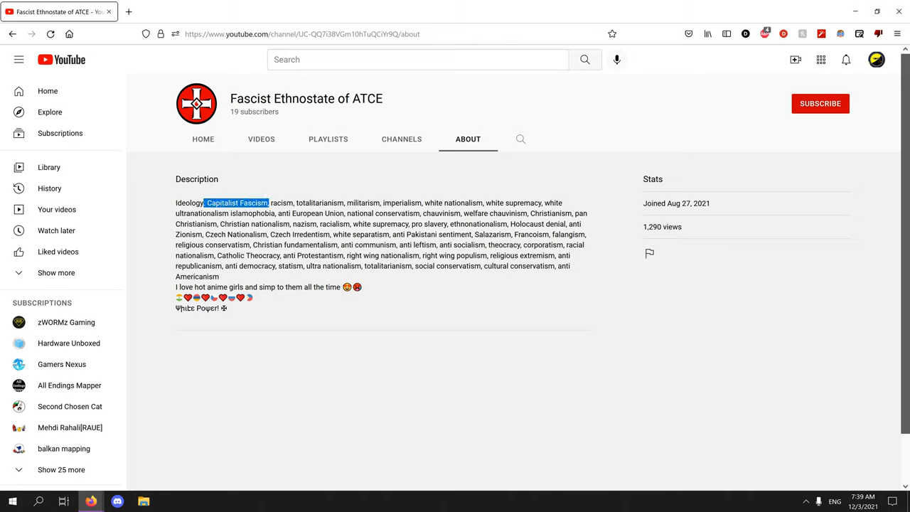
pyautogui.click(320, 321)
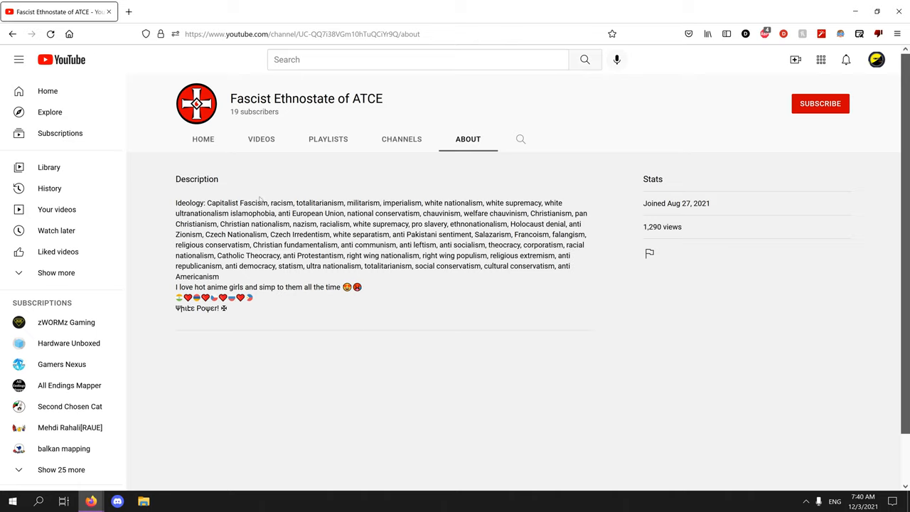
pyautogui.doubleClick(375, 256)
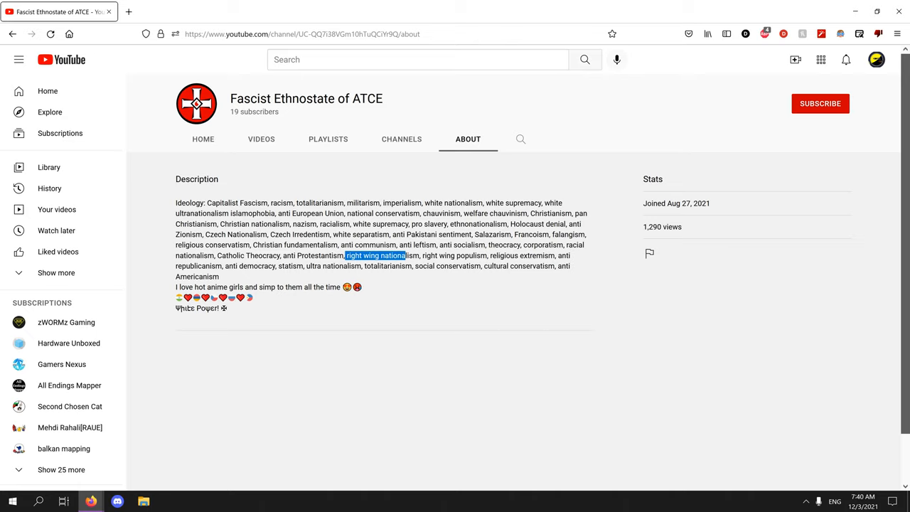
pyautogui.doubleClick(253, 202)
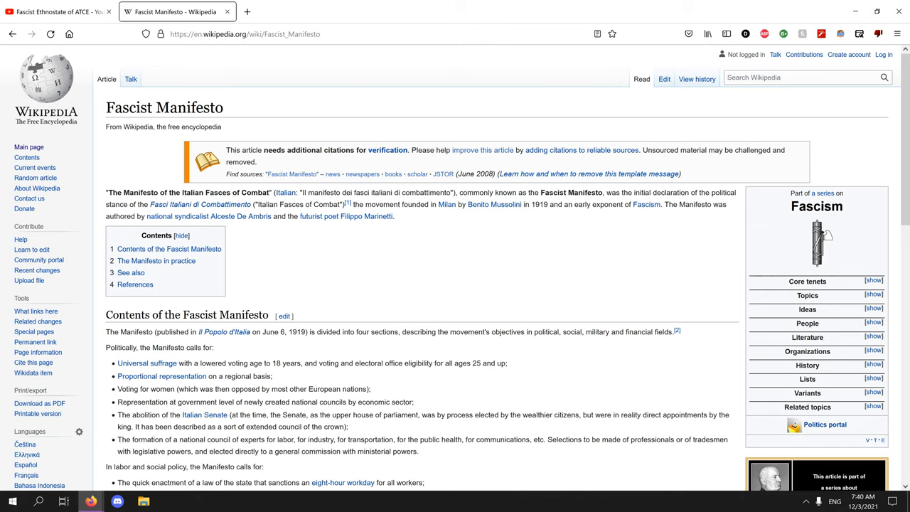
pyautogui.moveTo(773, 205)
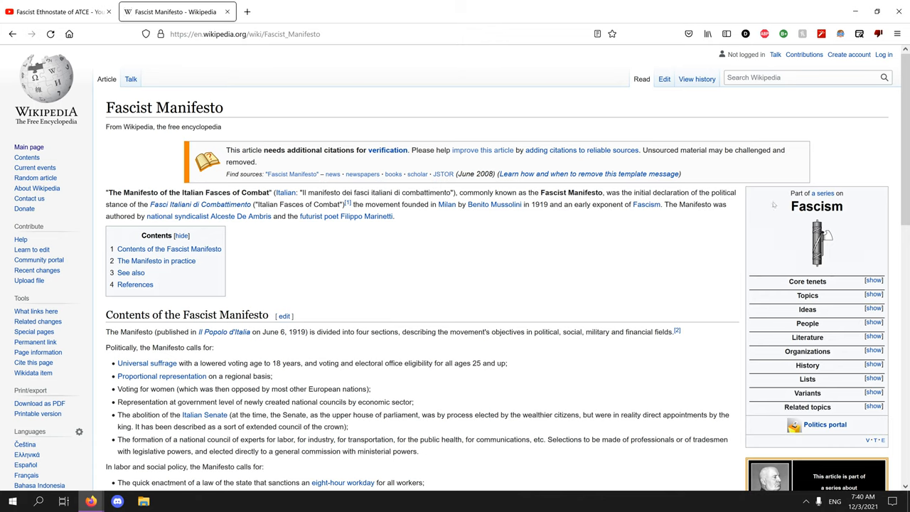
# - Read the Fascist Manifesto Wikipedia article through its demands, then return to the channel's About page
pyautogui.scroll(-3)
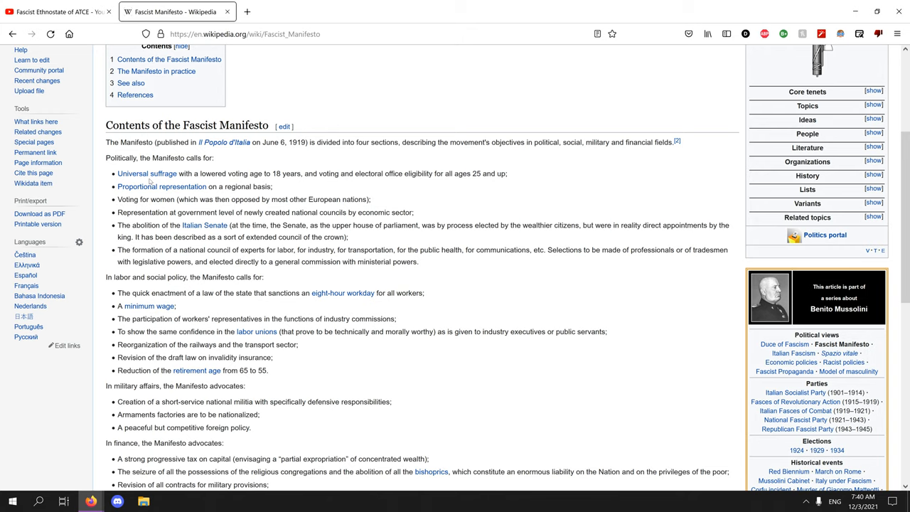
pyautogui.moveTo(162, 186)
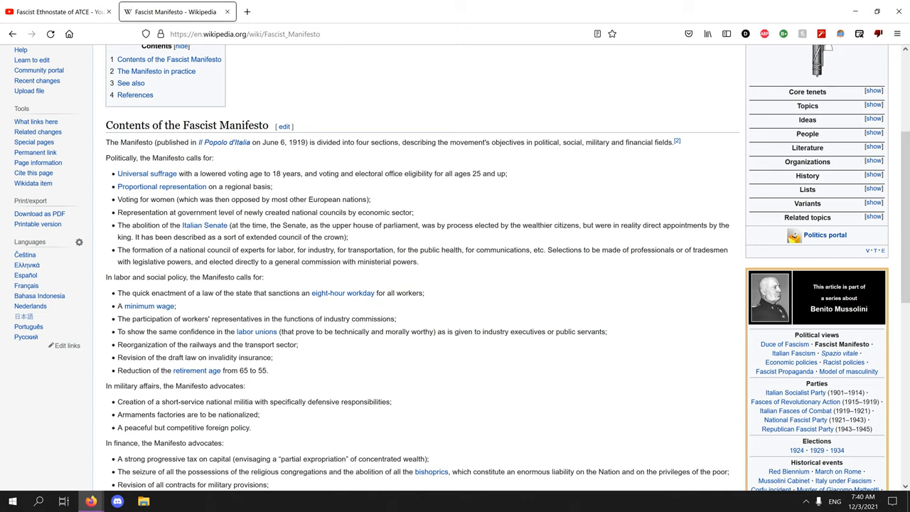
pyautogui.moveTo(253, 222)
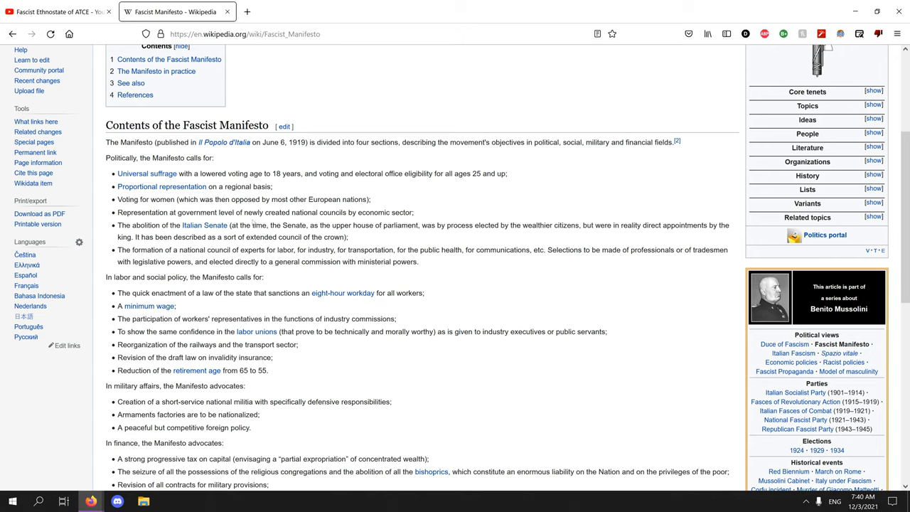
pyautogui.moveTo(205, 225)
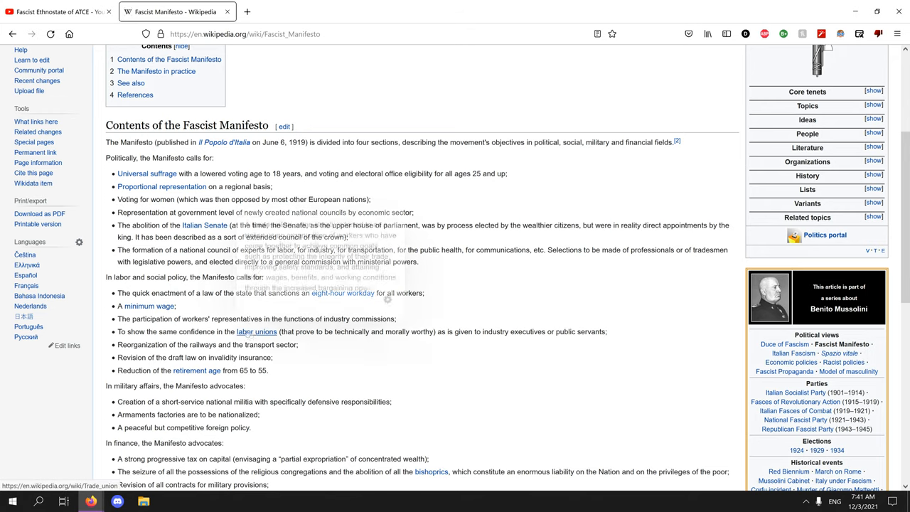
pyautogui.scroll(-3)
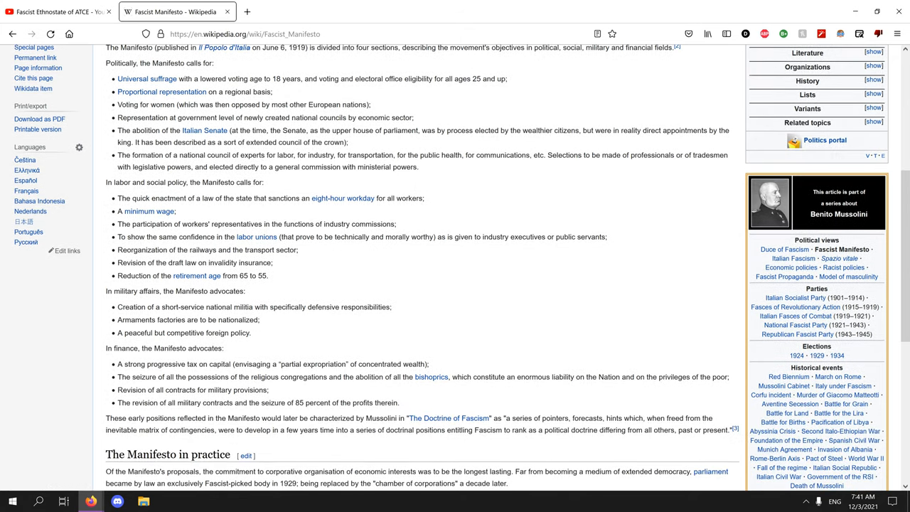
pyautogui.moveTo(137, 364); pyautogui.dragTo(239, 364)
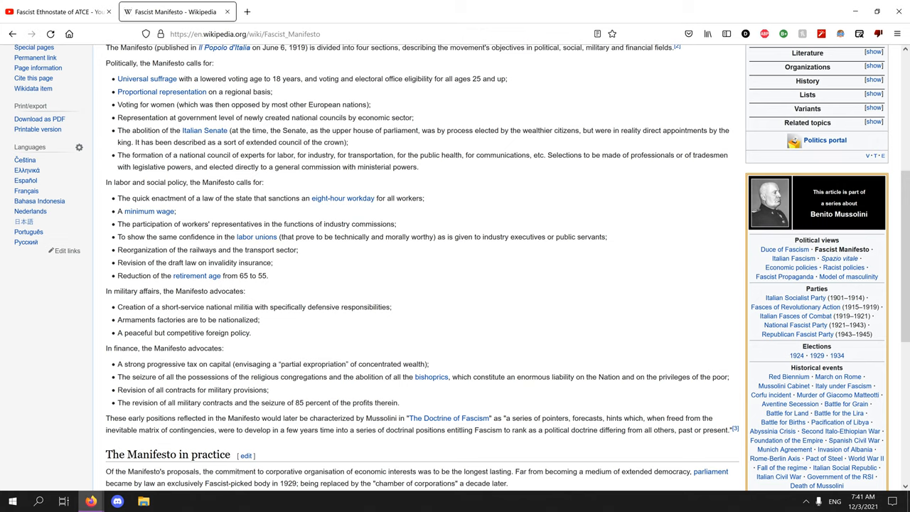
pyautogui.moveTo(154, 373)
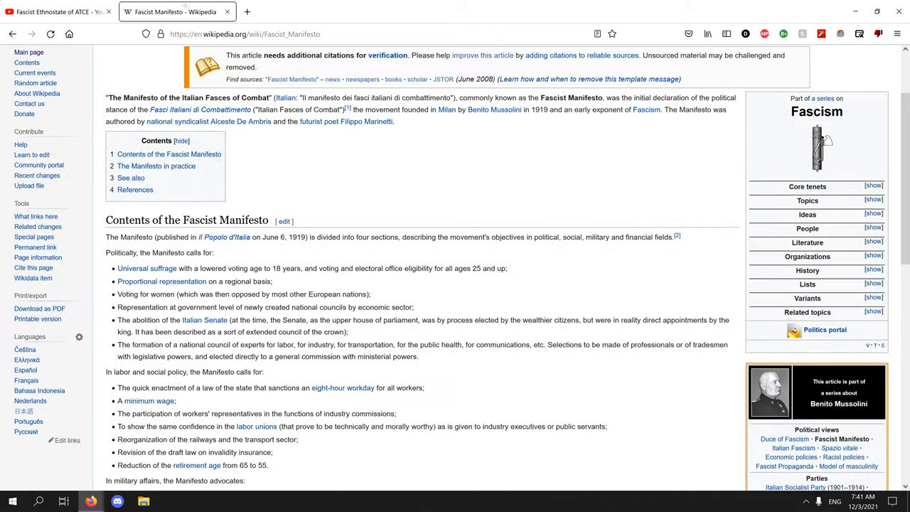
pyautogui.click(57, 11)
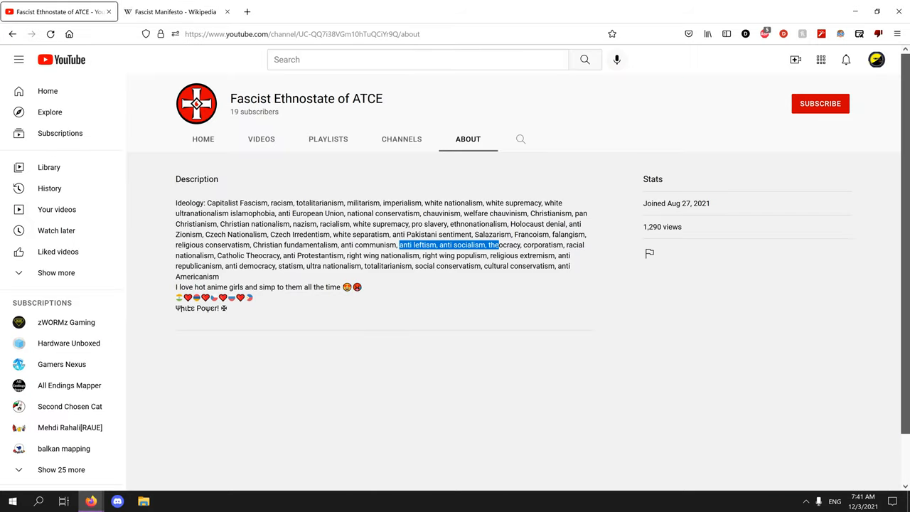
# - Glance back at the Fascist Manifesto article, then return to the channel's Videos grid
pyautogui.click(173, 11)
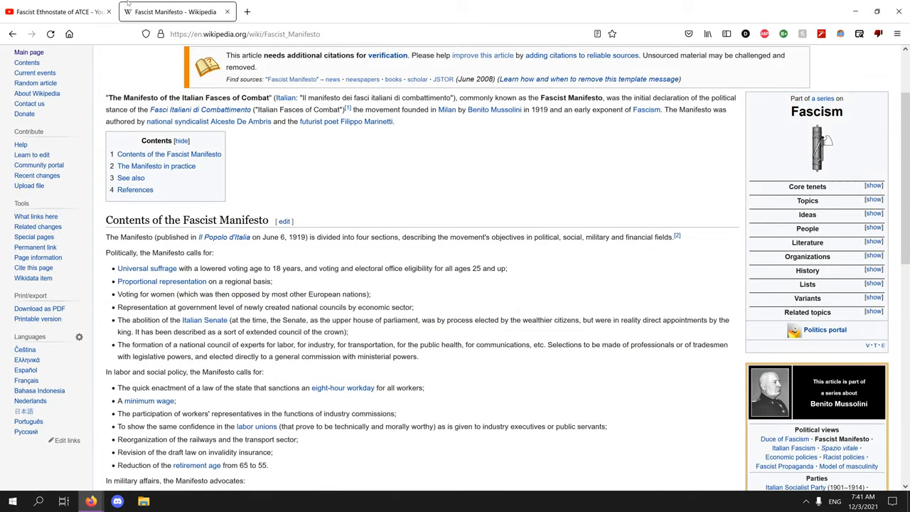
pyautogui.click(57, 11)
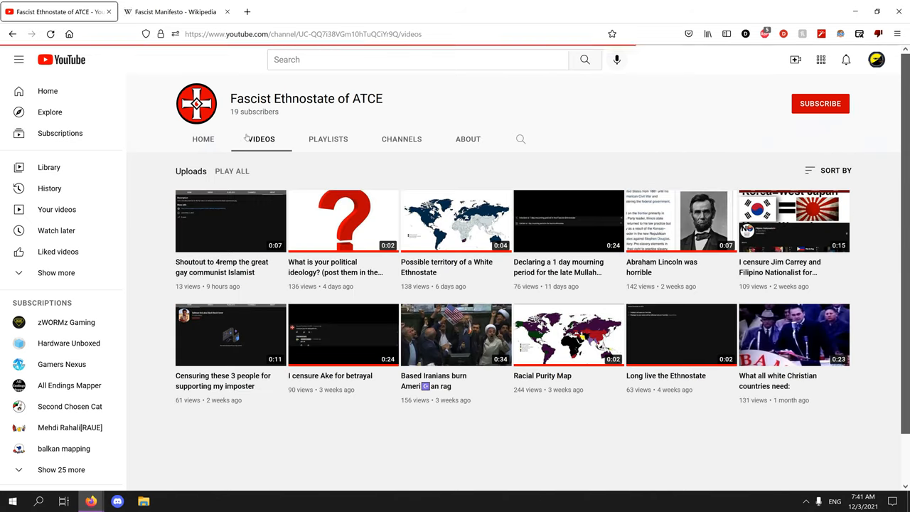
pyautogui.moveTo(337, 149)
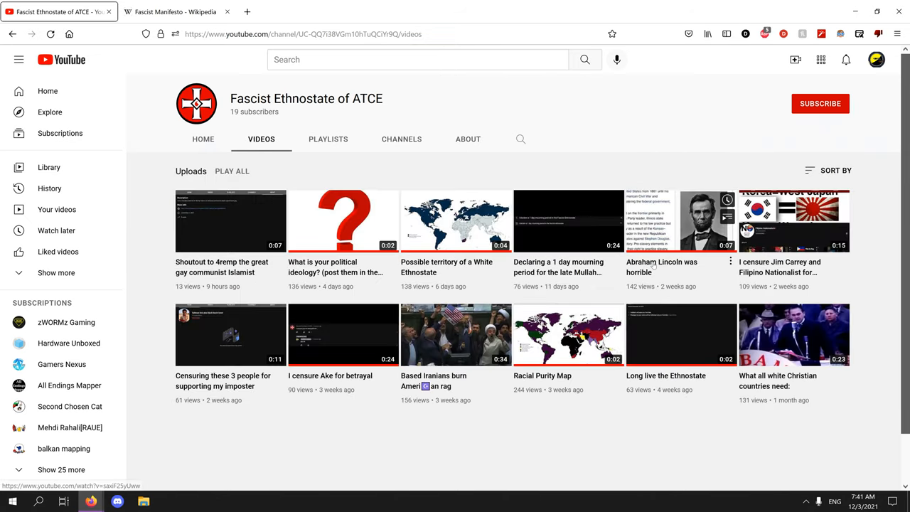
pyautogui.moveTo(653, 267)
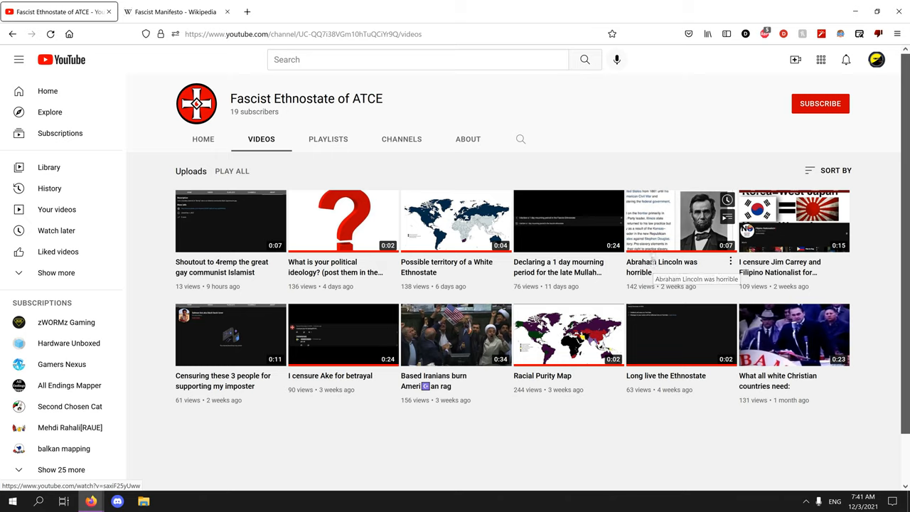
pyautogui.moveTo(640, 177)
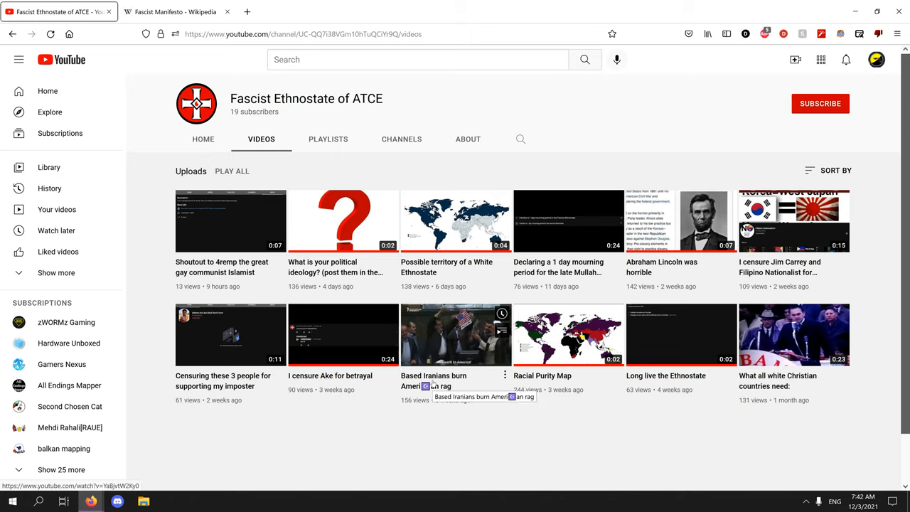
pyautogui.click(468, 139)
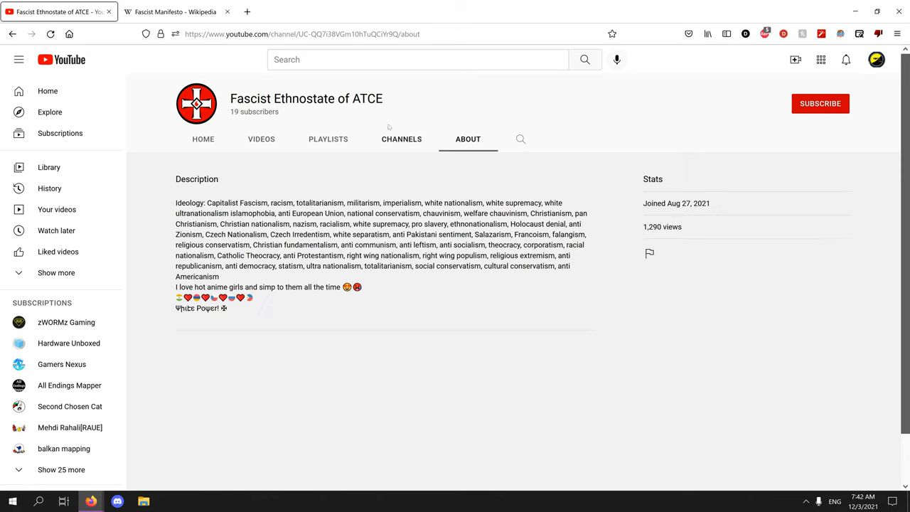
pyautogui.moveTo(475, 142)
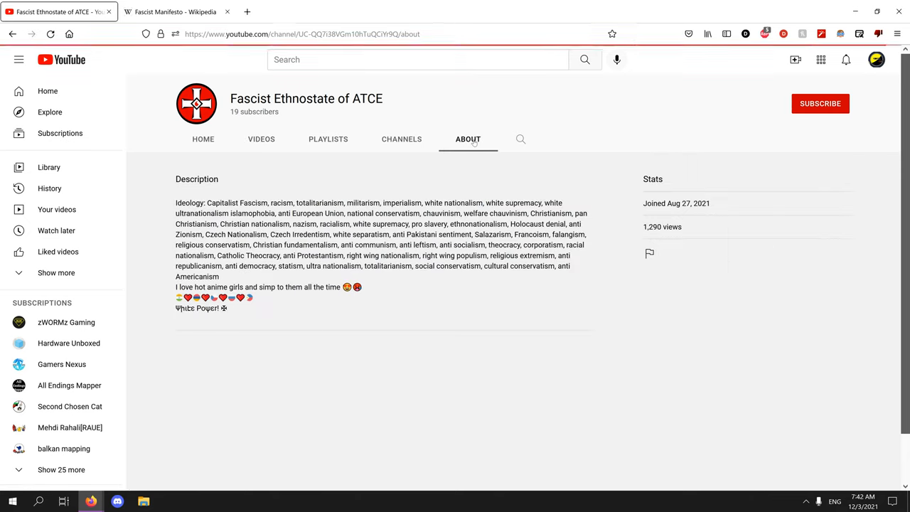
pyautogui.click(262, 139)
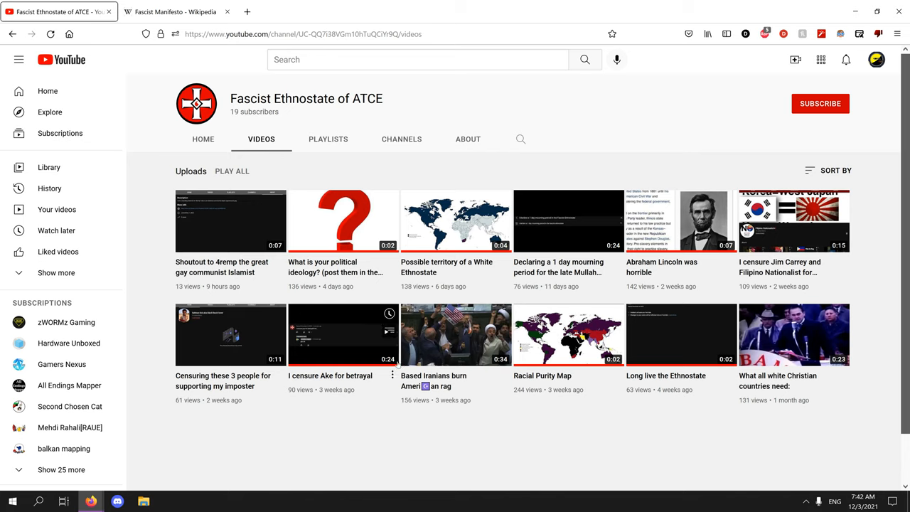
pyautogui.click(468, 139)
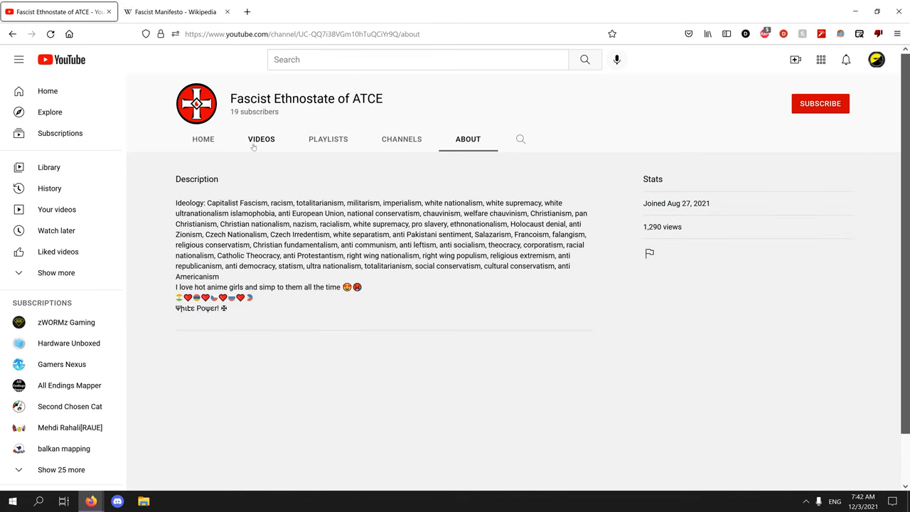
pyautogui.click(262, 140)
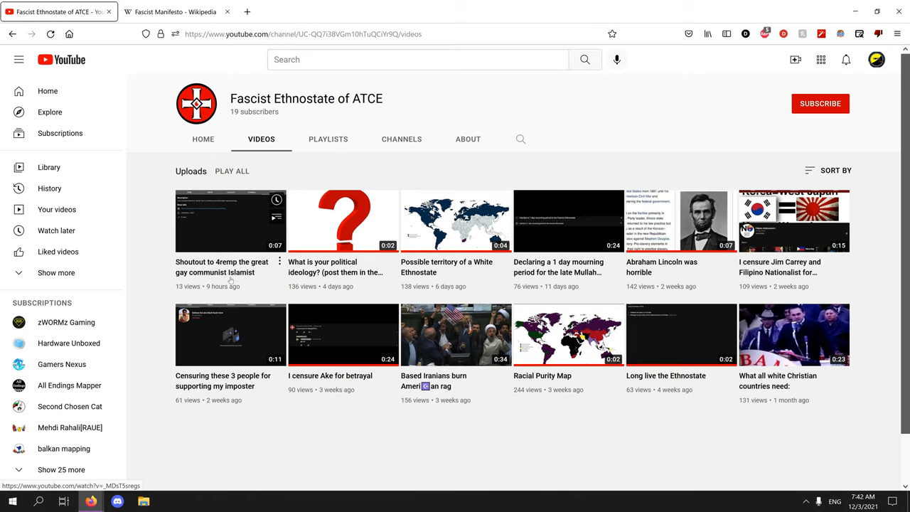
pyautogui.moveTo(222, 267)
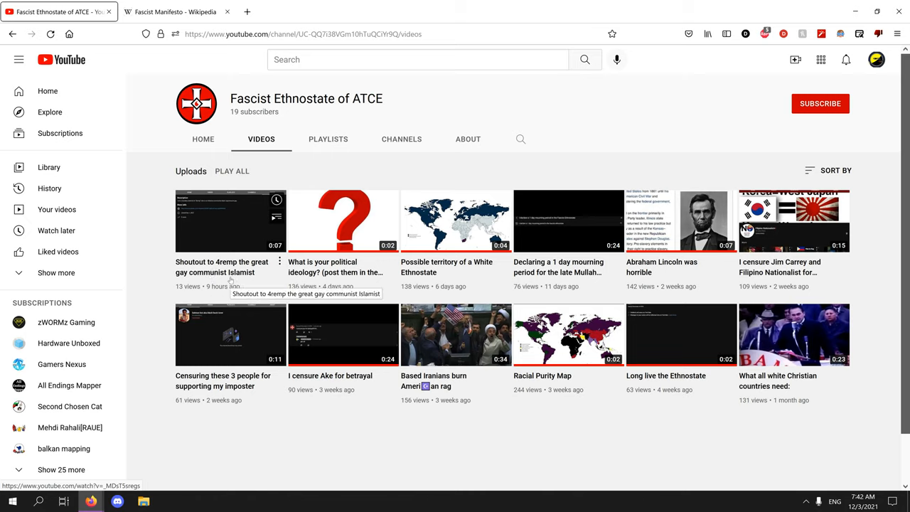
pyautogui.click(468, 139)
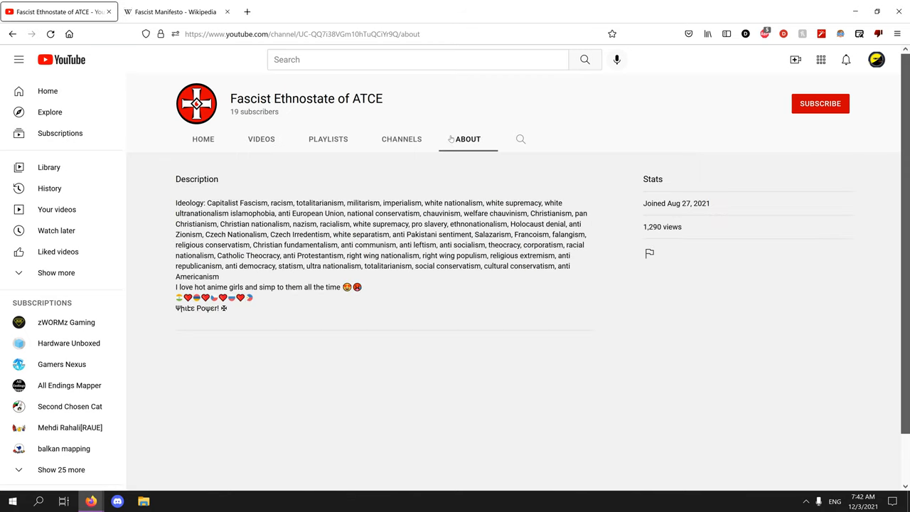
pyautogui.moveTo(192, 244); pyautogui.dragTo(221, 276)
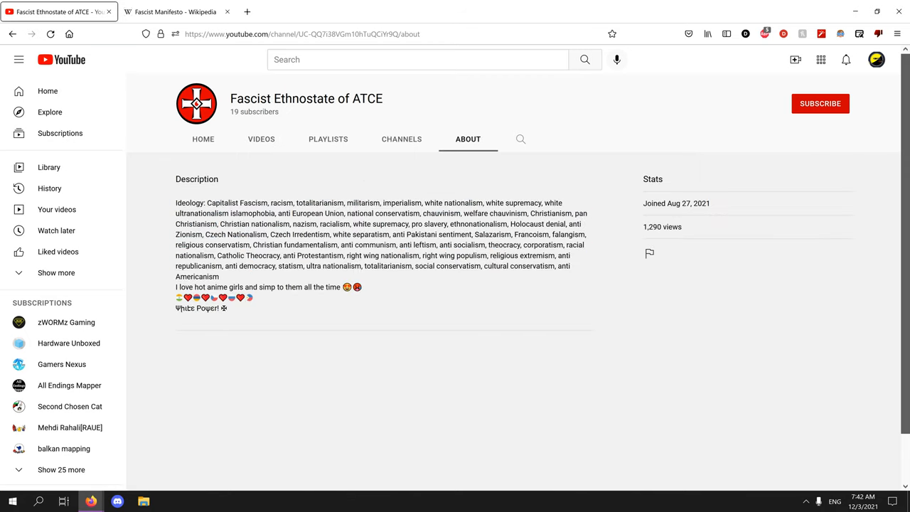
pyautogui.click(262, 139)
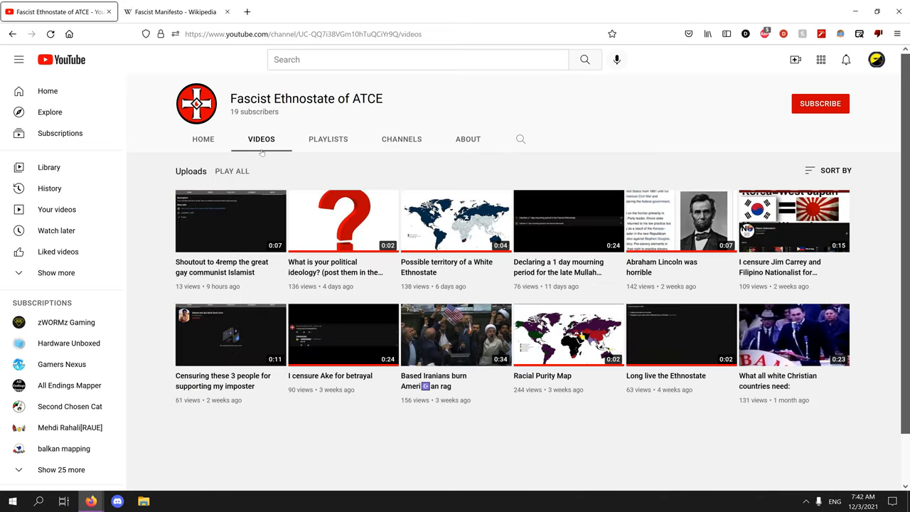
# - Expand the pinned comment on the 'What is your political ideology?' video and read its full ideology list
pyautogui.click(344, 220)
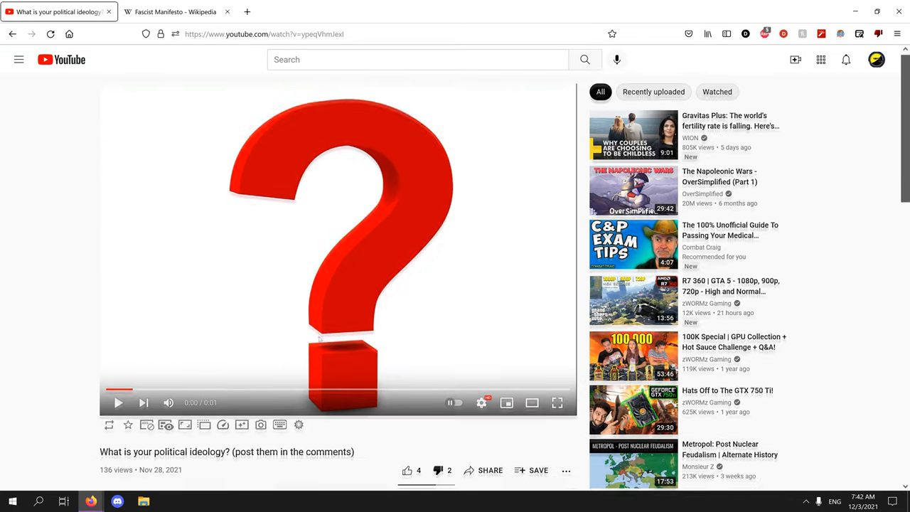
pyautogui.scroll(-3)
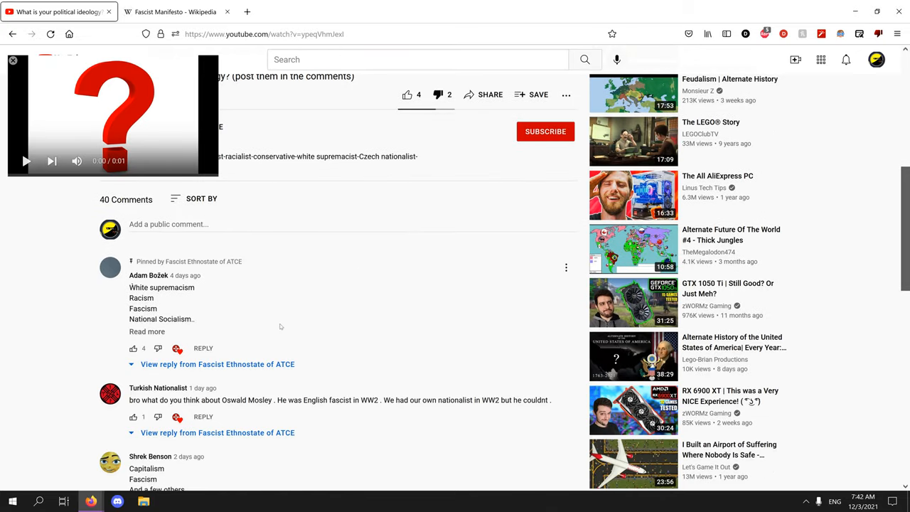
pyautogui.click(147, 331)
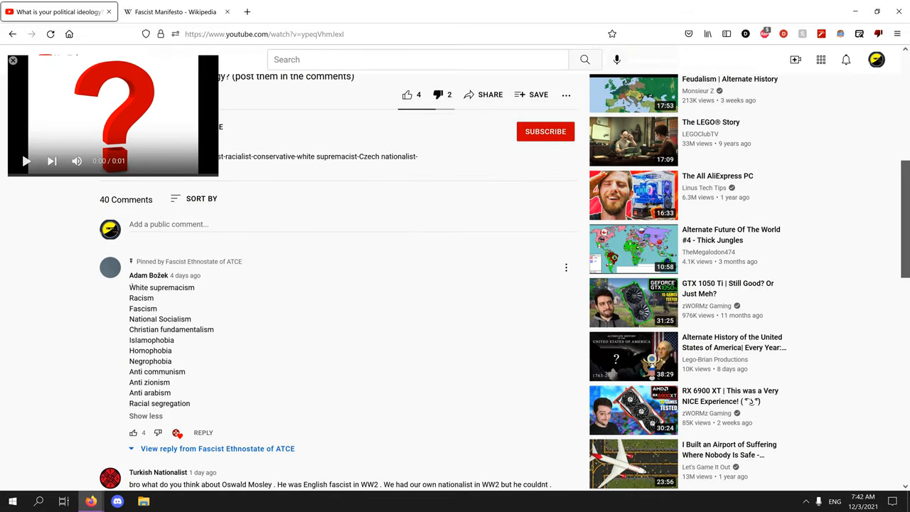
pyautogui.moveTo(131, 262); pyautogui.dragTo(168, 302)
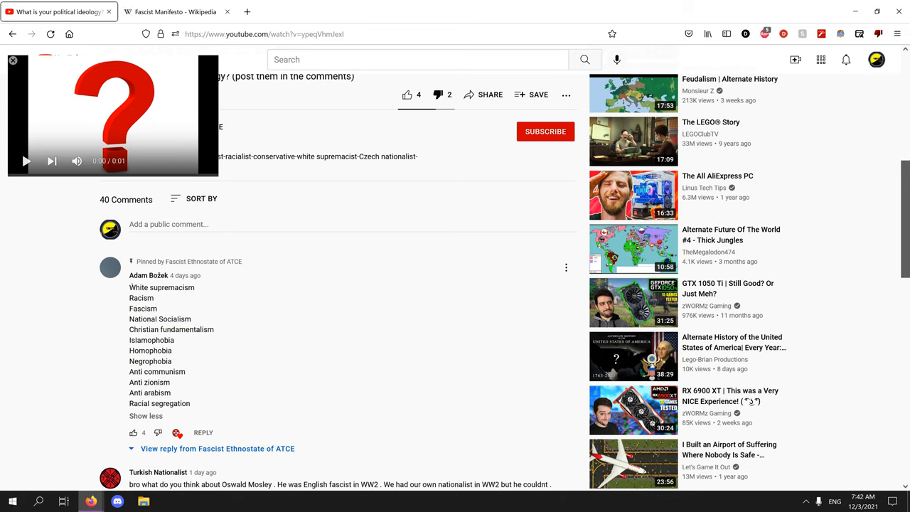
pyautogui.scroll(-3)
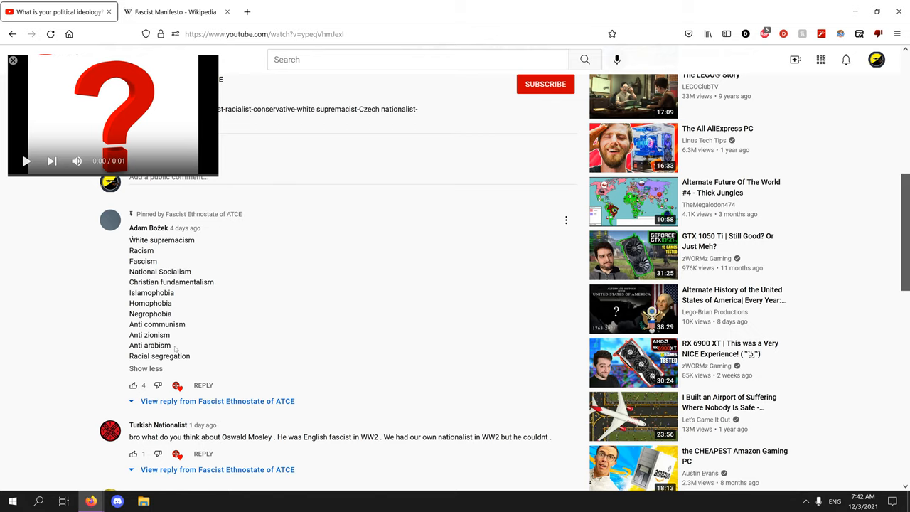
pyautogui.scroll(-3)
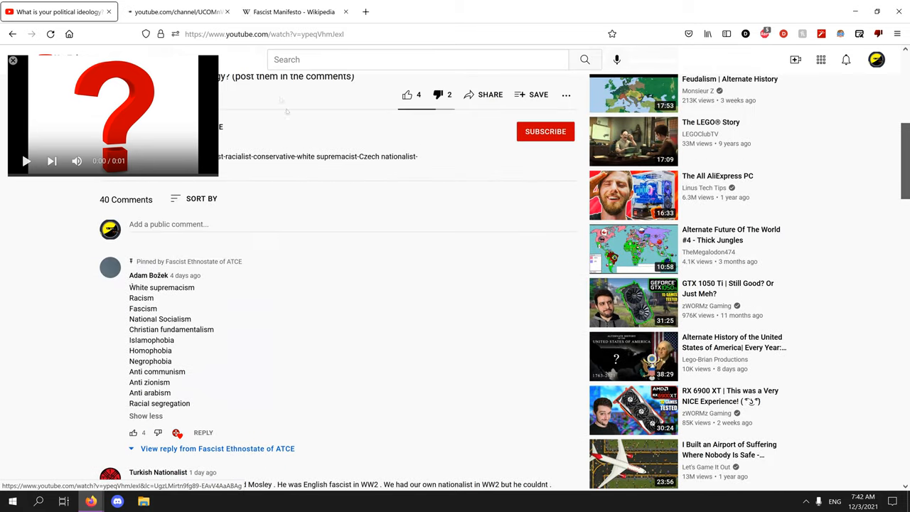
pyautogui.click(148, 276)
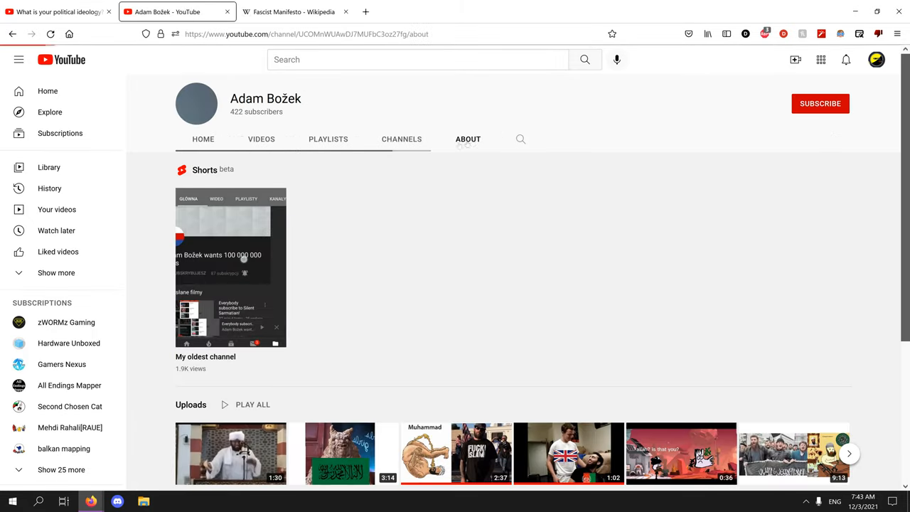
pyautogui.click(262, 140)
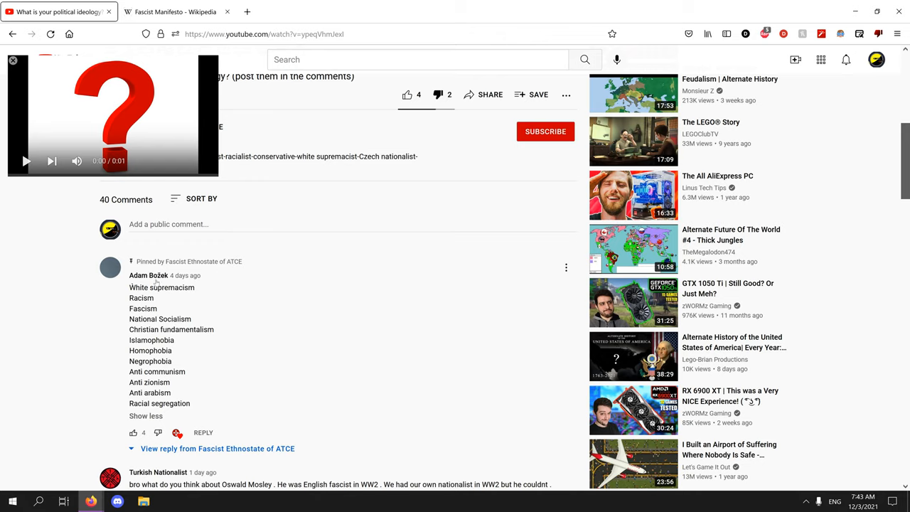
pyautogui.scroll(-3)
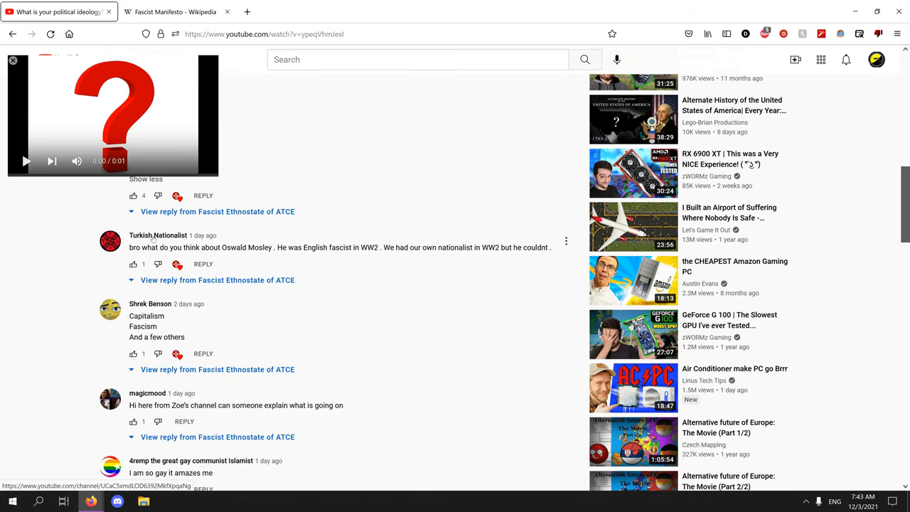
pyautogui.click(158, 236)
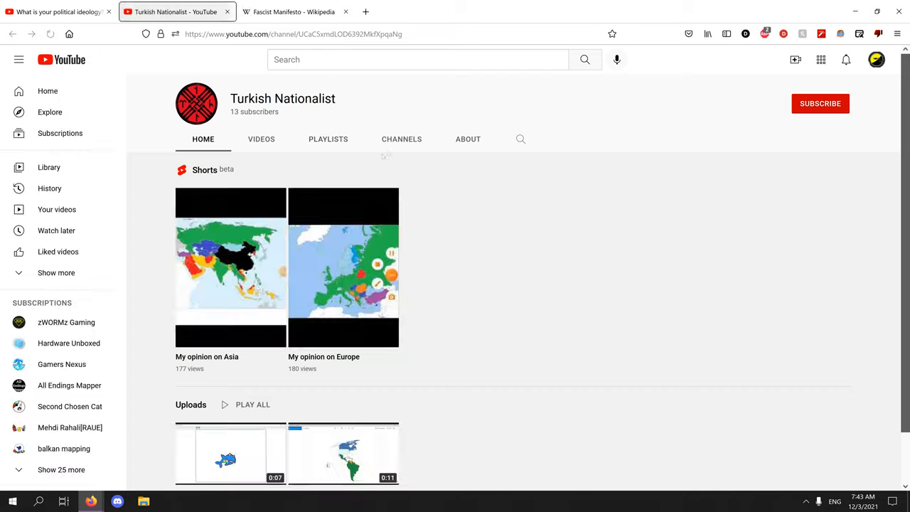
pyautogui.click(468, 140)
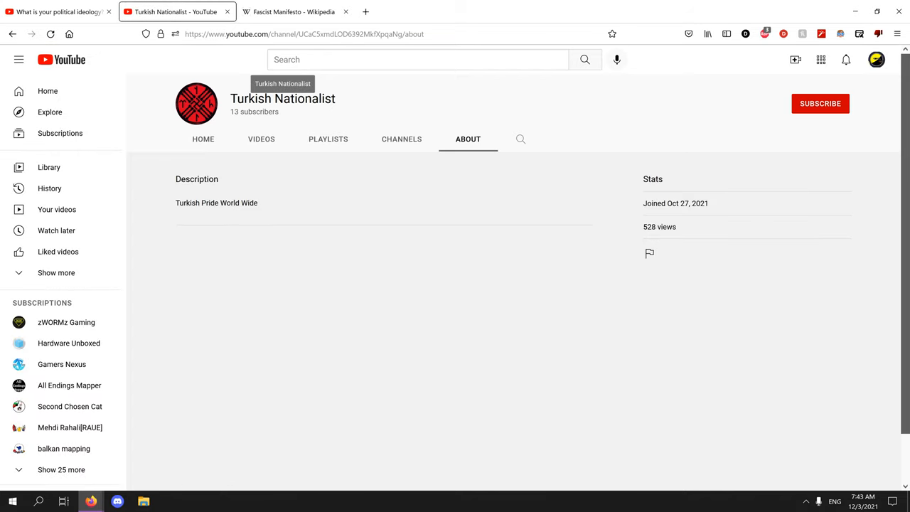
pyautogui.moveTo(338, 101)
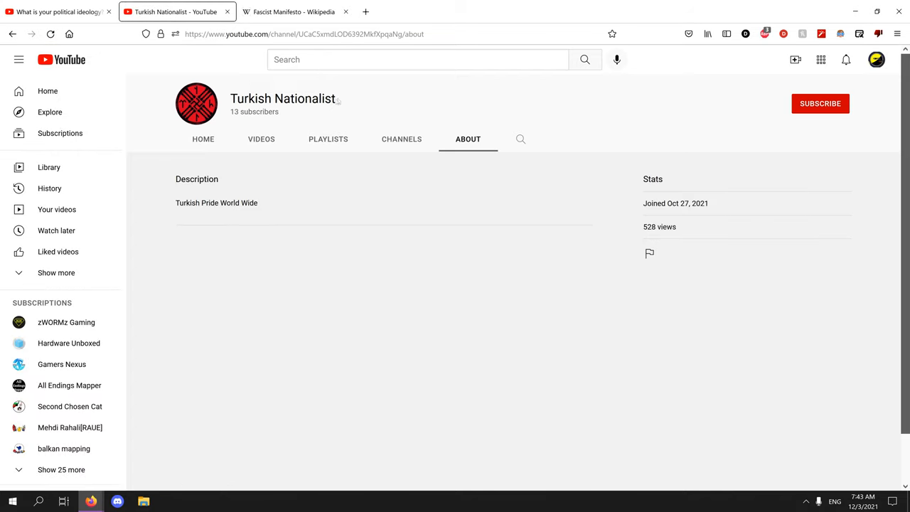
pyautogui.click(261, 140)
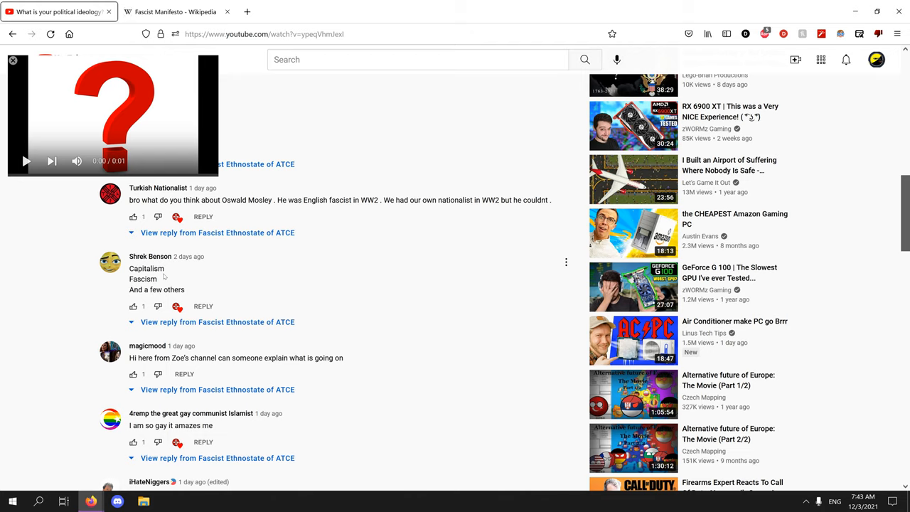
pyautogui.moveTo(196, 322)
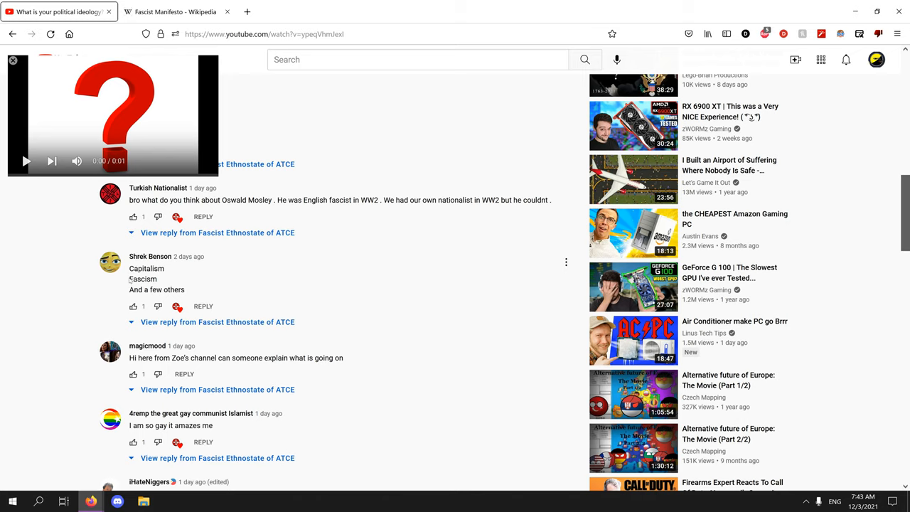
pyautogui.doubleClick(142, 279)
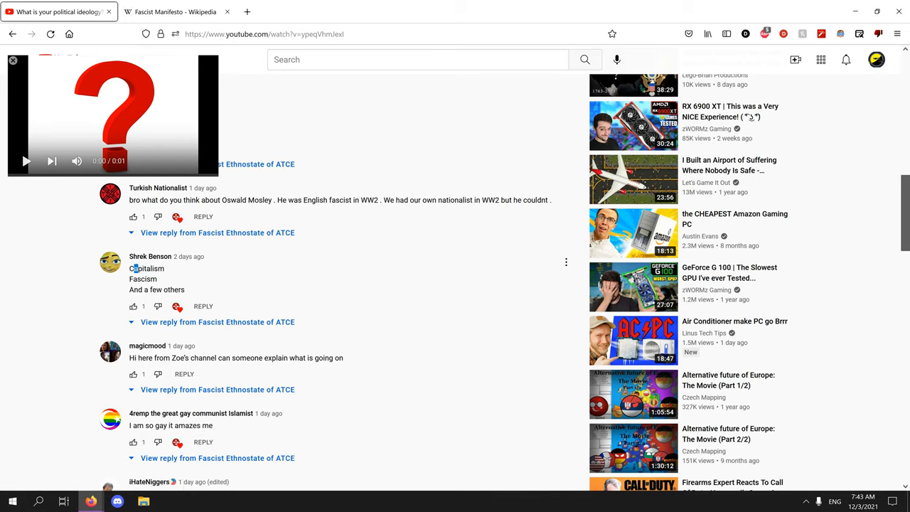
pyautogui.moveTo(202, 306)
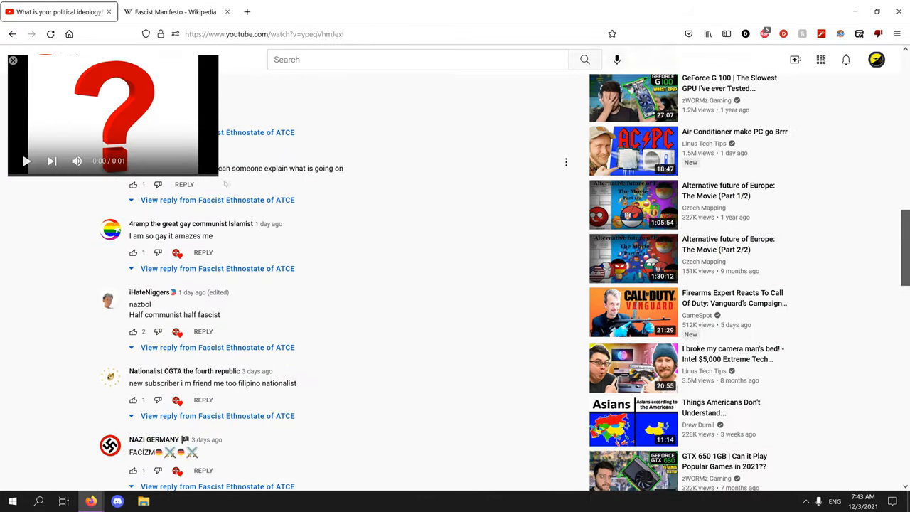
# - Read down through the video's comment threads and their replies
pyautogui.scroll(-3)
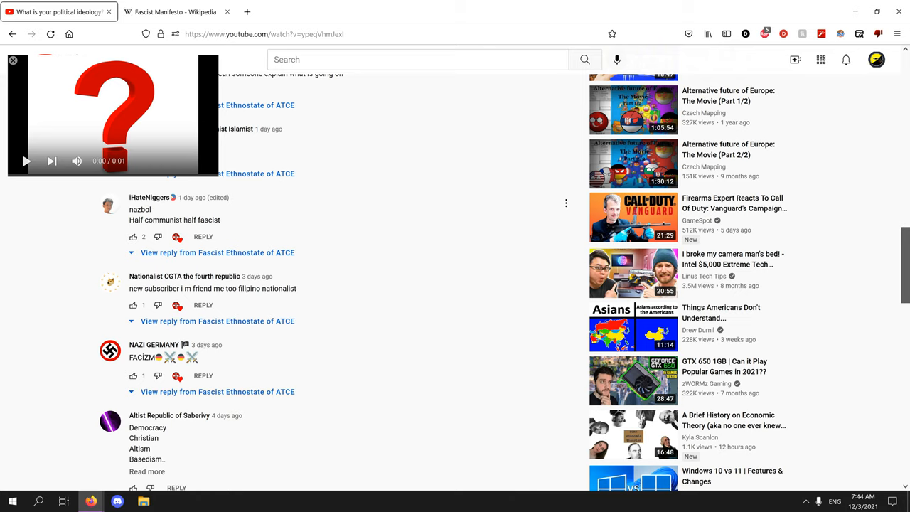
pyautogui.doubleClick(154, 219)
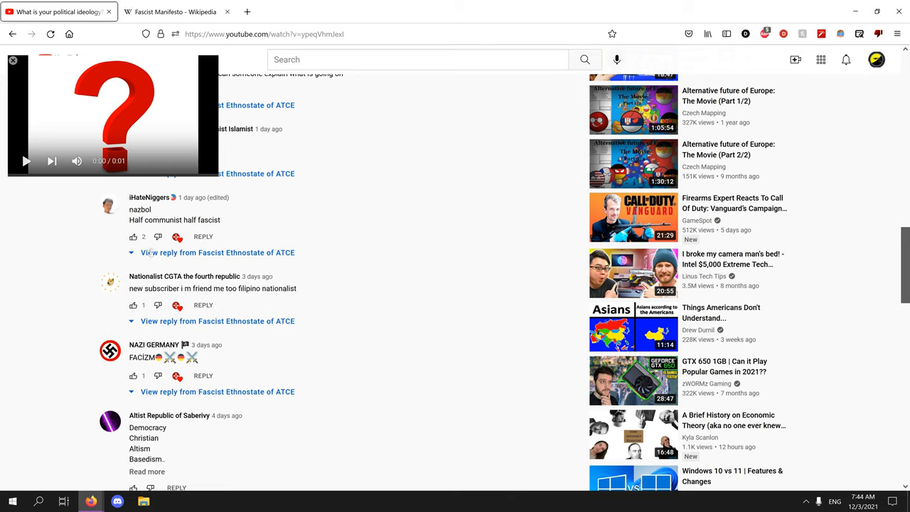
pyautogui.scroll(-3)
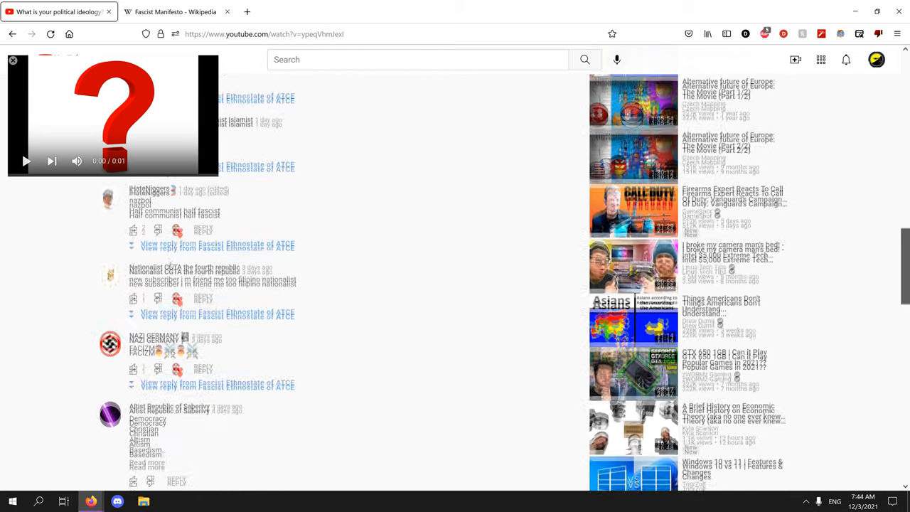
pyautogui.scroll(-3)
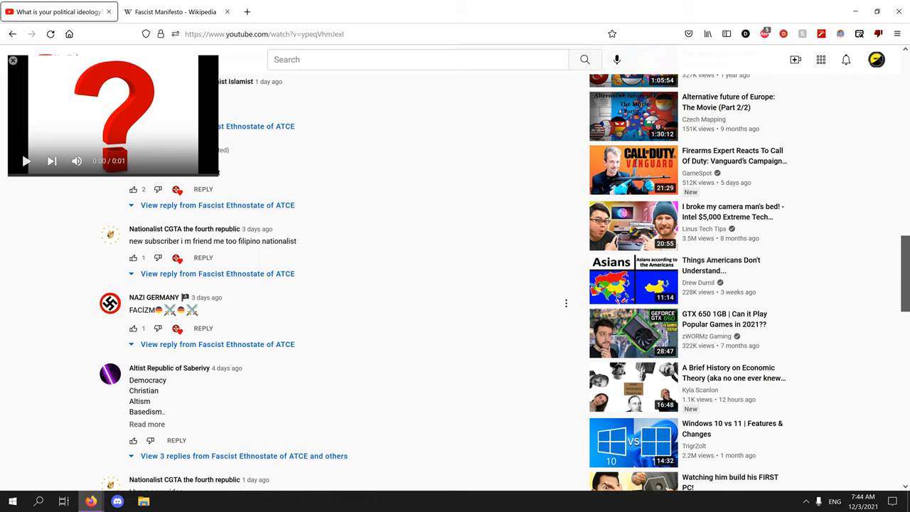
# - Collapse the reply under the FACIZM comment and continue reading further comments
pyautogui.scroll(-3)
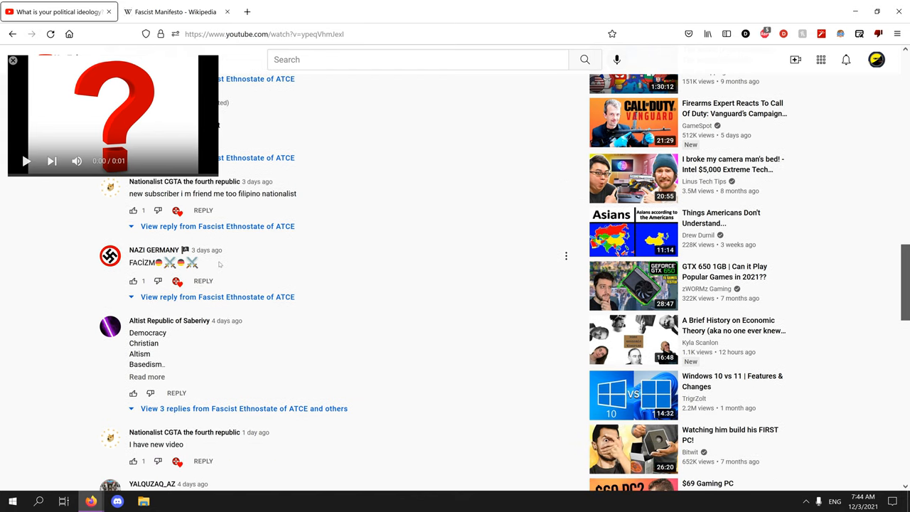
pyautogui.moveTo(219, 265)
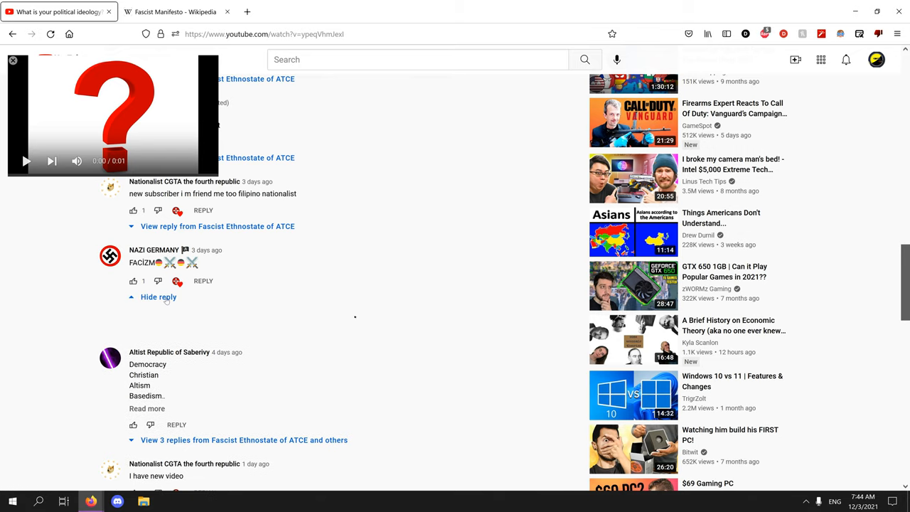
pyautogui.click(158, 298)
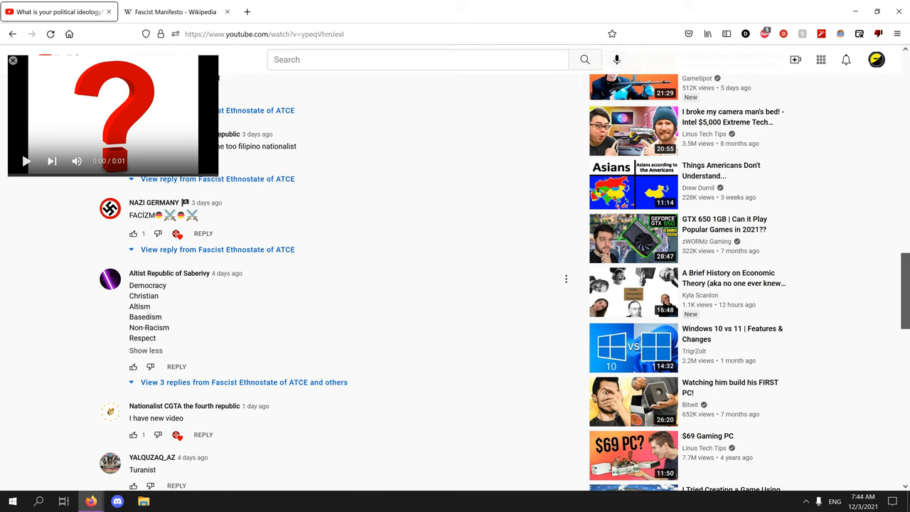
pyautogui.moveTo(169, 286)
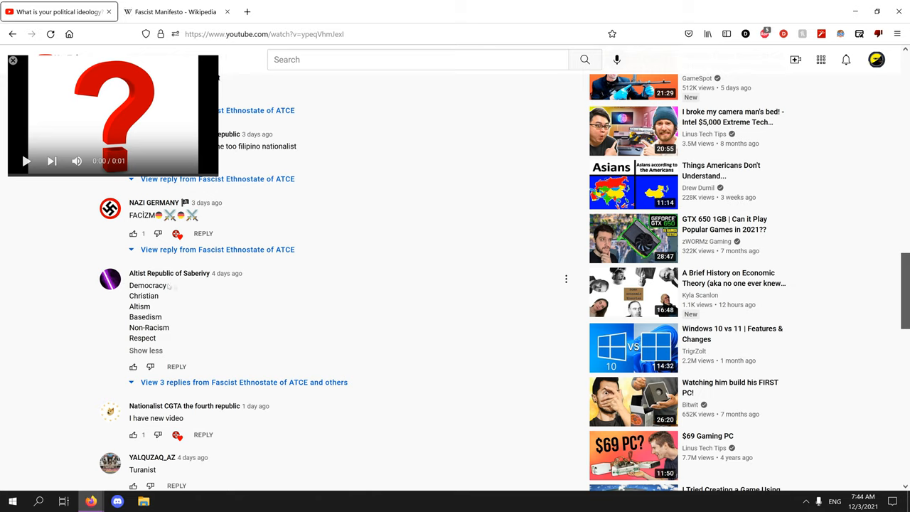
pyautogui.moveTo(169, 290)
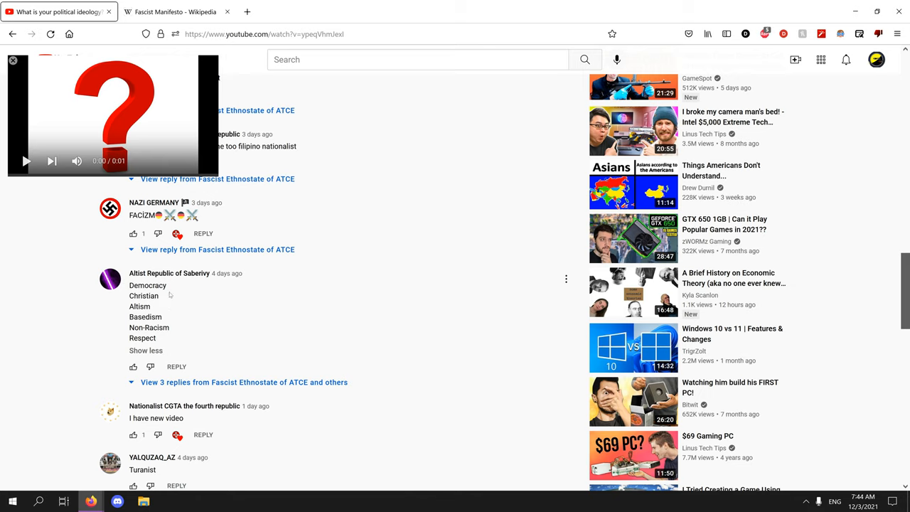
pyautogui.moveTo(167, 293)
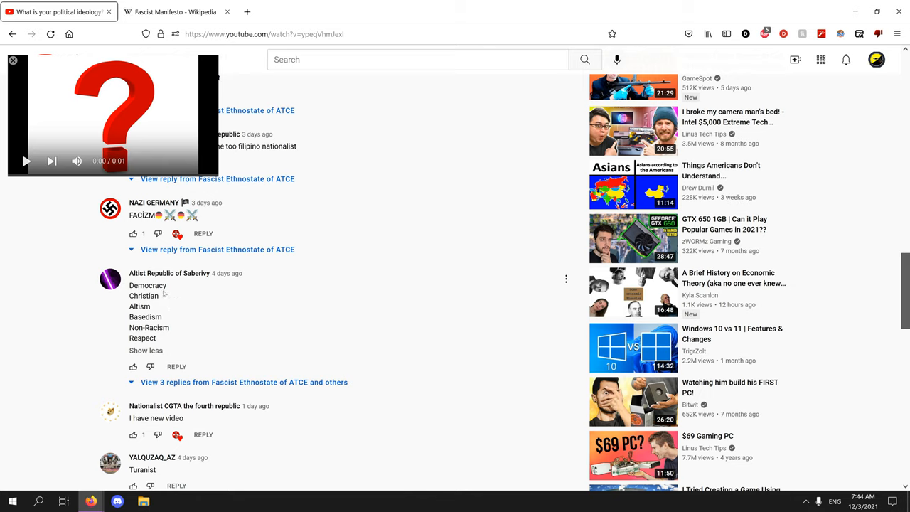
pyautogui.moveTo(159, 324)
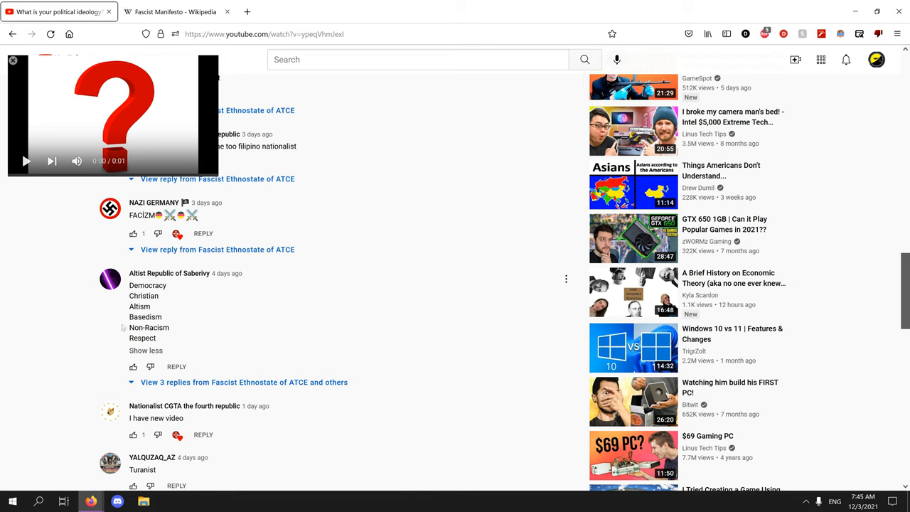
pyautogui.moveTo(170, 327)
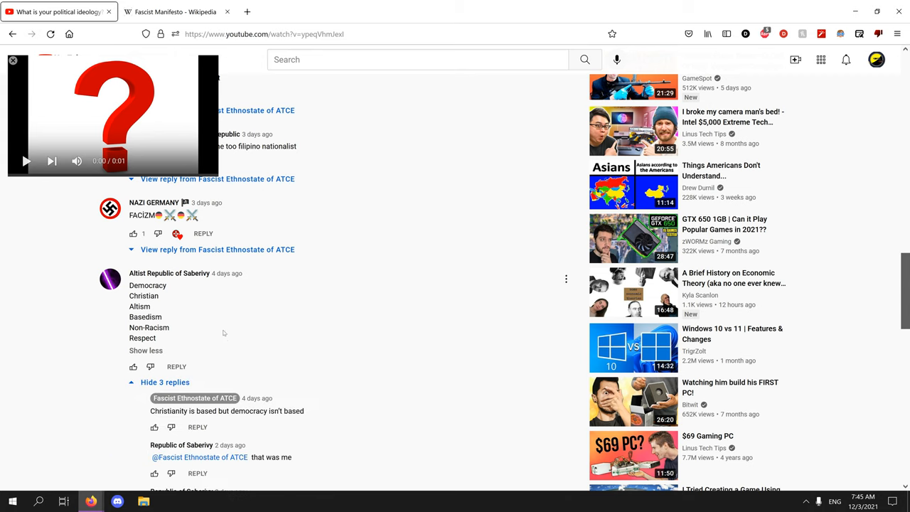
pyautogui.scroll(-3)
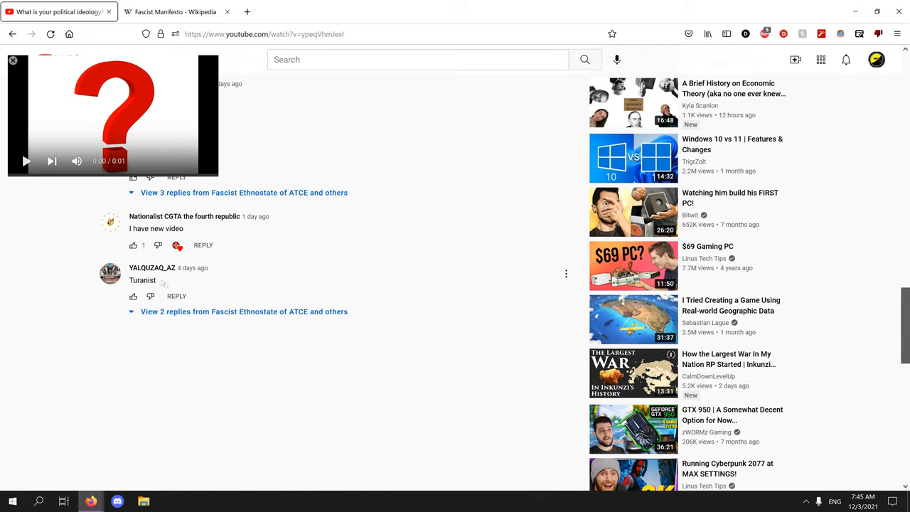
pyautogui.scroll(-3)
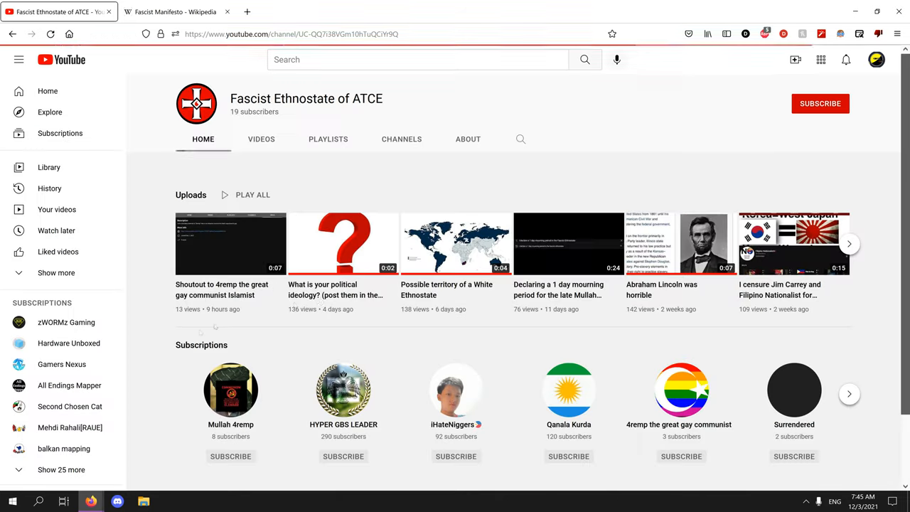
# - Browse the uploads grid, visiting 'I censure Ake for betrayal' and 'What all white Christian countries need'
pyautogui.click(262, 139)
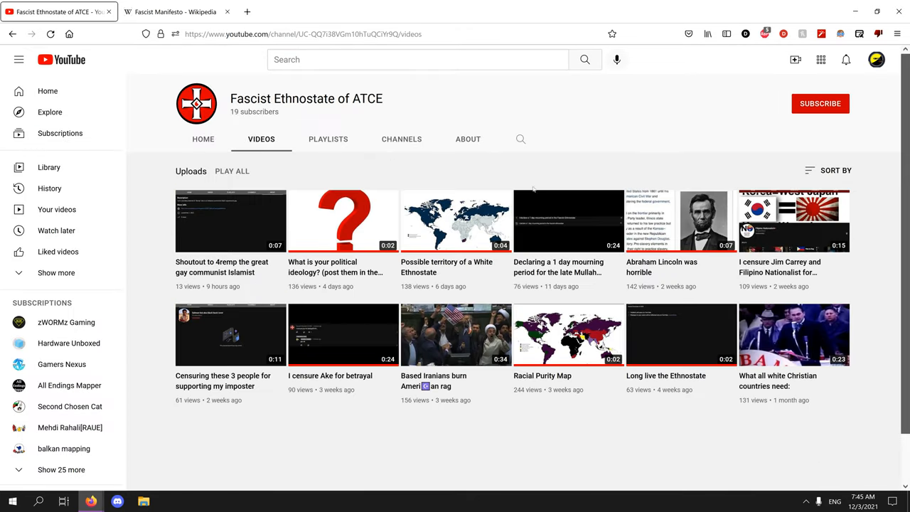
pyautogui.moveTo(583, 143)
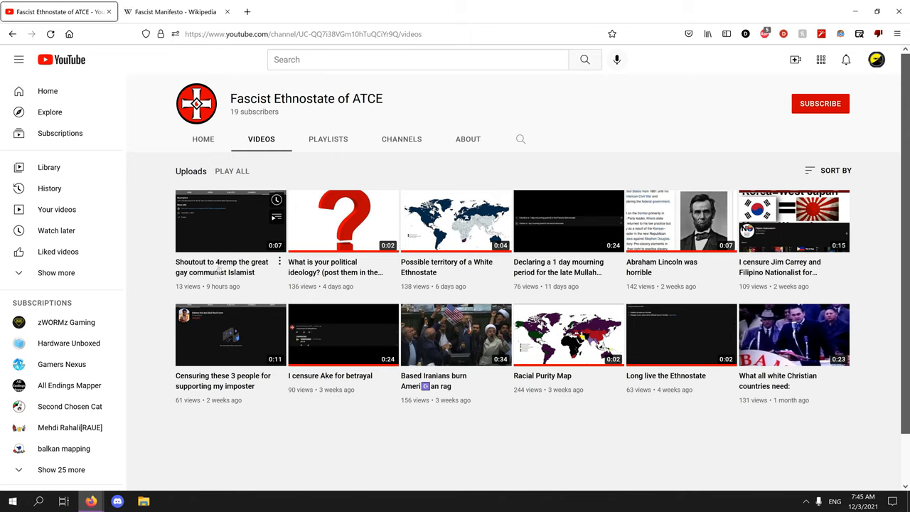
pyautogui.click(344, 335)
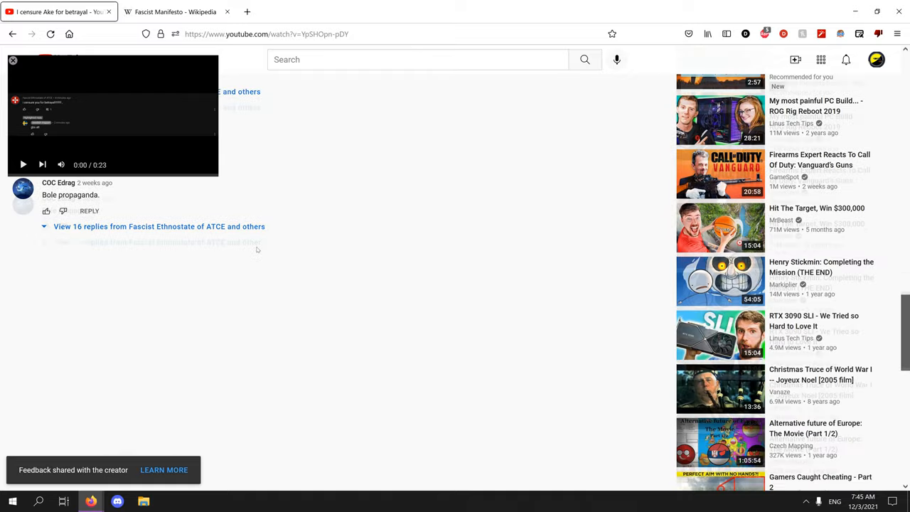
pyautogui.click(159, 226)
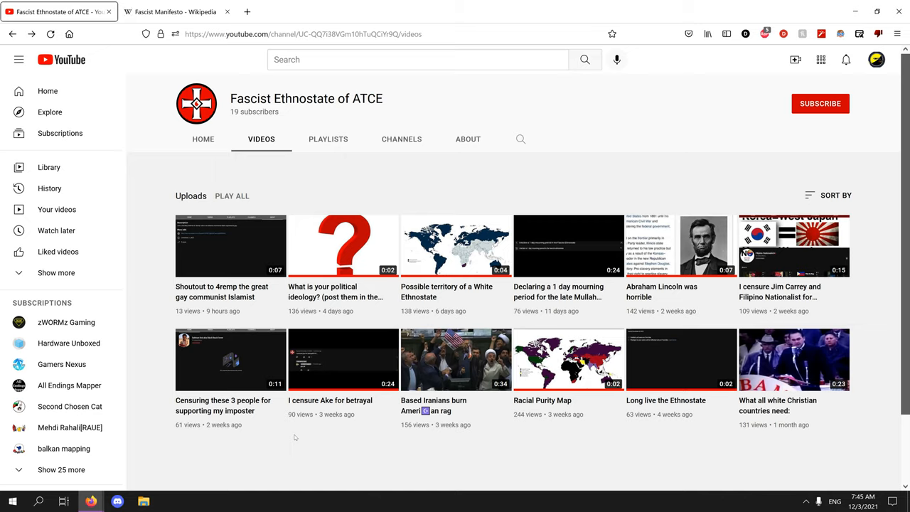
pyautogui.click(793, 358)
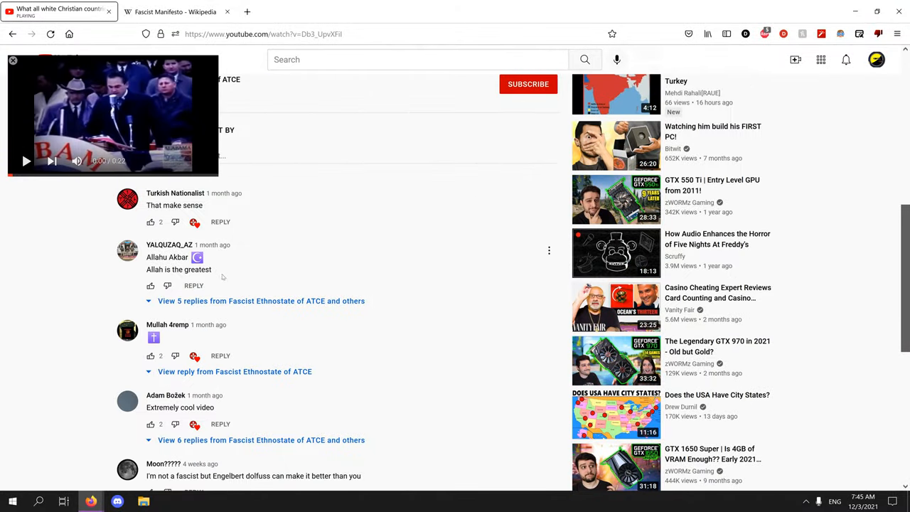
# - Read the replies under the Allahu Akbar comment, then open Long live the Ethnostate and the Racial Purity Map
pyautogui.click(262, 302)
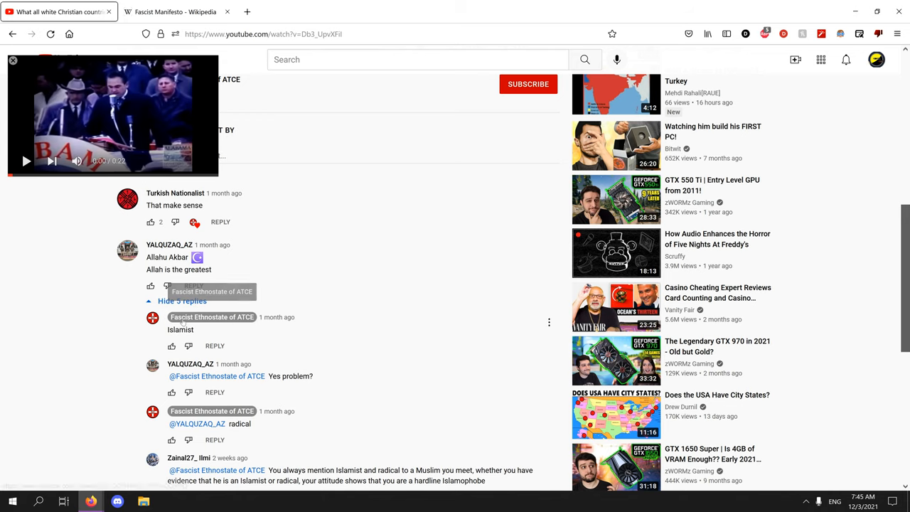
pyautogui.scroll(-3)
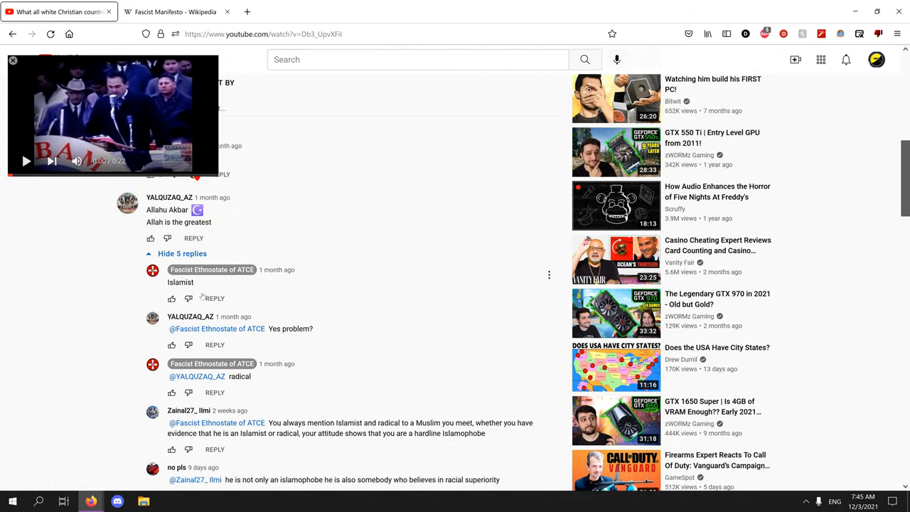
pyautogui.scroll(-3)
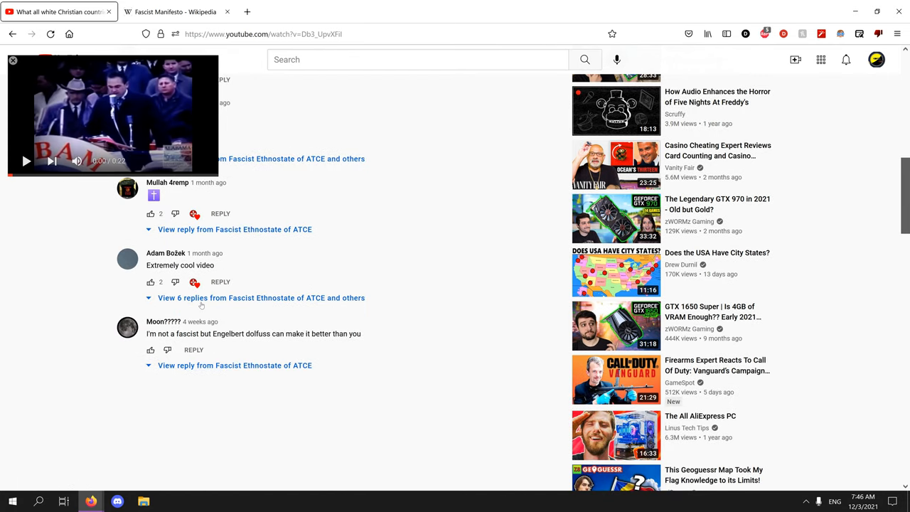
pyautogui.click(187, 297)
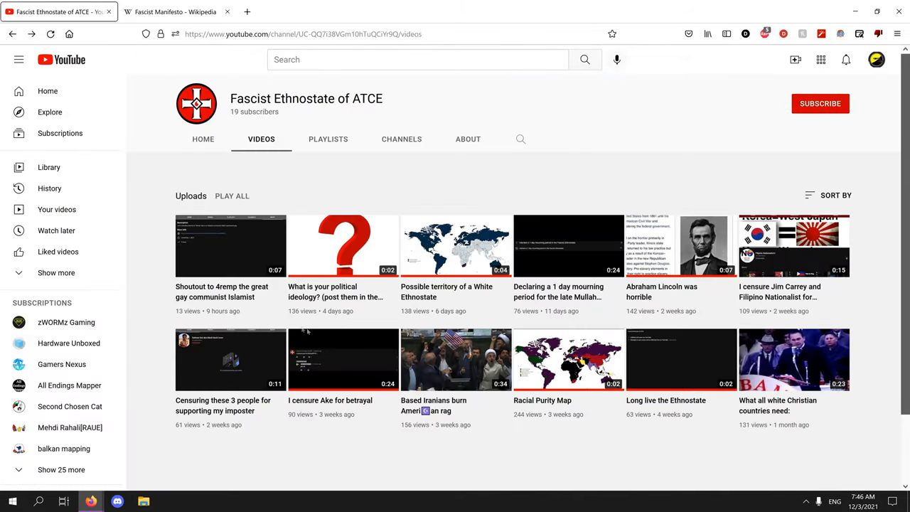
pyautogui.click(666, 358)
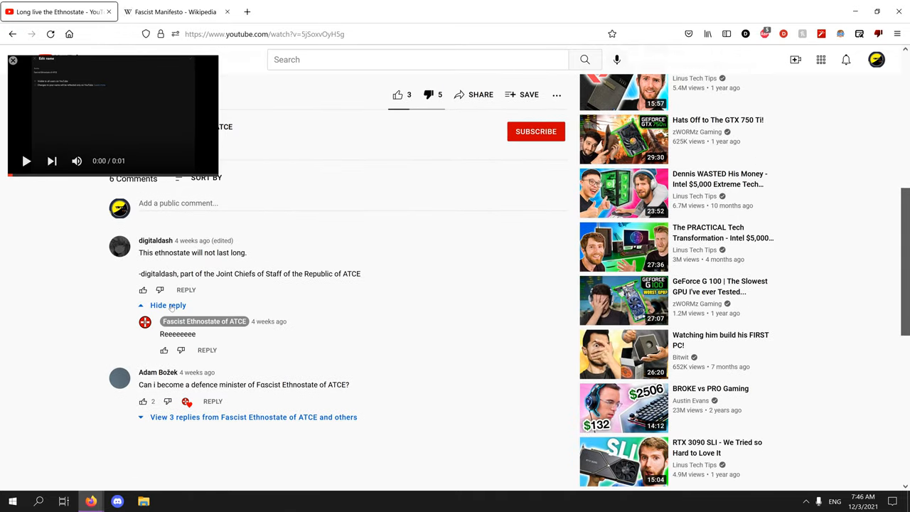
pyautogui.click(205, 322)
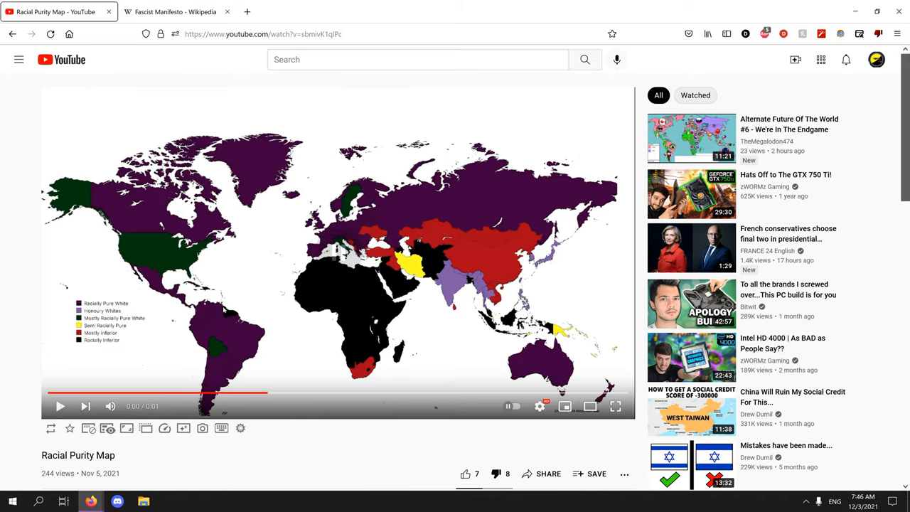
# - Scroll the Racial Purity Map comments and expand the replies to 'Long live the Ethiopian Empire'
pyautogui.scroll(-3)
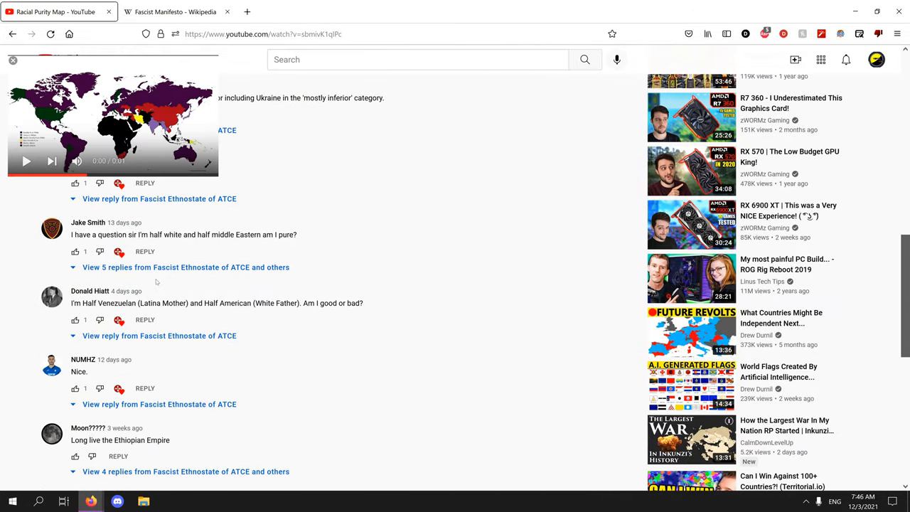
pyautogui.scroll(-3)
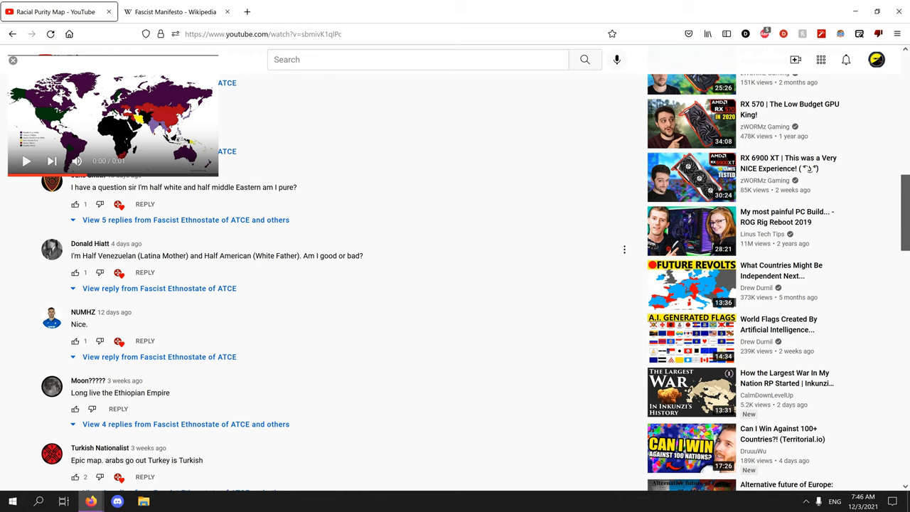
pyautogui.doubleClick(353, 256)
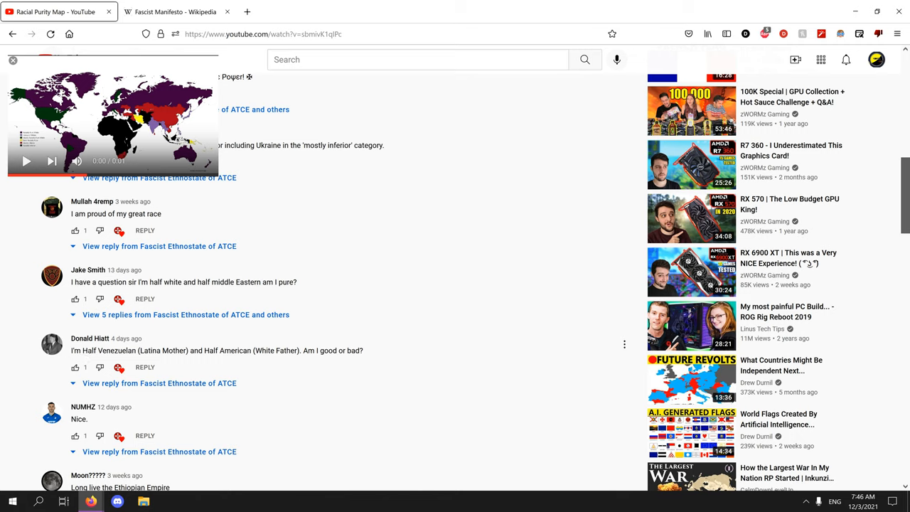
pyautogui.moveTo(251, 364)
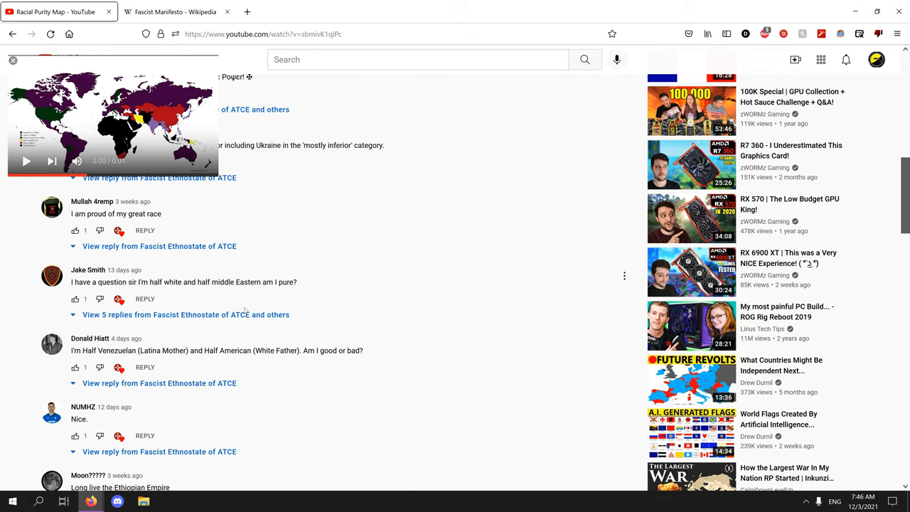
pyautogui.scroll(-3)
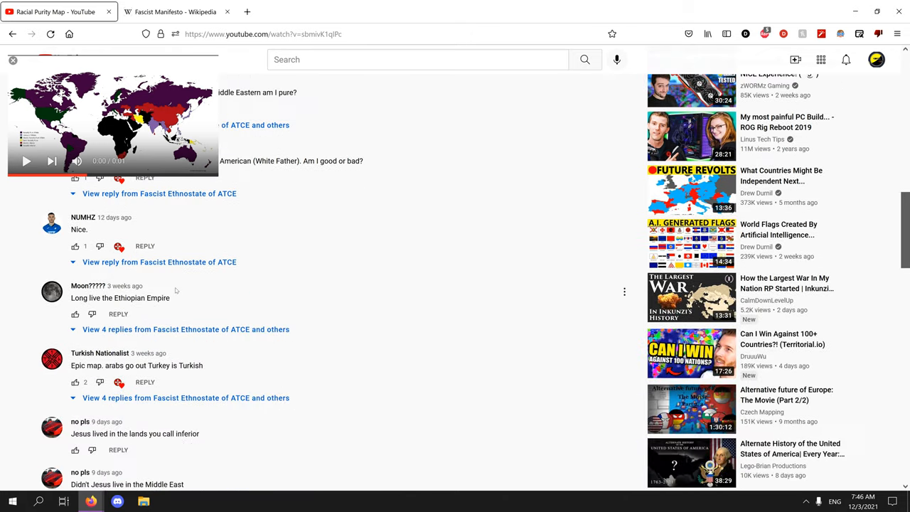
pyautogui.click(185, 331)
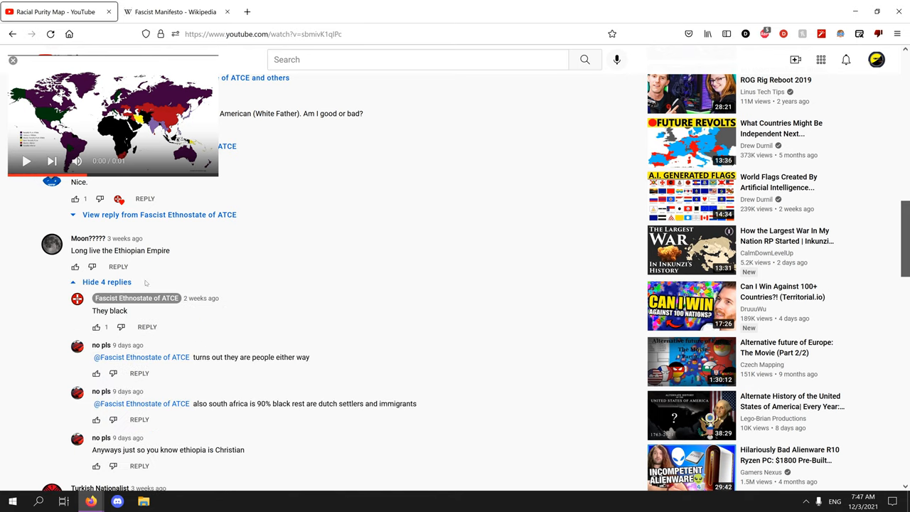
# - Expand the replies to the 'Racist' comment, read them, and reach the channel's Home page
pyautogui.scroll(-3)
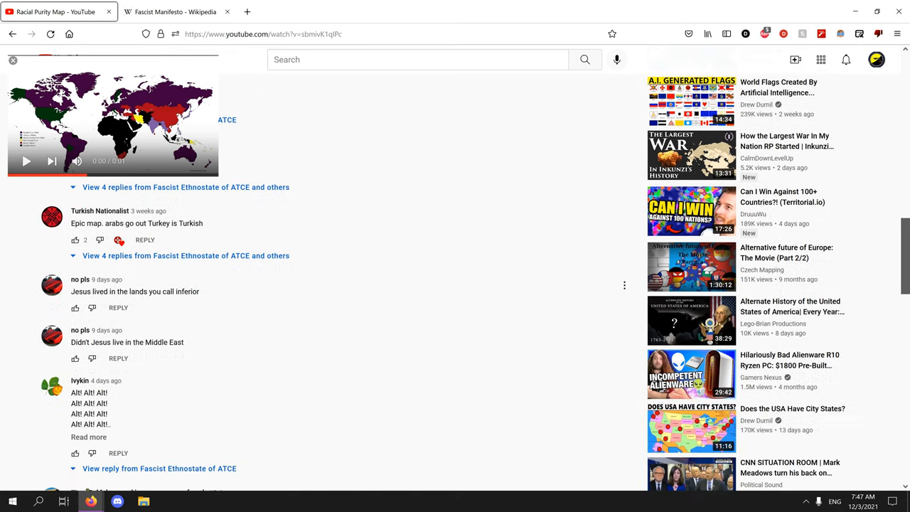
pyautogui.scroll(-3)
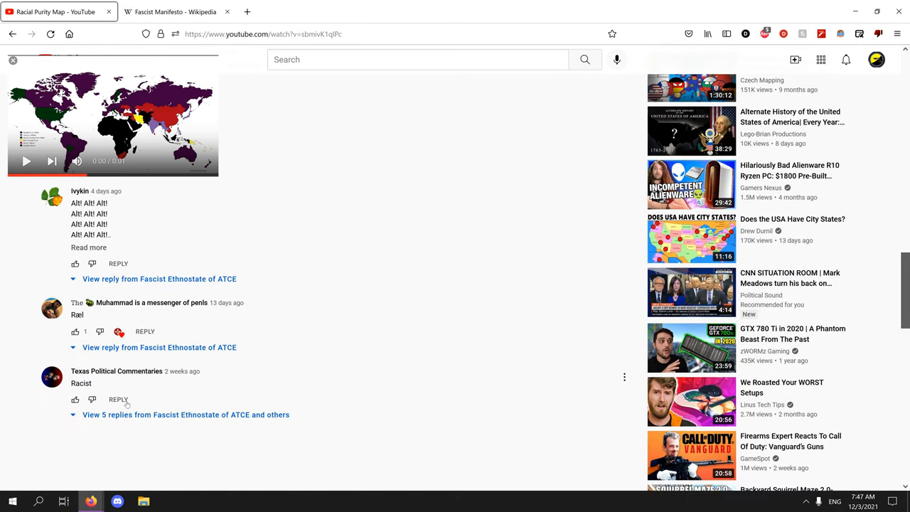
pyautogui.click(185, 415)
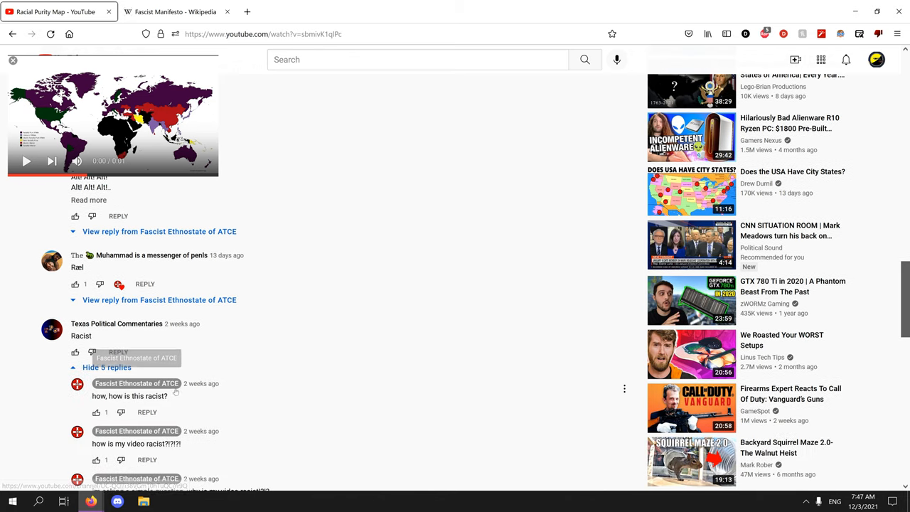
pyautogui.scroll(-3)
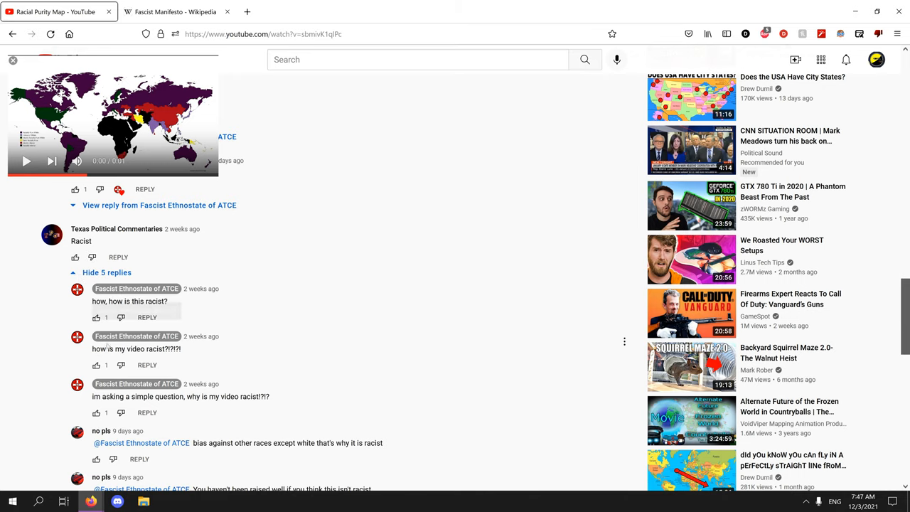
pyautogui.scroll(-3)
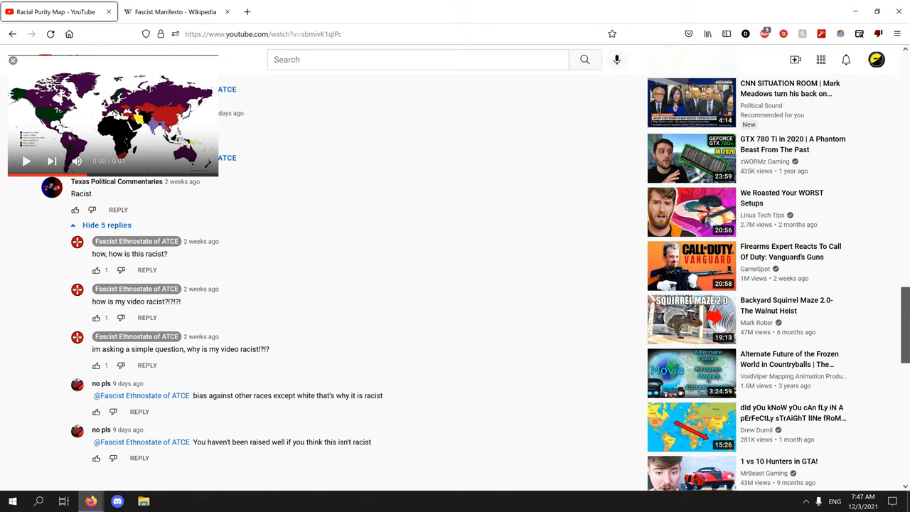
pyautogui.moveTo(332, 192)
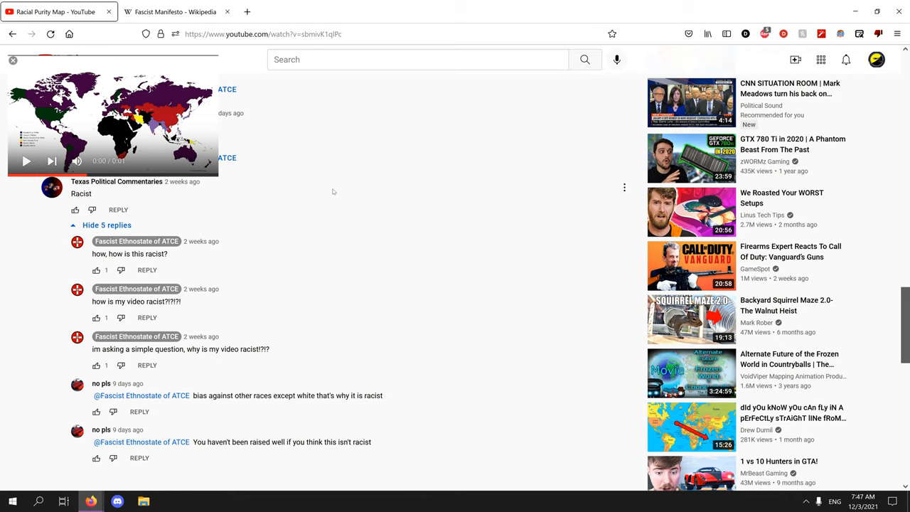
pyautogui.scroll(-3)
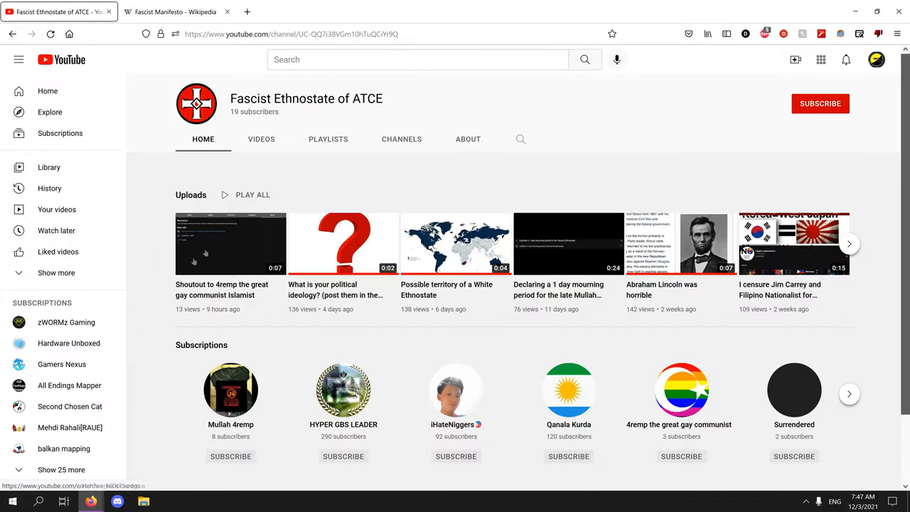
# - Open 'Abraham Lincoln was horrible' from the Videos grid and scroll to its comments
pyautogui.click(262, 140)
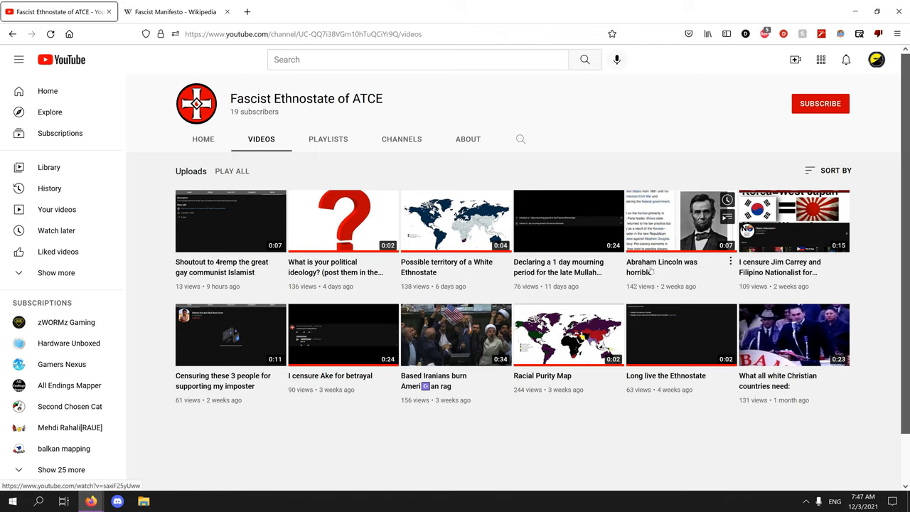
pyautogui.click(649, 221)
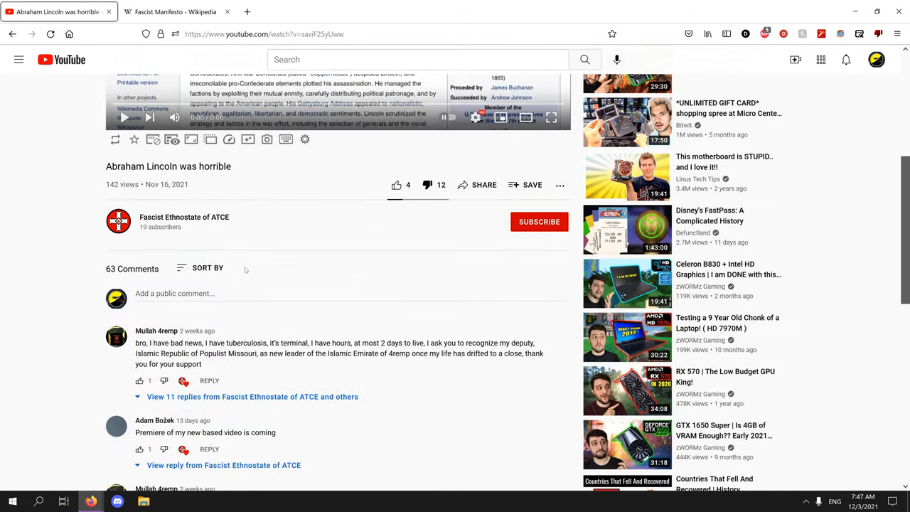
pyautogui.scroll(-3)
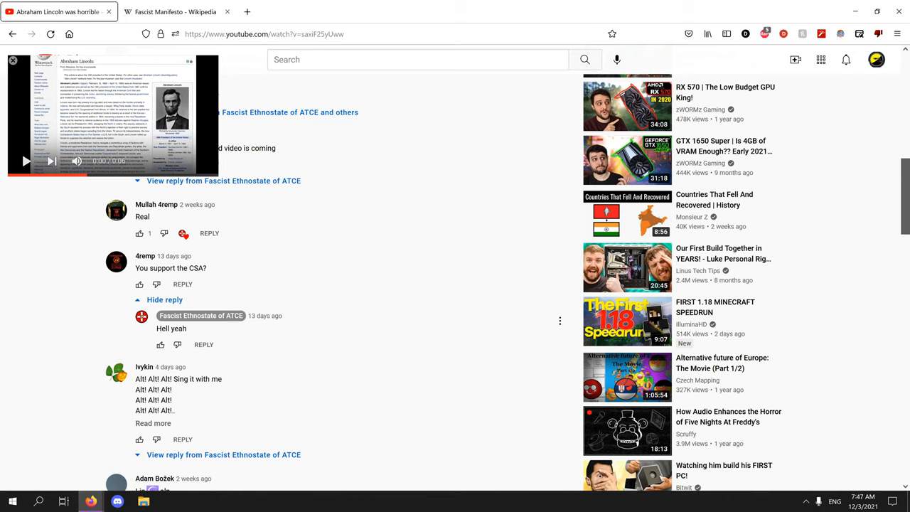
pyautogui.doubleClick(198, 267)
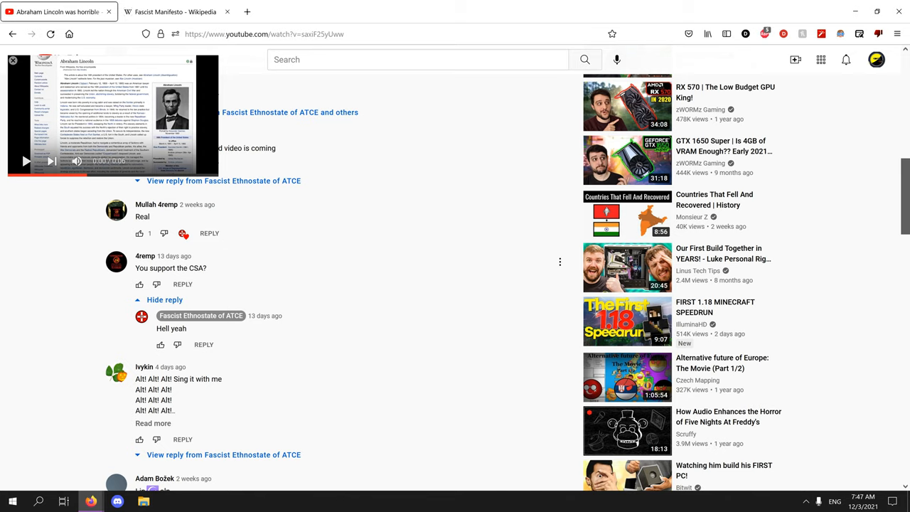
pyautogui.moveTo(211, 278)
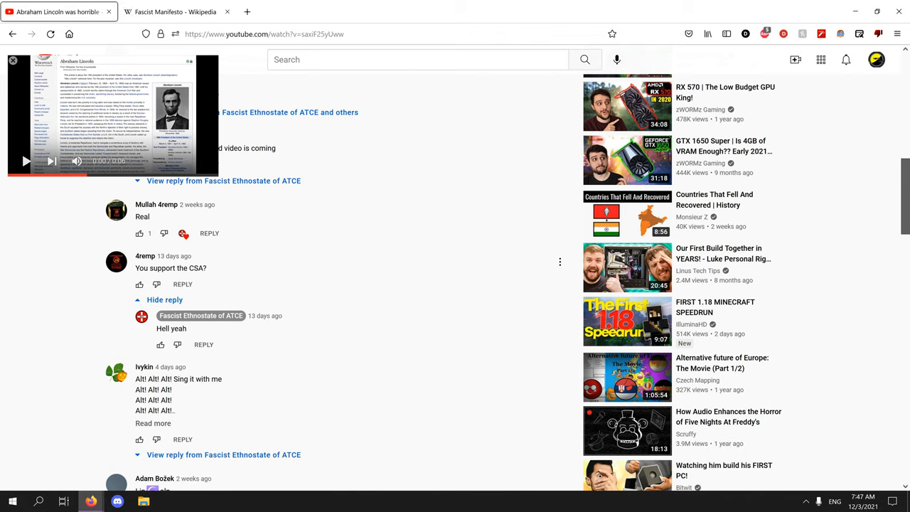
# - Expand the 32 replies to the Lincoln comment, then return to the channel's Videos grid
pyautogui.scroll(-3)
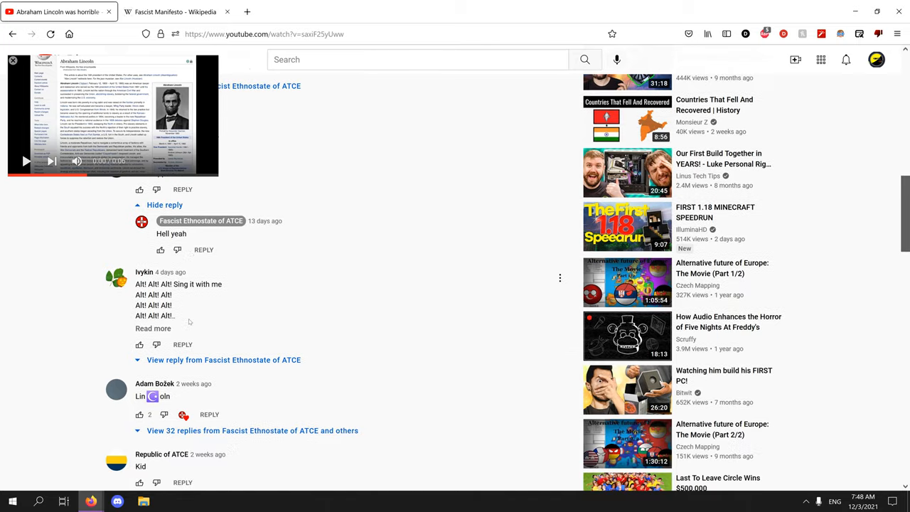
pyautogui.scroll(-3)
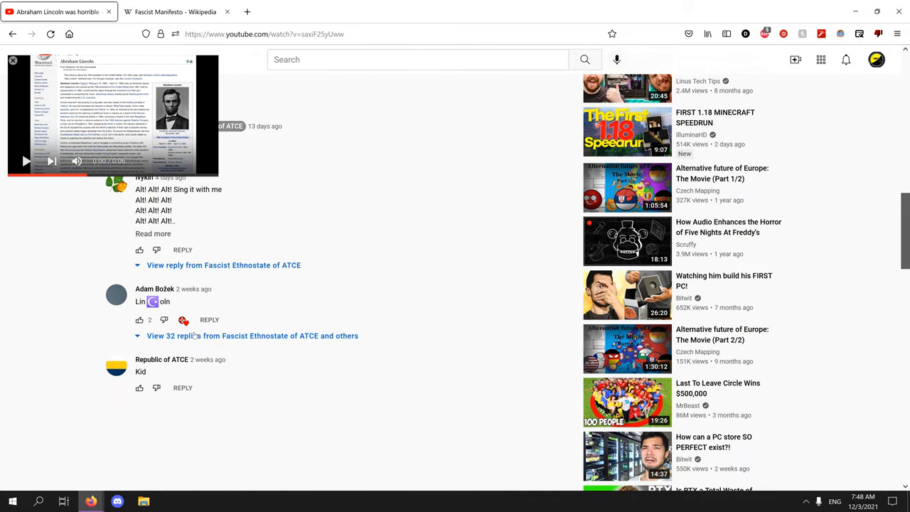
pyautogui.click(174, 336)
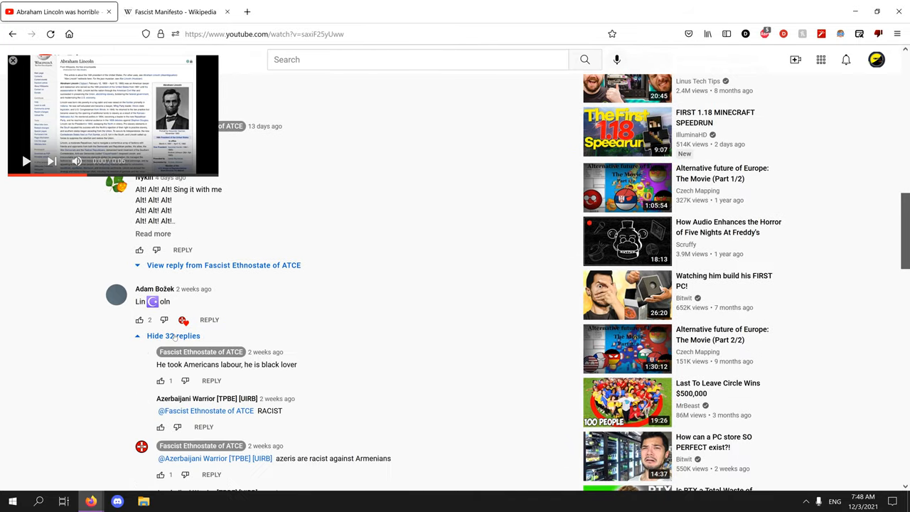
pyautogui.click(174, 336)
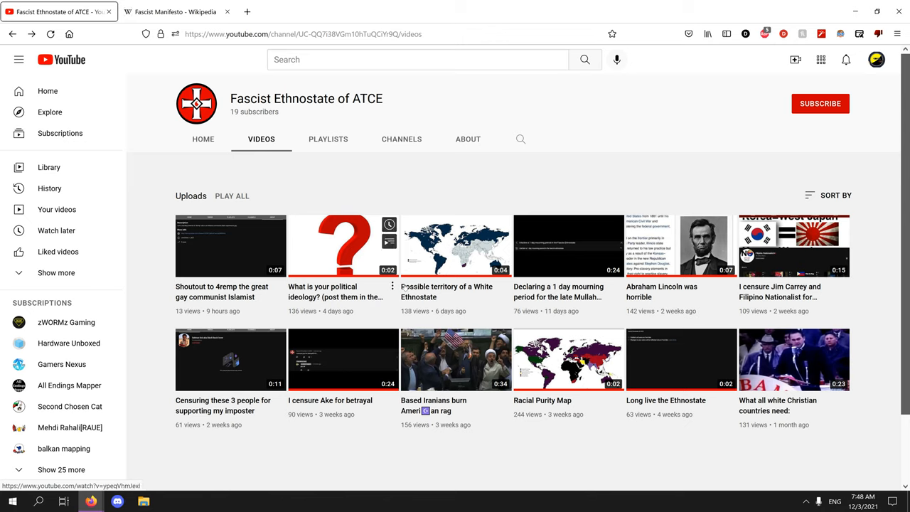
# - Read the White Ethnostate video's comments, open a commenter's empty channel, then close that tab
pyautogui.click(455, 245)
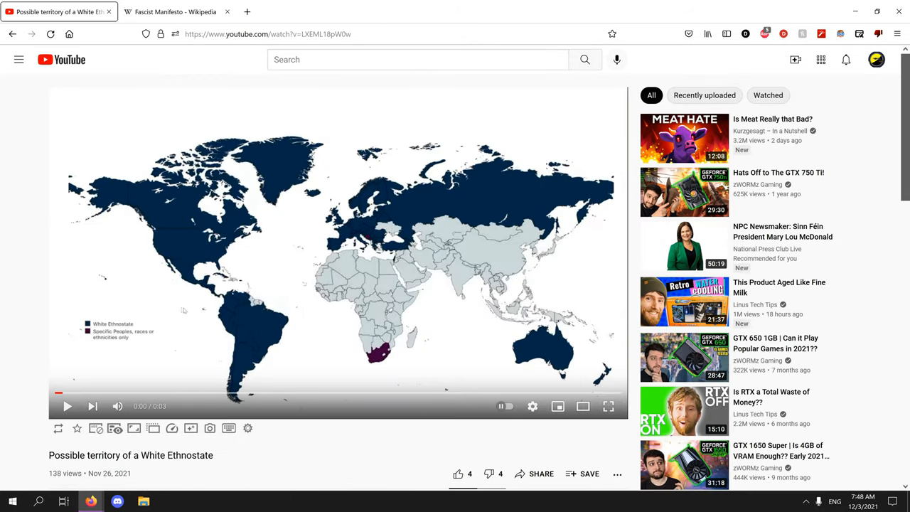
pyautogui.scroll(-3)
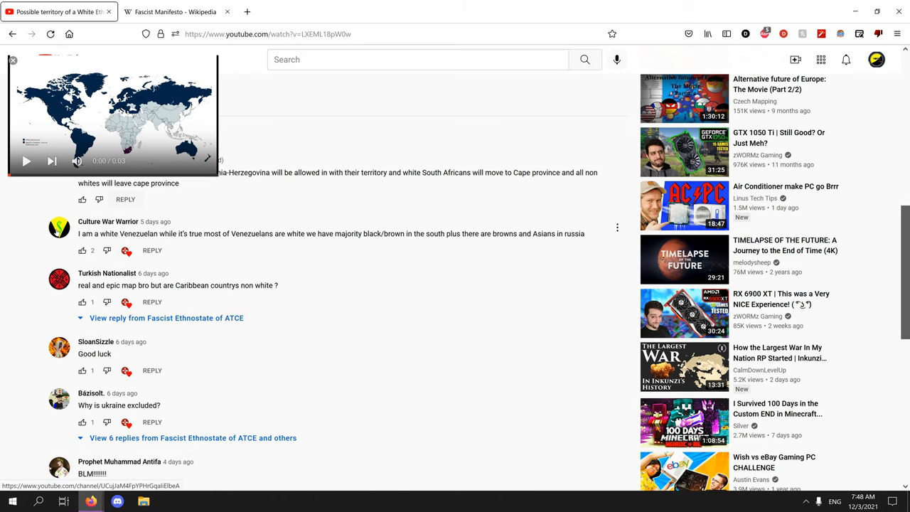
pyautogui.click(108, 221)
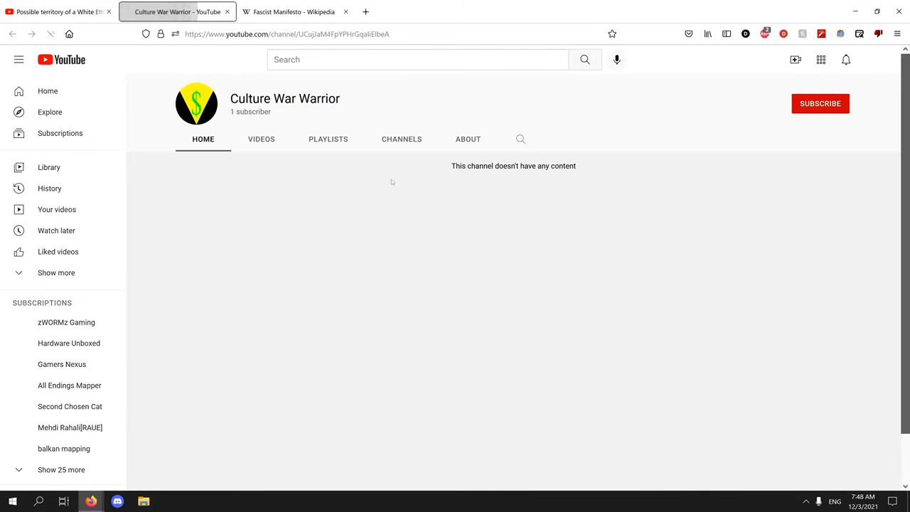
pyautogui.click(468, 139)
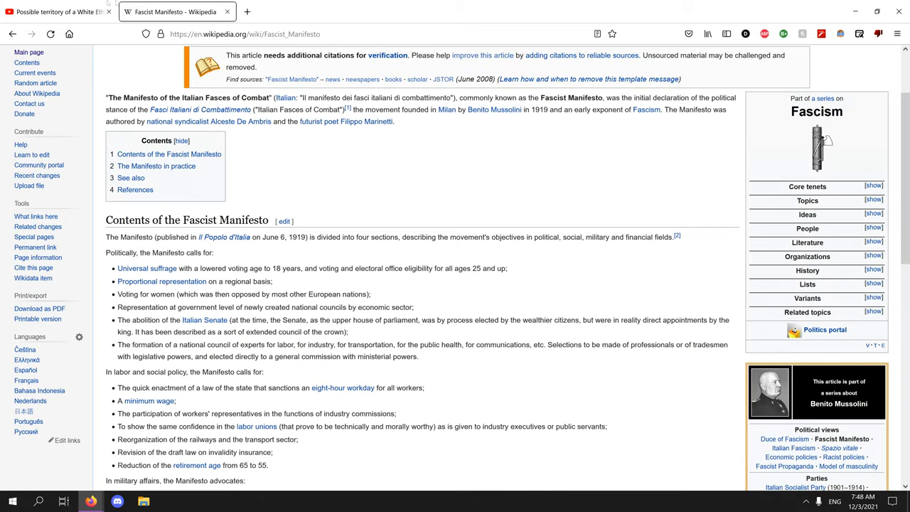
# - Return to the White Ethnostate video's 57-comment thread from the Wikipedia article
pyautogui.click(54, 11)
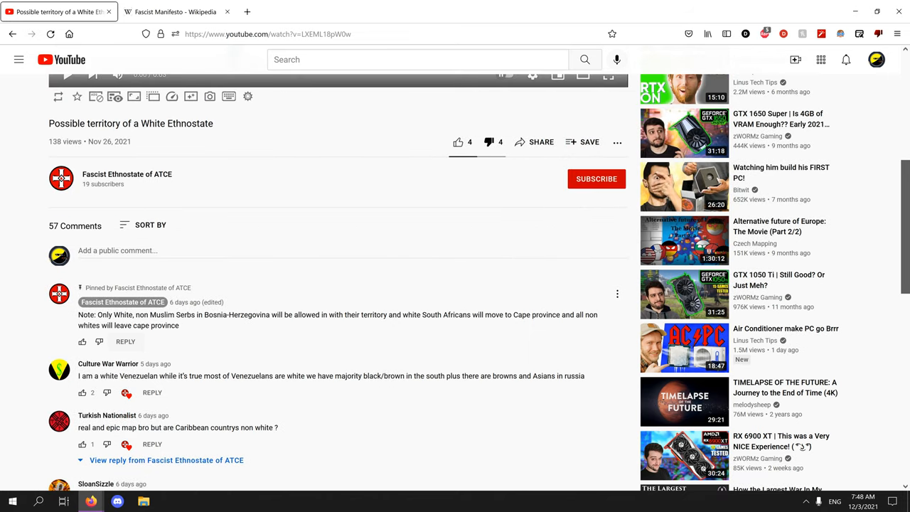
pyautogui.moveTo(134, 315); pyautogui.dragTo(216, 315)
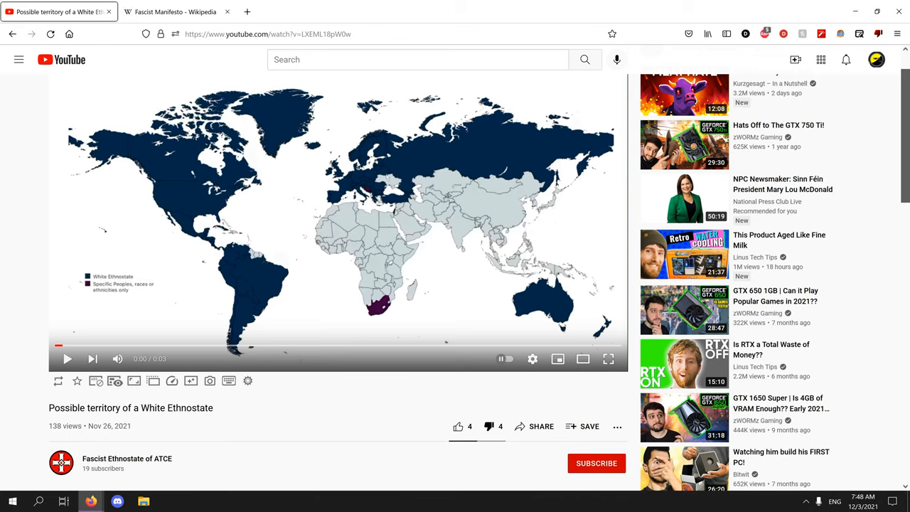
pyautogui.scroll(-3)
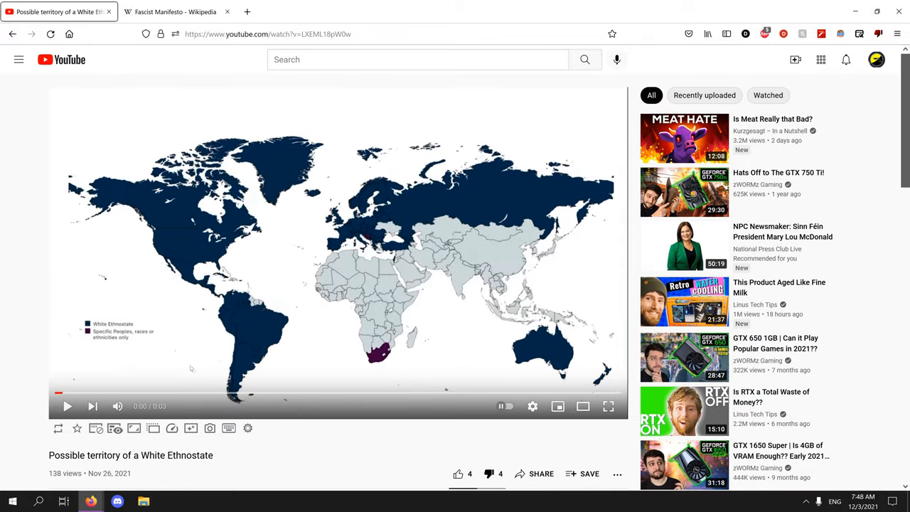
pyautogui.moveTo(182, 350)
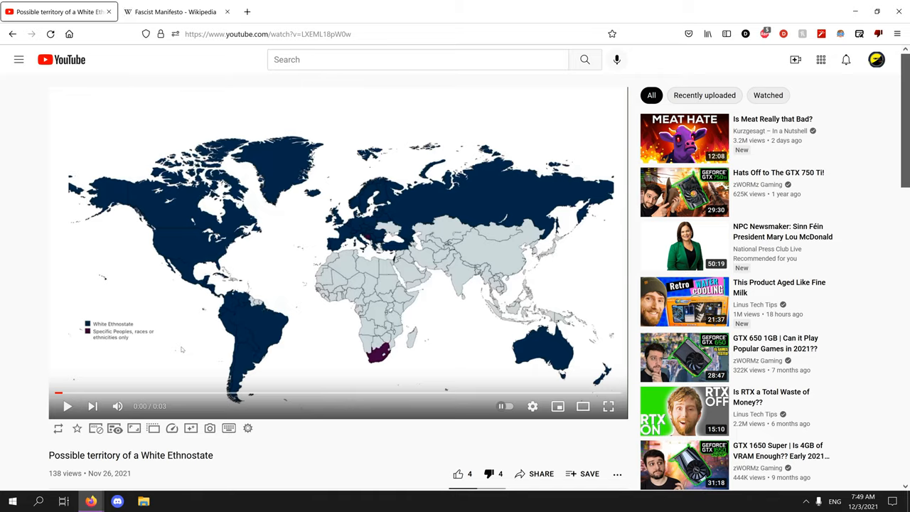
pyautogui.scroll(-3)
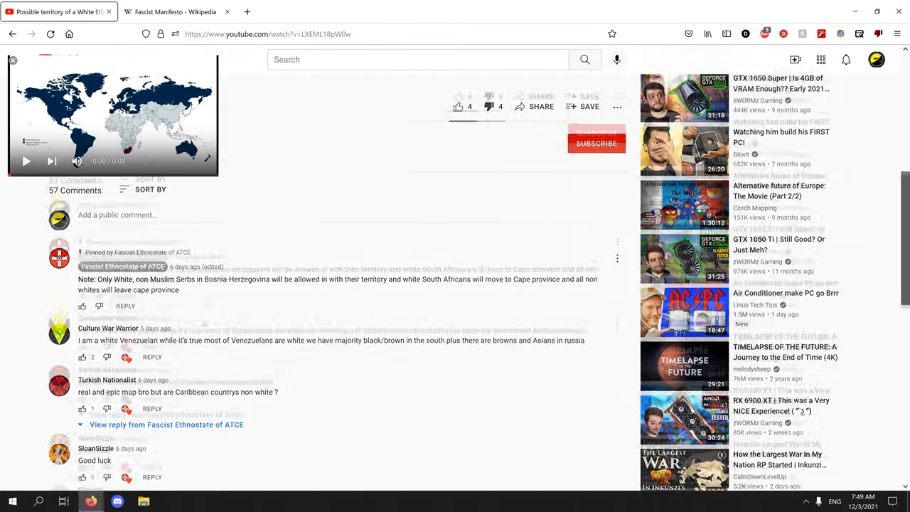
pyautogui.scroll(-3)
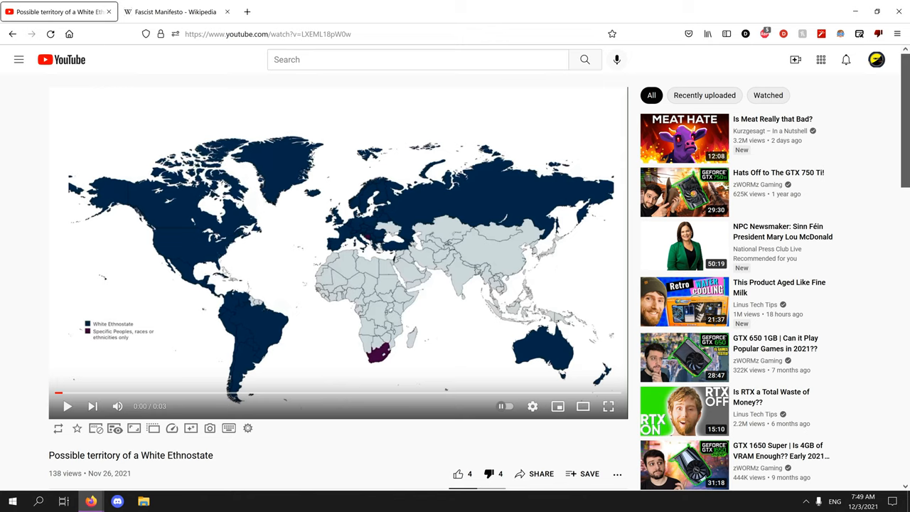
pyautogui.scroll(-3)
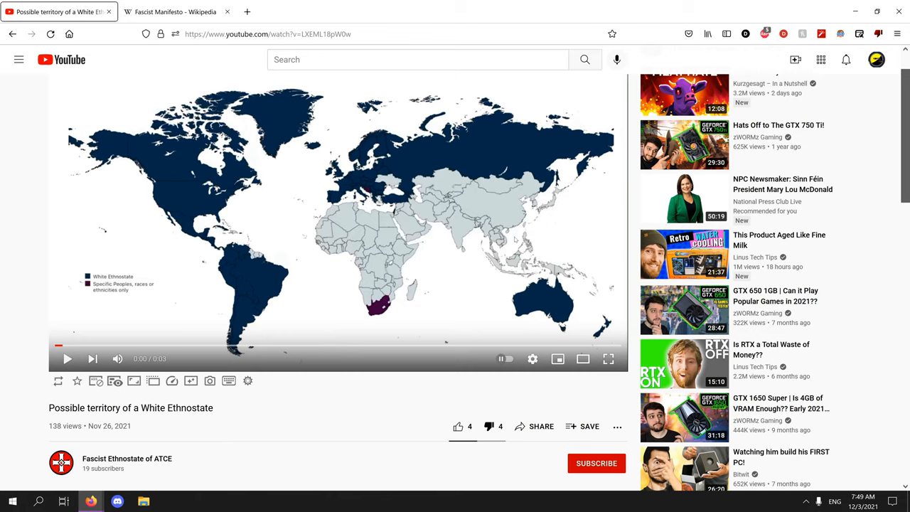
pyautogui.scroll(-3)
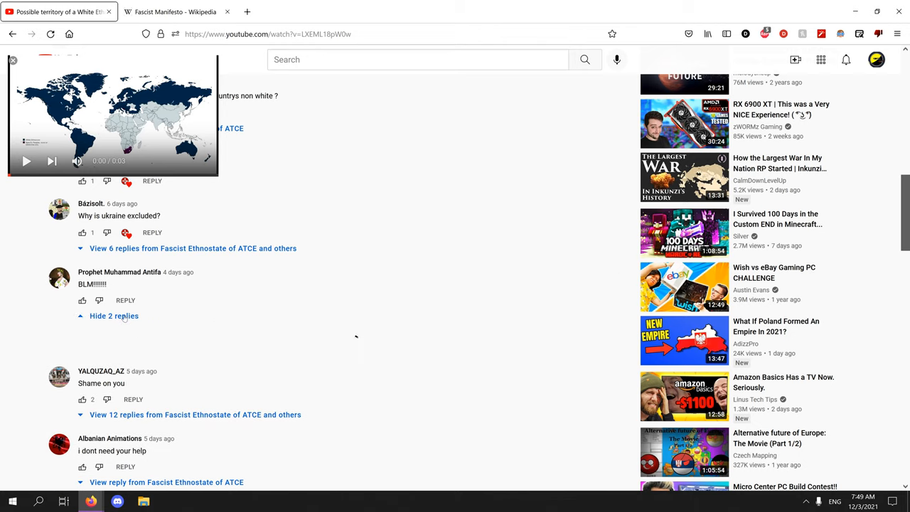
# - Read the replies under the BLM comment and the 12-reply Shame on you thread
pyautogui.click(114, 316)
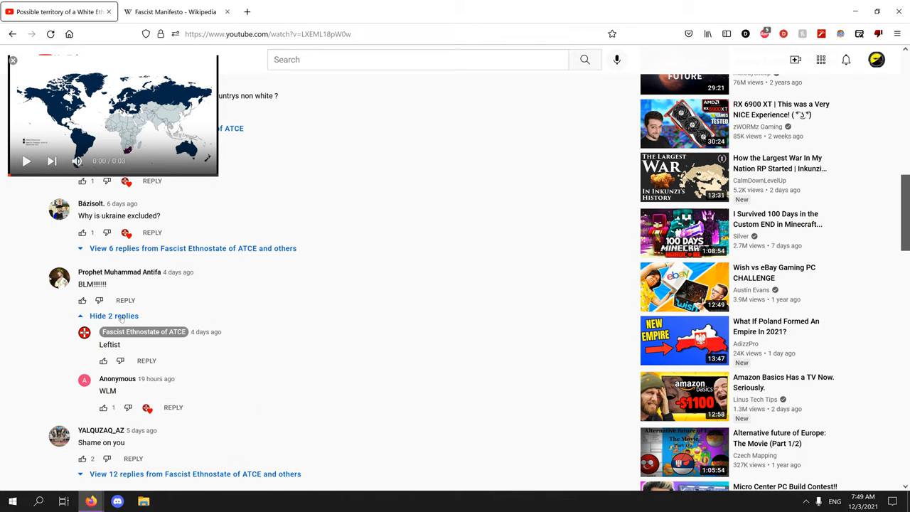
pyautogui.click(114, 316)
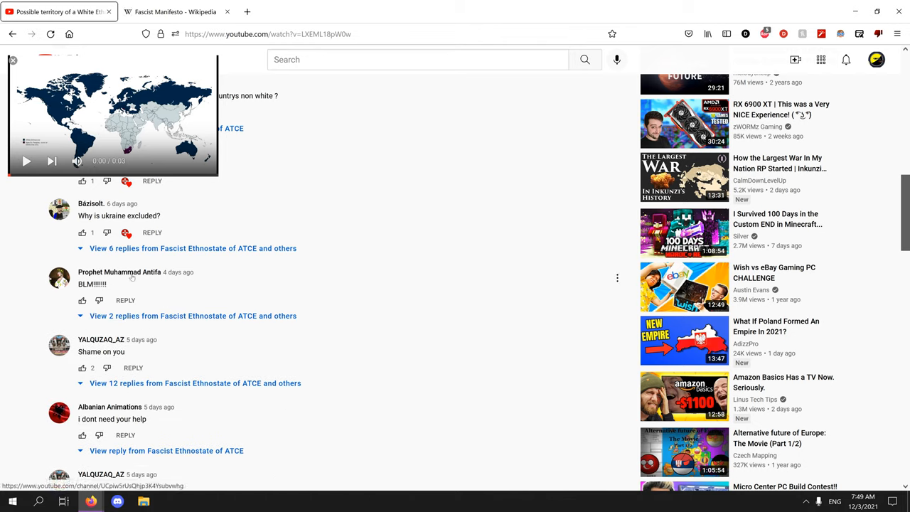
pyautogui.click(194, 316)
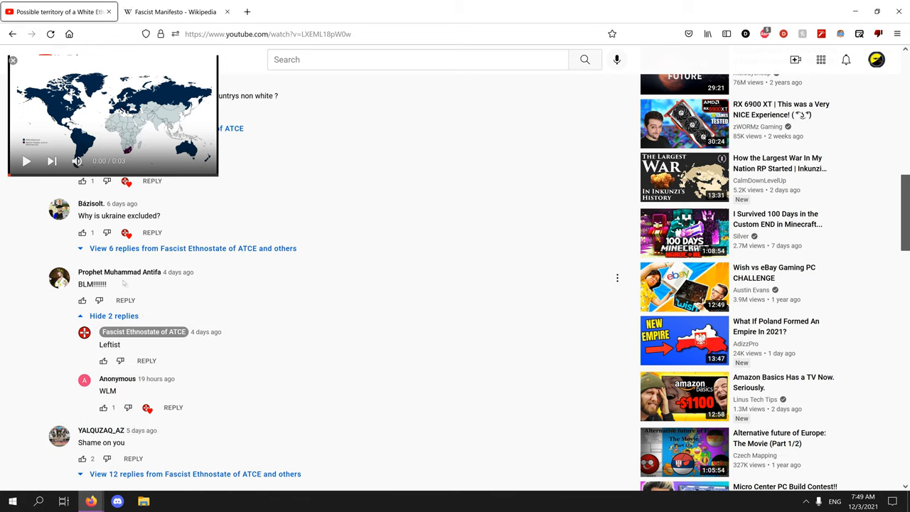
pyautogui.moveTo(120, 272)
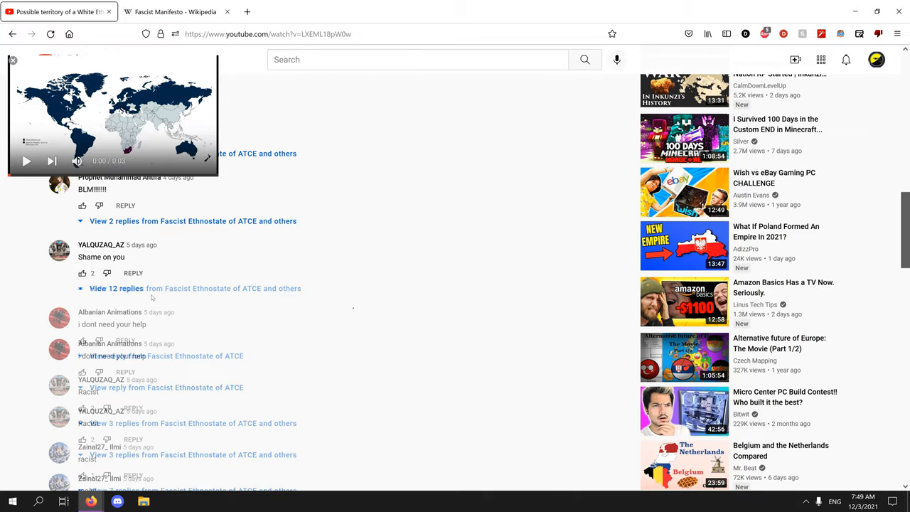
pyautogui.click(117, 288)
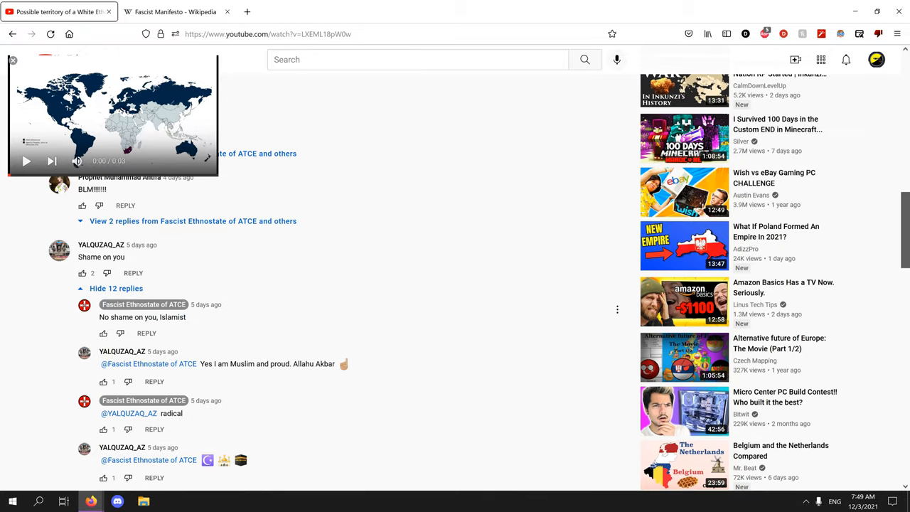
pyautogui.scroll(-3)
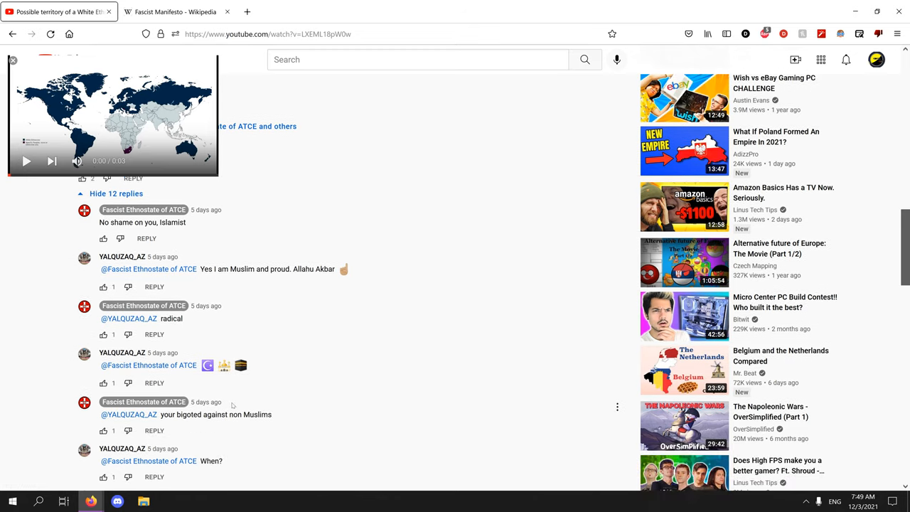
pyautogui.scroll(-3)
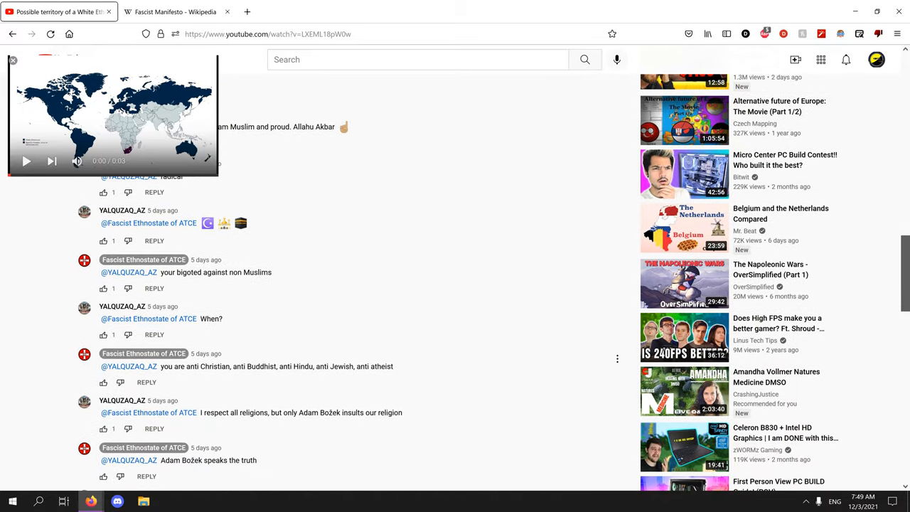
pyautogui.scroll(-3)
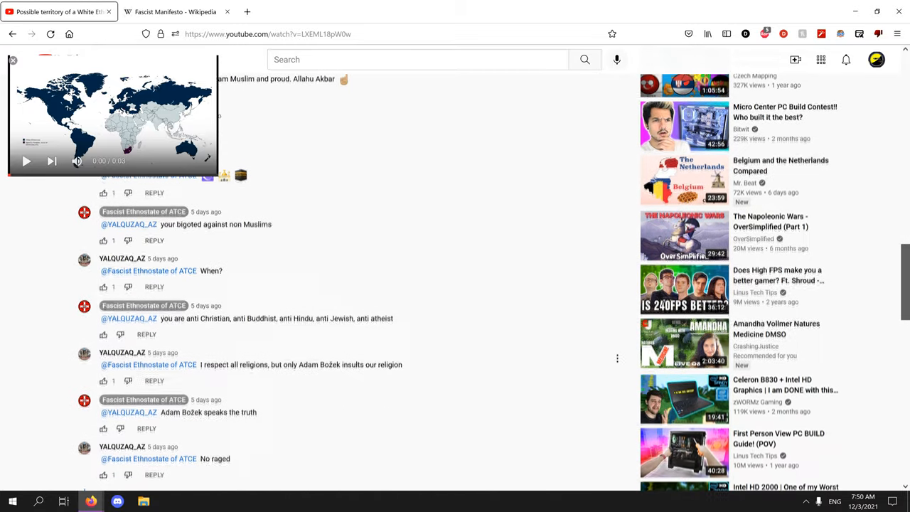
pyautogui.scroll(-3)
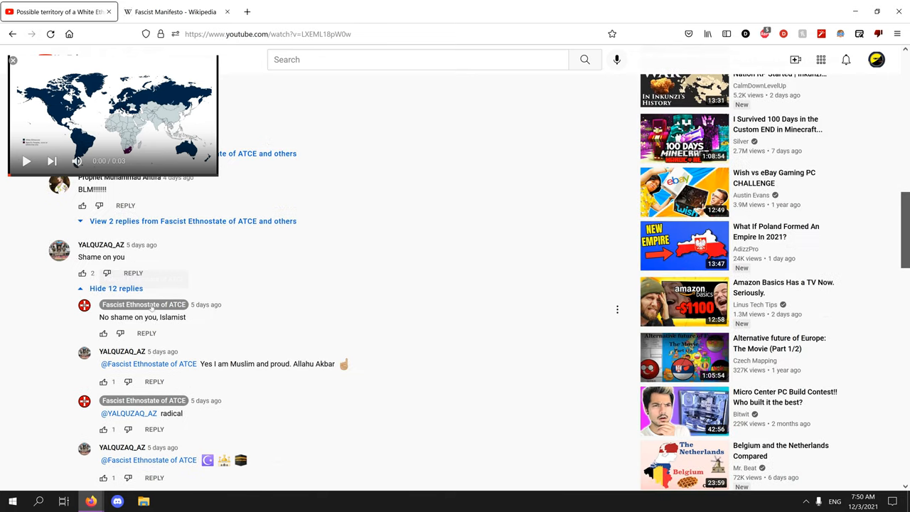
pyautogui.click(116, 288)
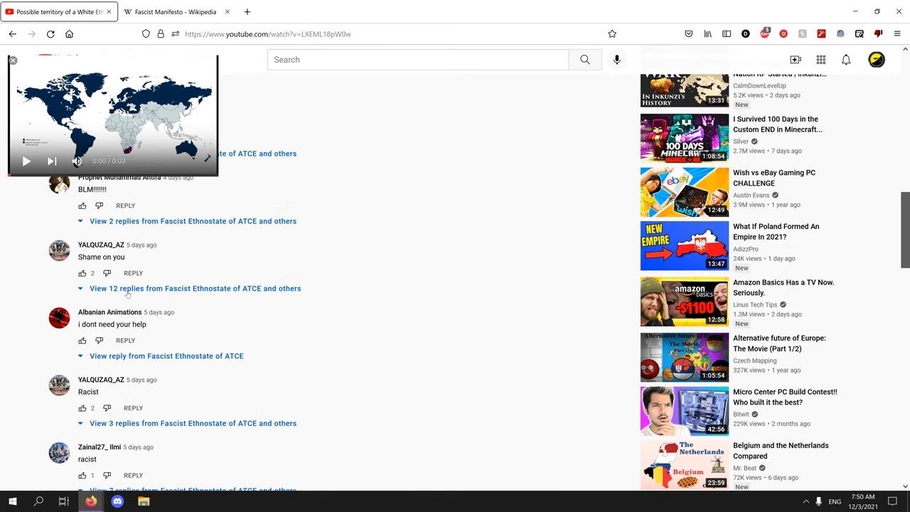
# - Open the Fascist commenter's channel, Prophet Muhammad Antifa, in a new tab
pyautogui.scroll(-3)
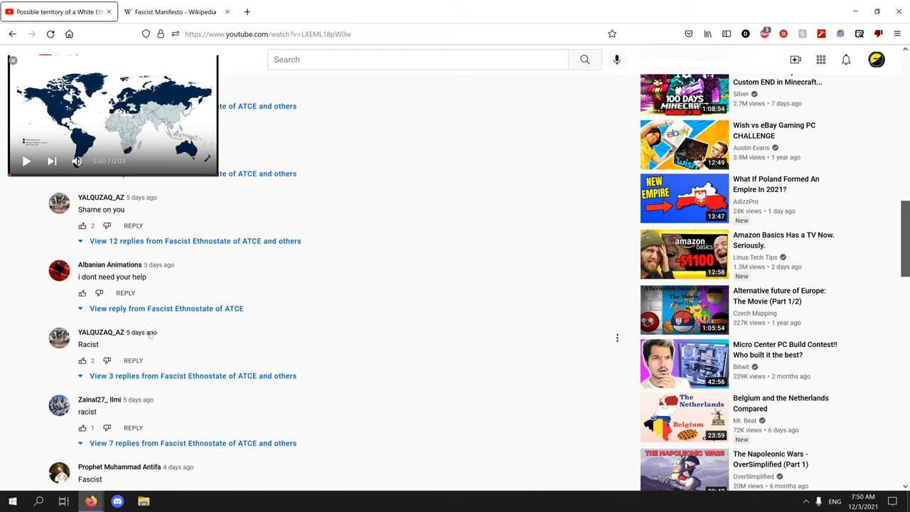
pyautogui.scroll(-3)
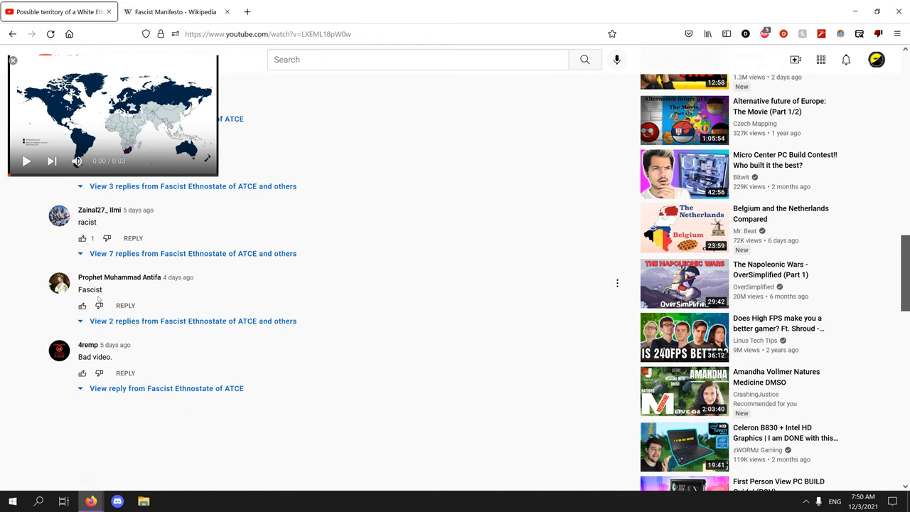
pyautogui.moveTo(60, 282)
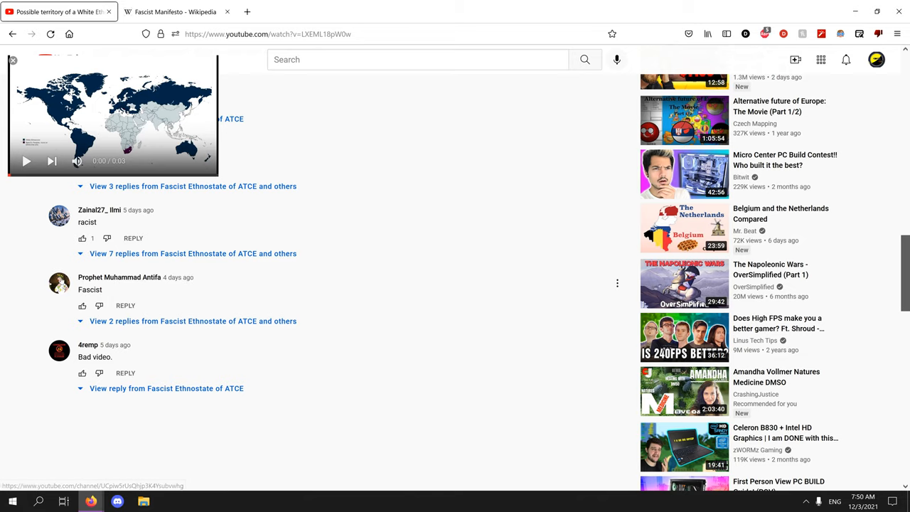
pyautogui.moveTo(136, 282)
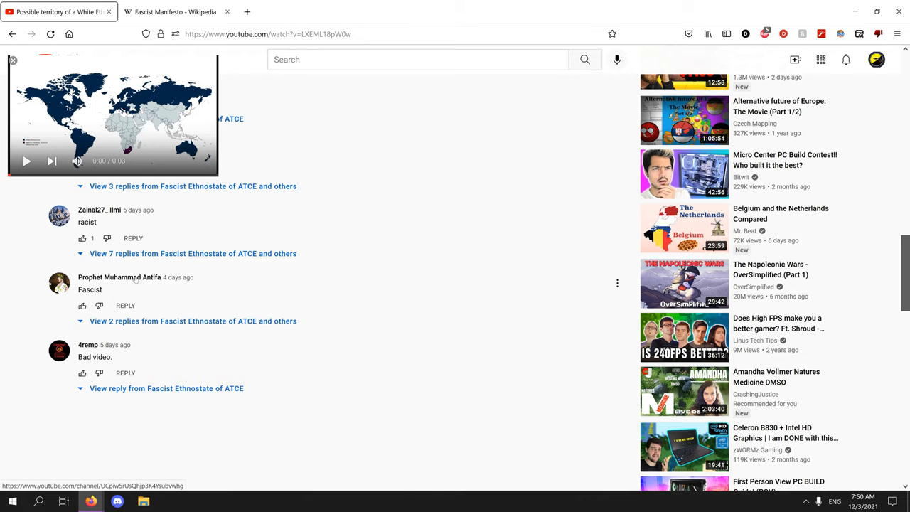
pyautogui.click(120, 276)
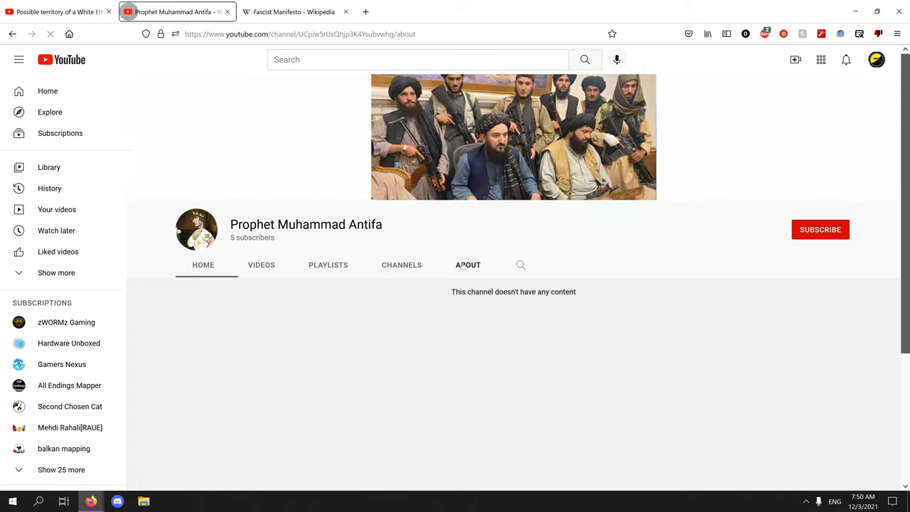
# - Close the commenter's channel and open the Fascist Ethnostate of ATCE channel home
pyautogui.click(468, 265)
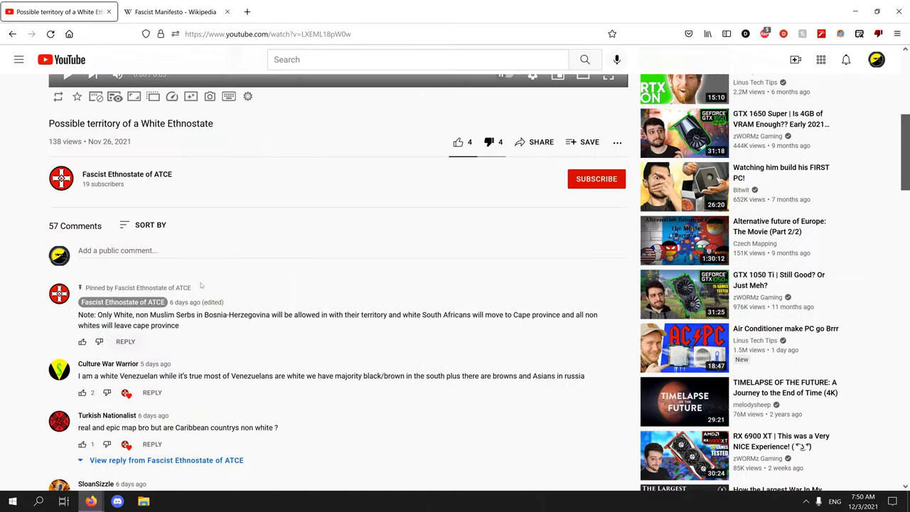
pyautogui.click(127, 173)
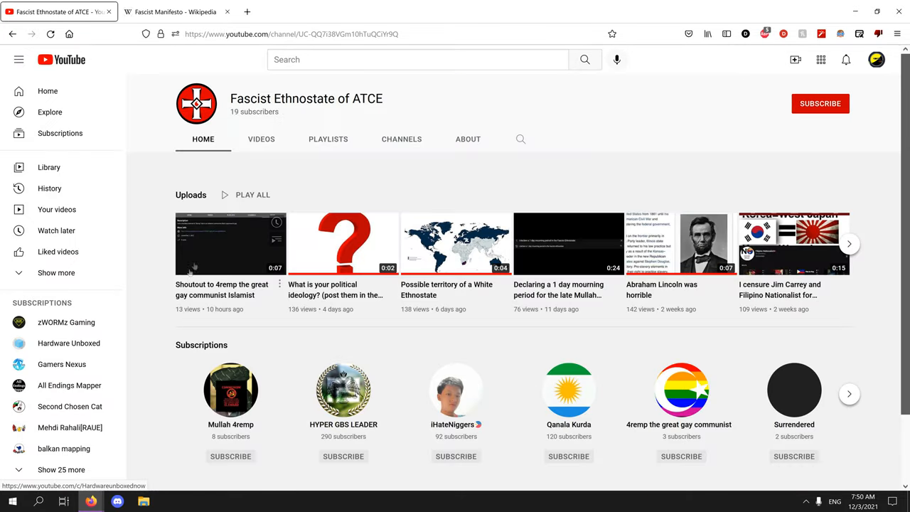
# - View the channel's Videos list, then its About page with description and stats
pyautogui.click(261, 139)
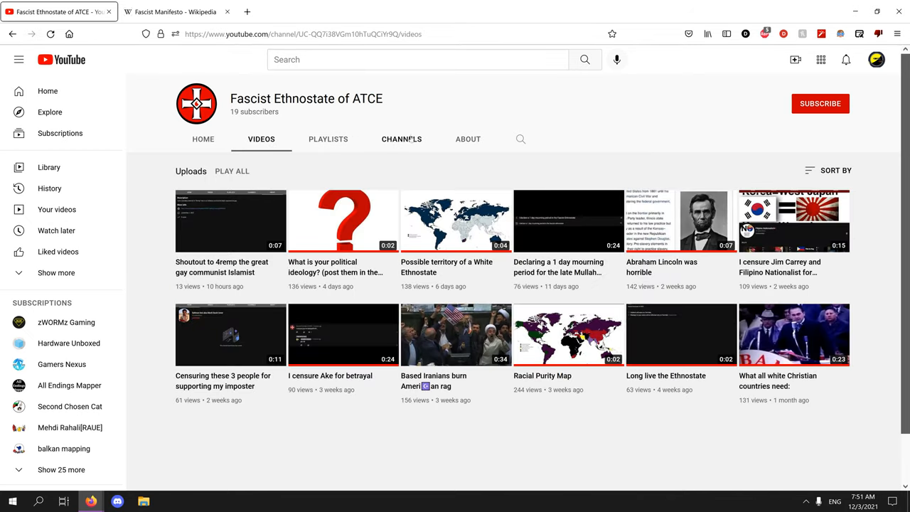
pyautogui.click(468, 139)
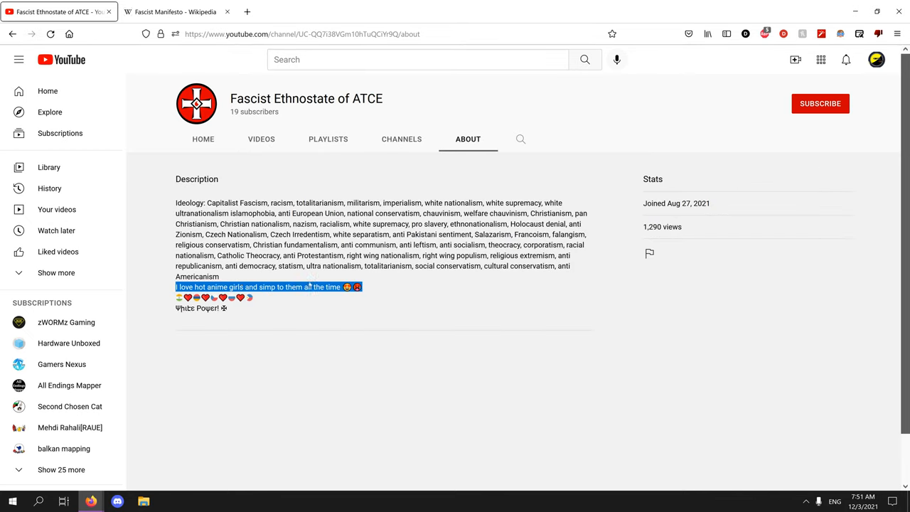